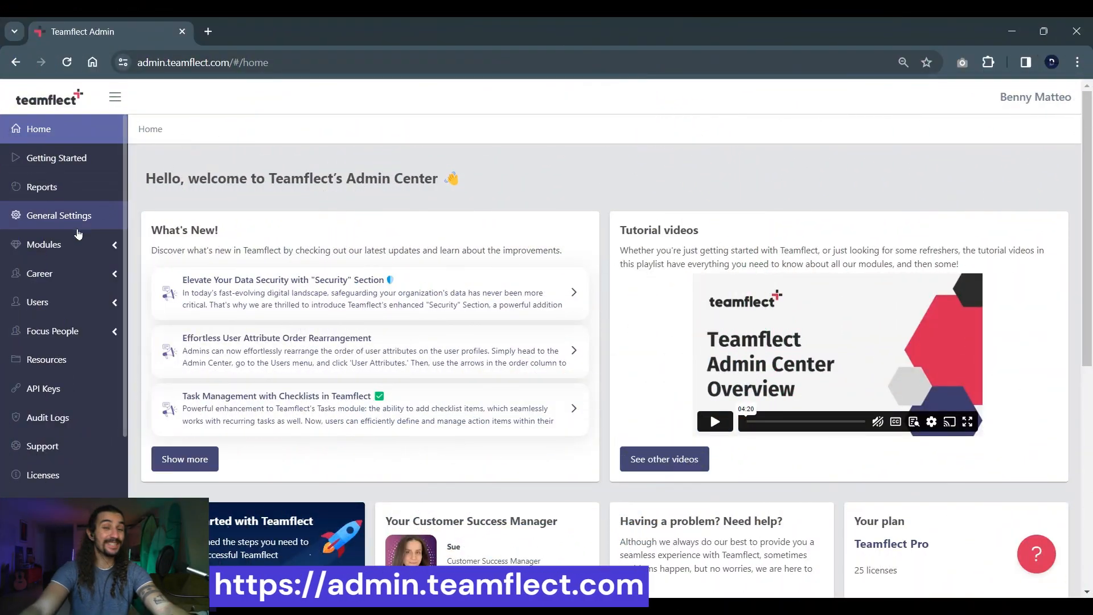
- Expand Modules, choose Surveys, and go to 'Create & initiate surveys' templates
click(44, 244)
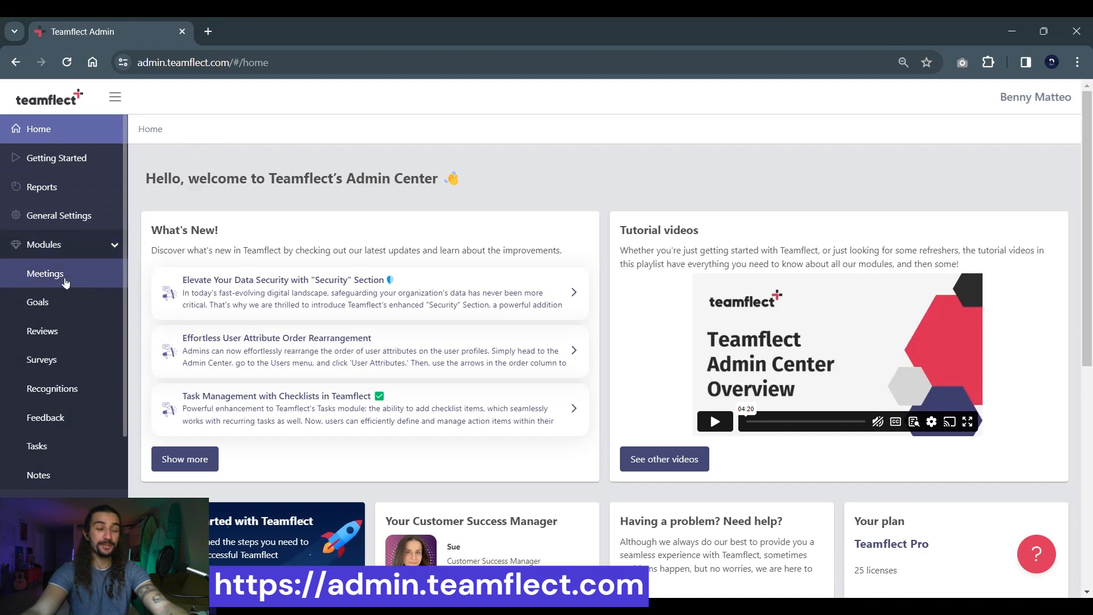
click(42, 359)
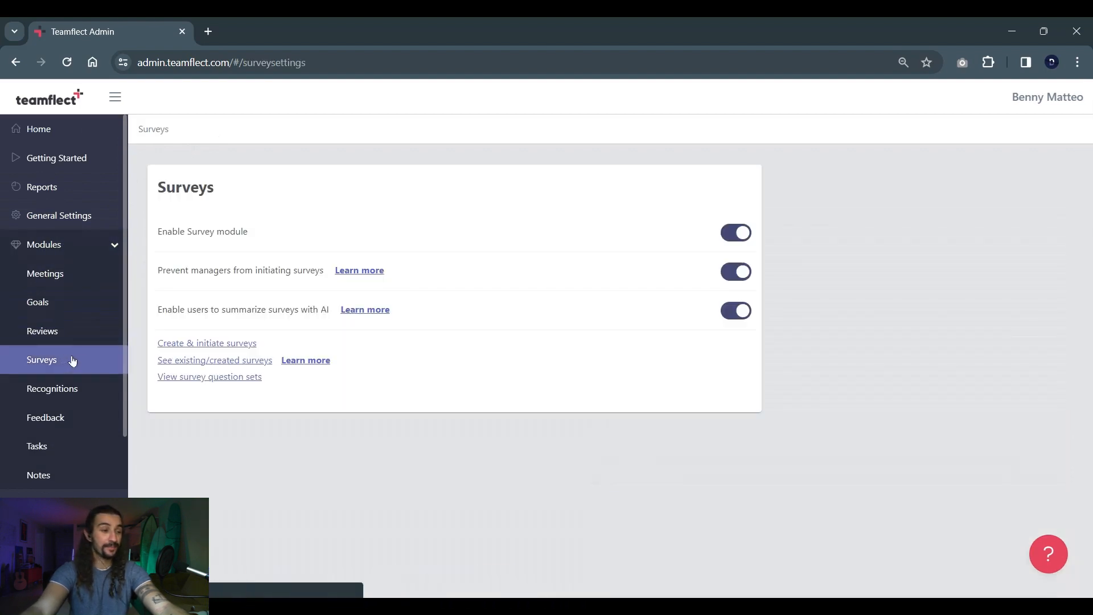
click(207, 343)
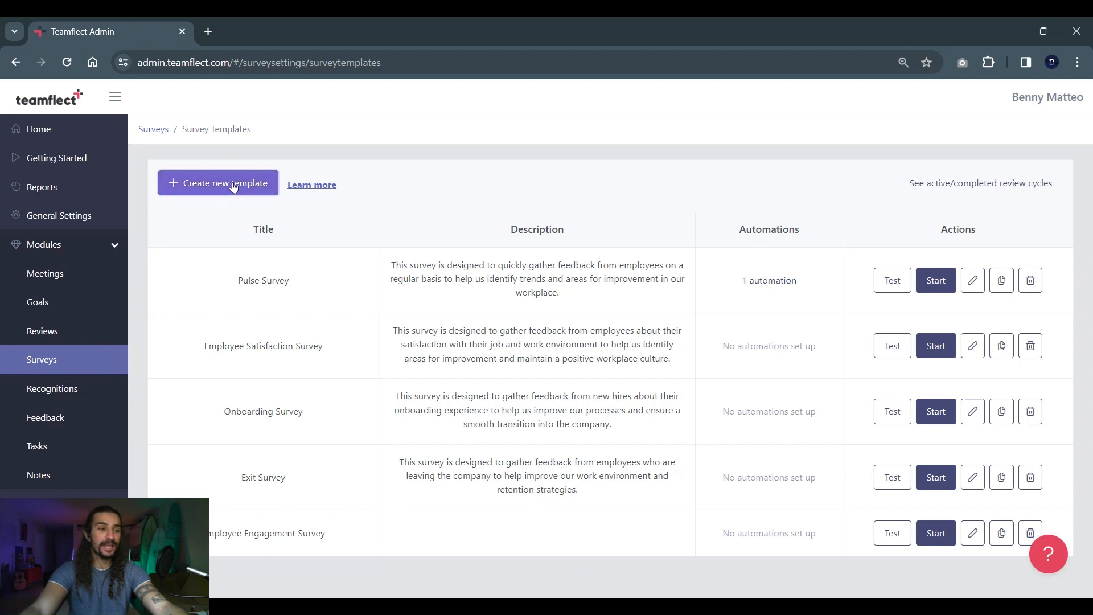
- Create template 'Employee Engagement and Satisfaction Survey', visible to managers and admins and notifying both
click(218, 182)
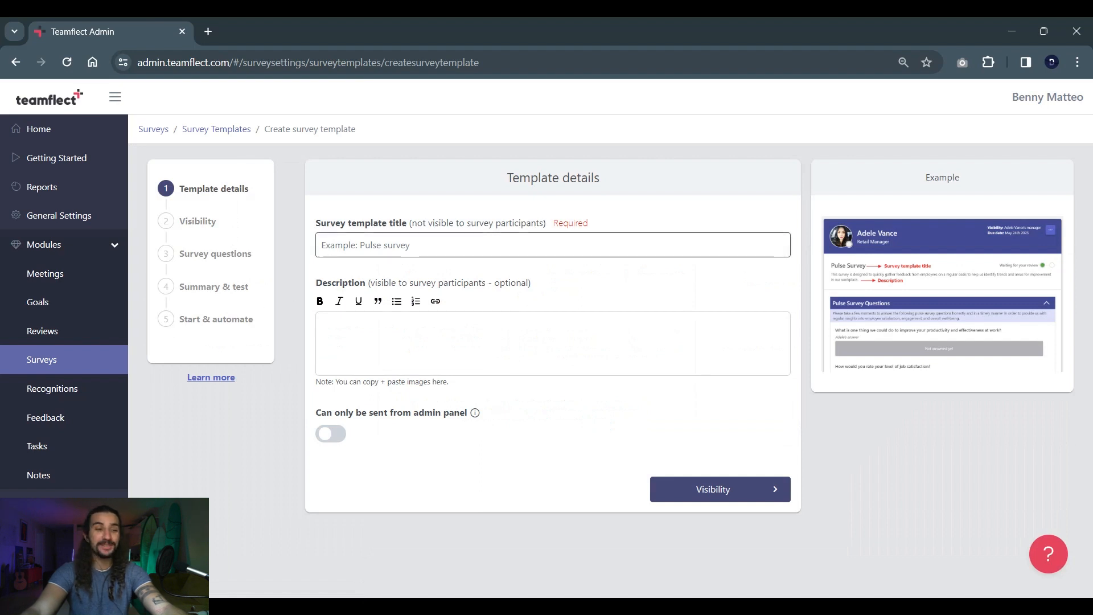
text(Employee Engagement and Satisfaction Survey)
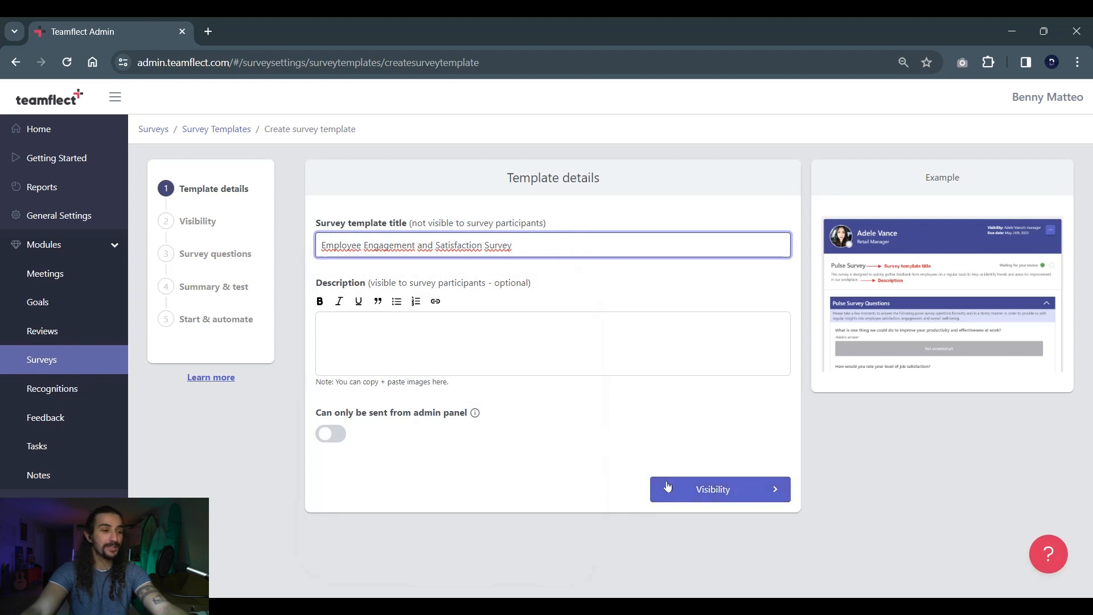
click(720, 489)
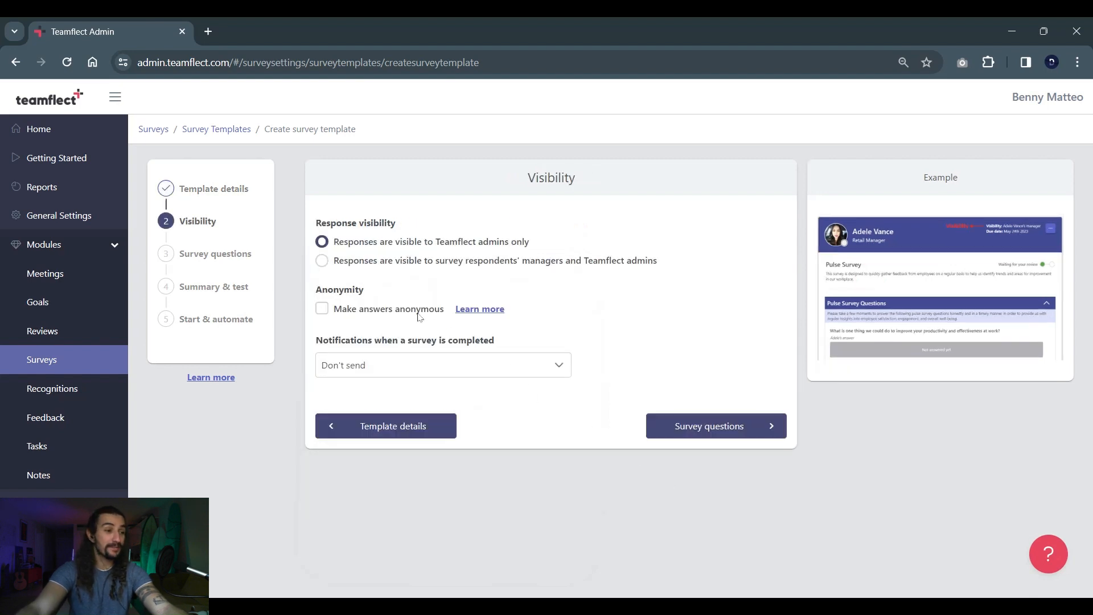
click(321, 261)
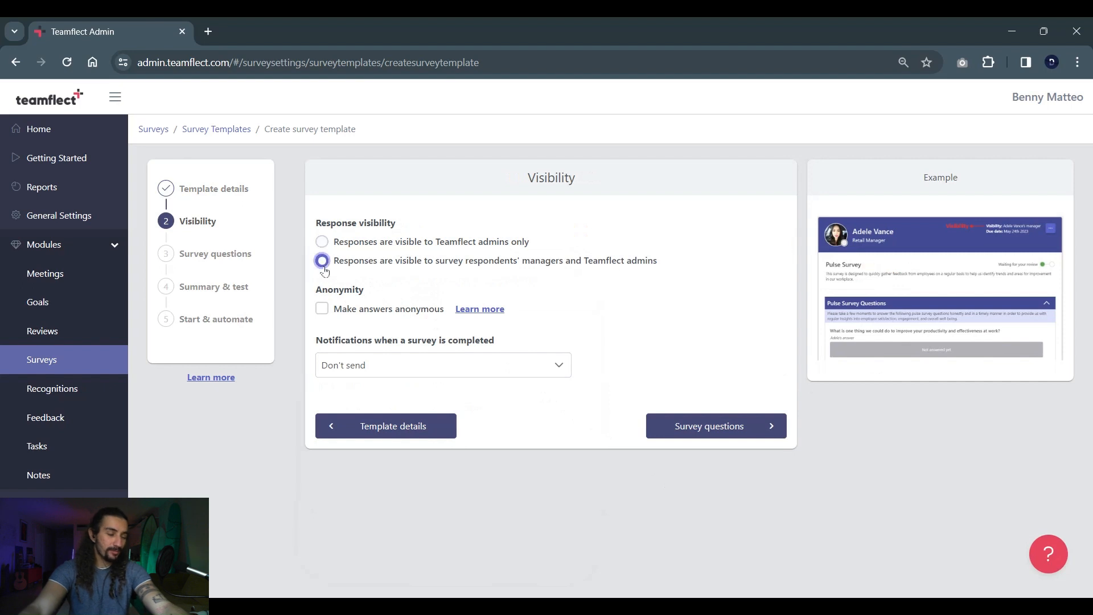
click(476, 365)
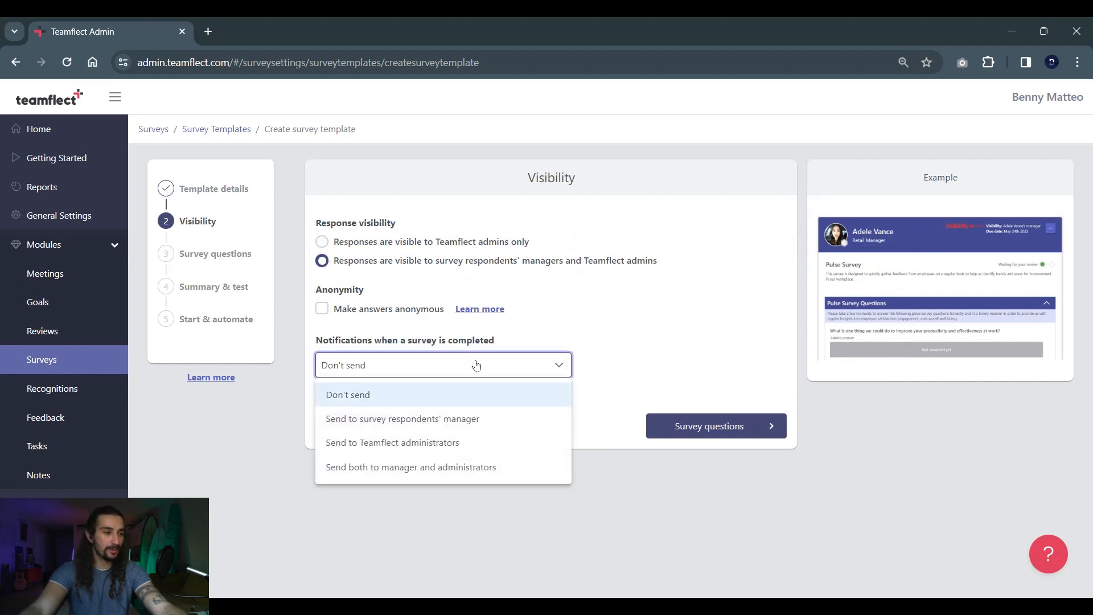
click(410, 467)
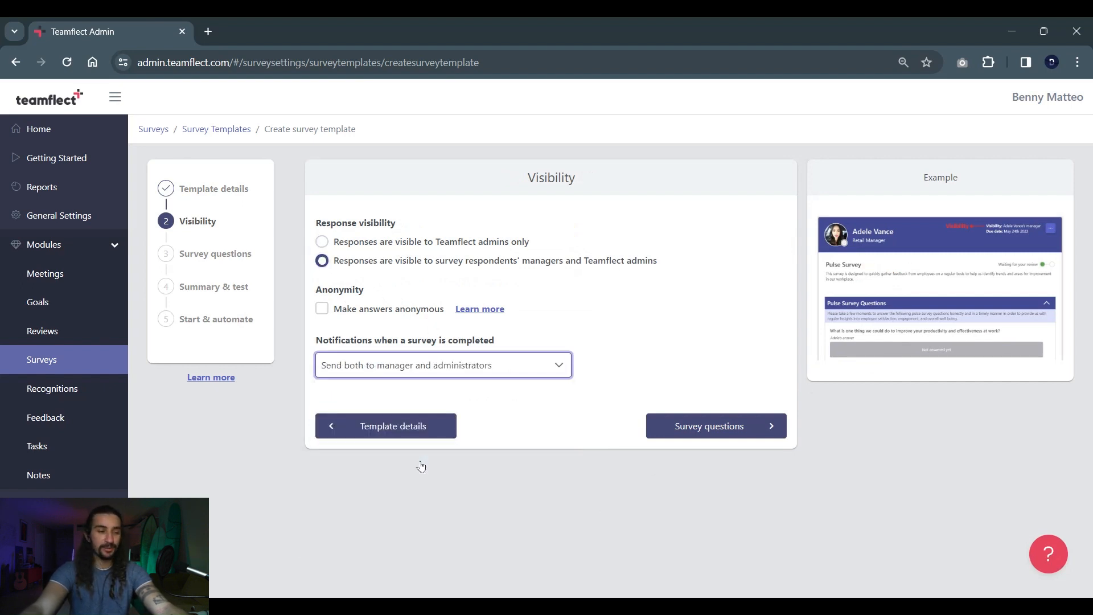
mouse_move(656, 434)
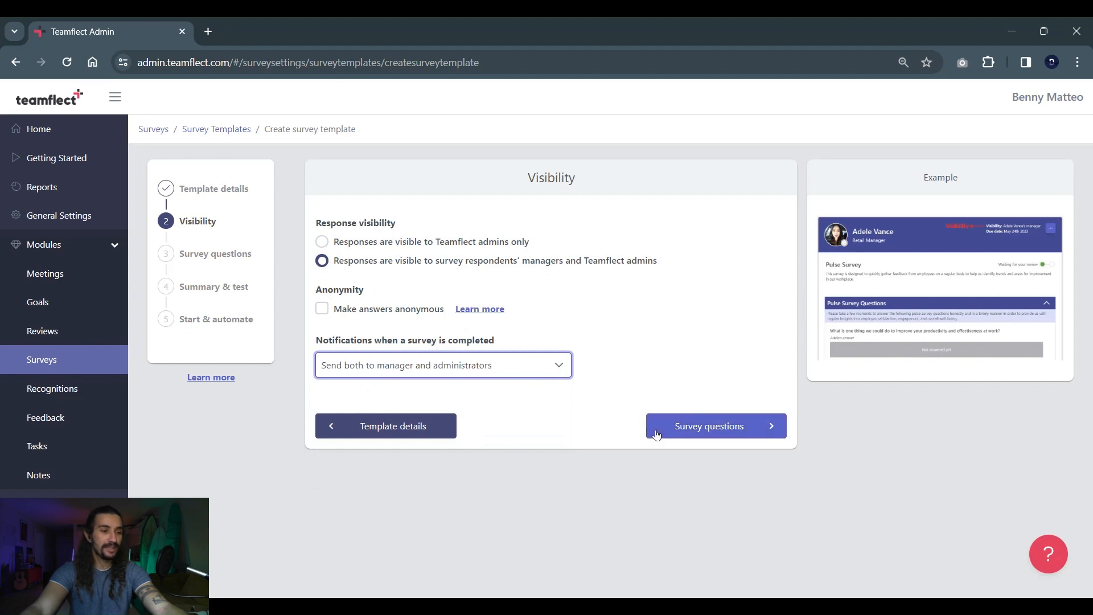
- Go to the Survey questions step and expand the Add question set dropdown
click(716, 426)
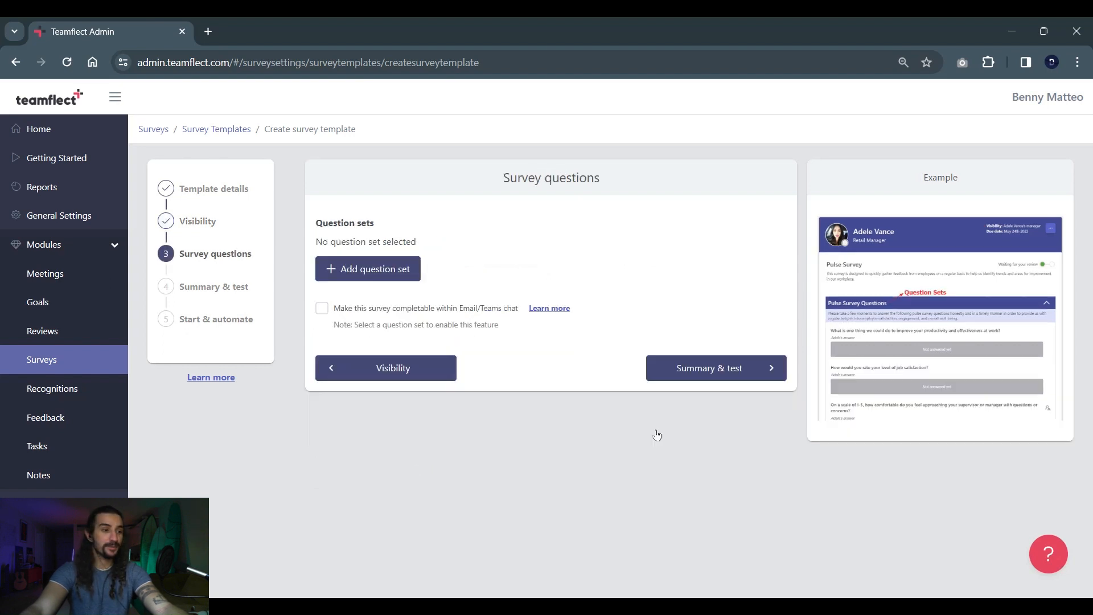
mouse_move(483, 290)
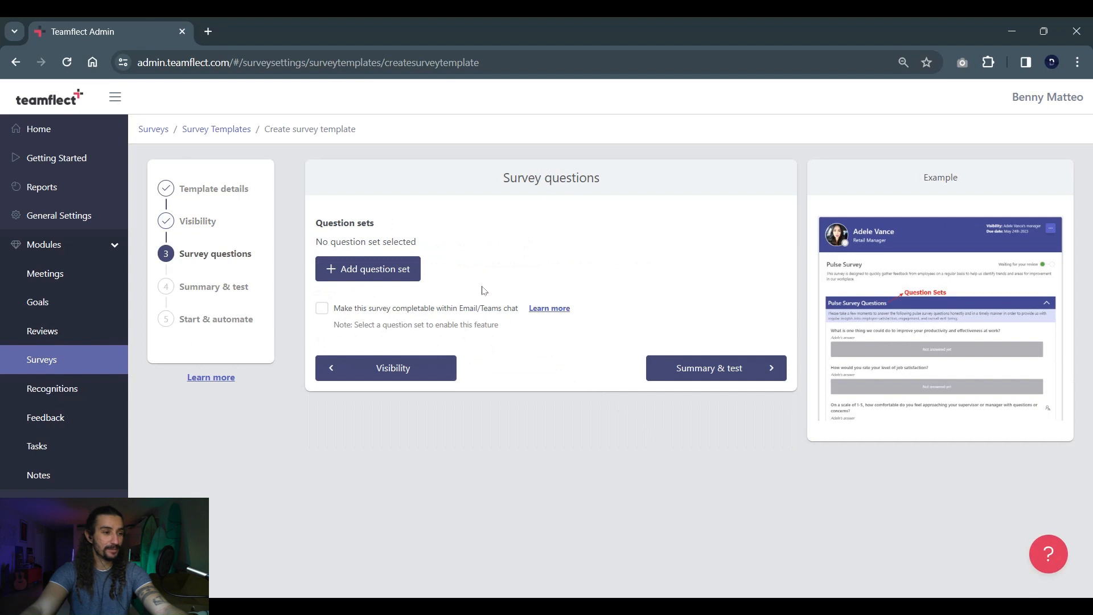
click(368, 269)
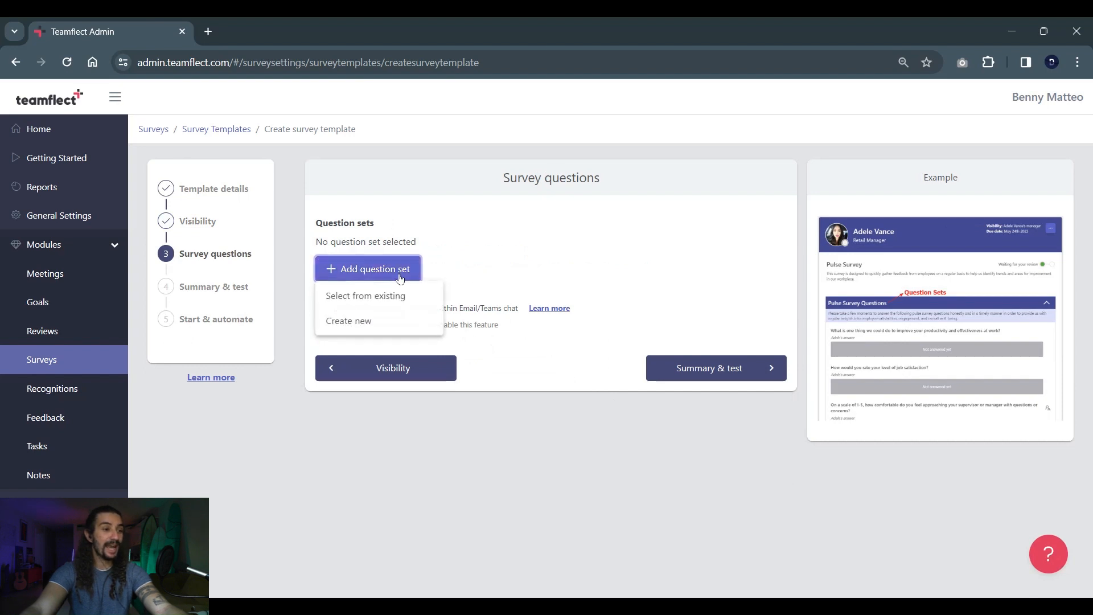
mouse_move(389, 292)
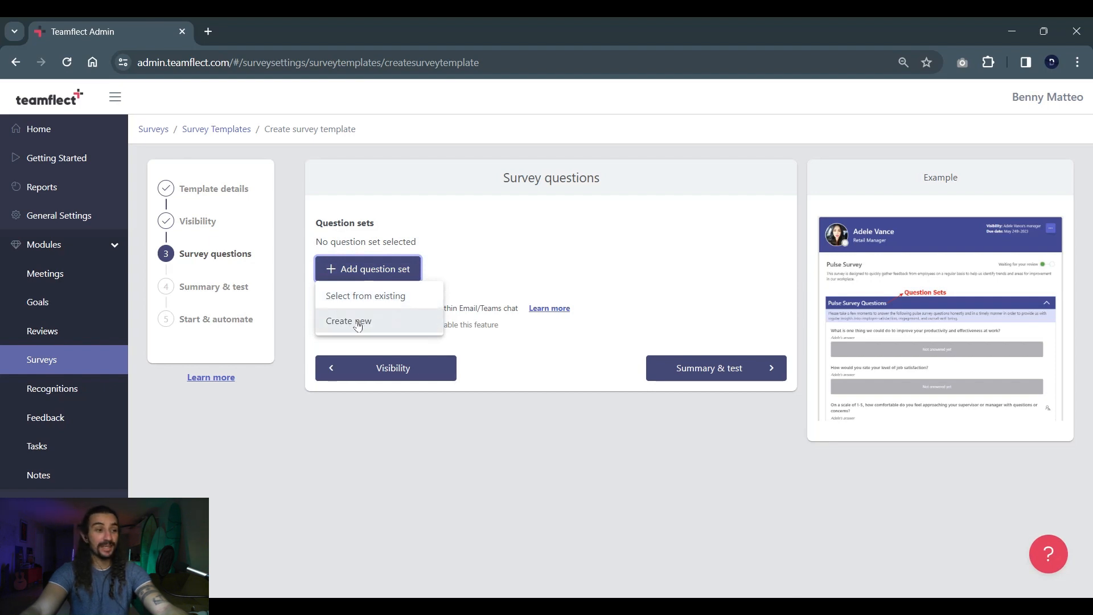
- Create question set 'Employee Engagement and Satisfaction Survey Questions' with a welcome-to-the-survey description
click(349, 321)
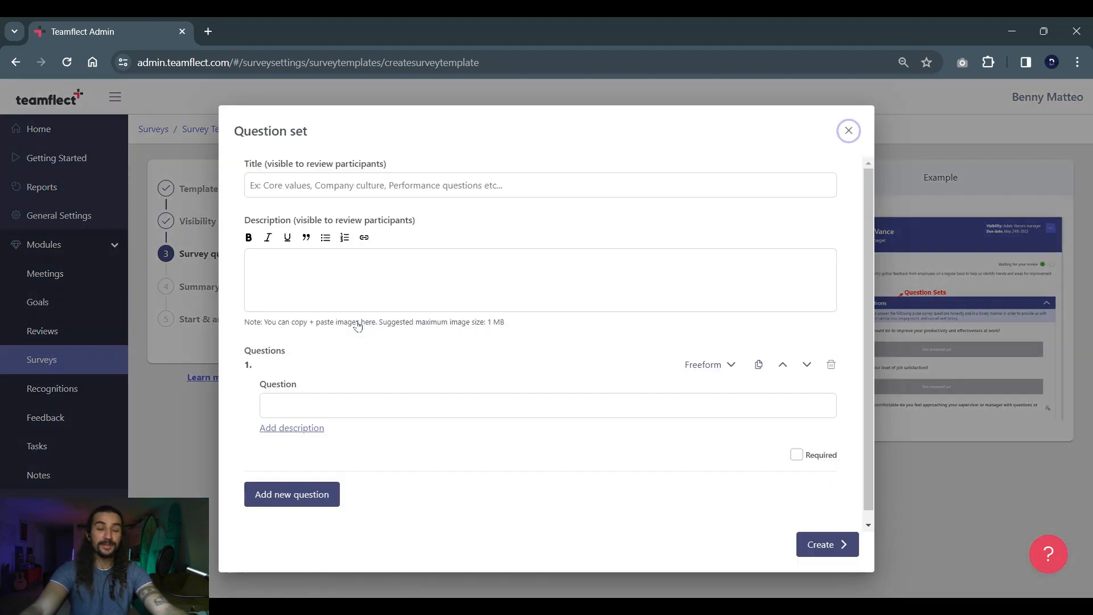
mouse_move(297, 233)
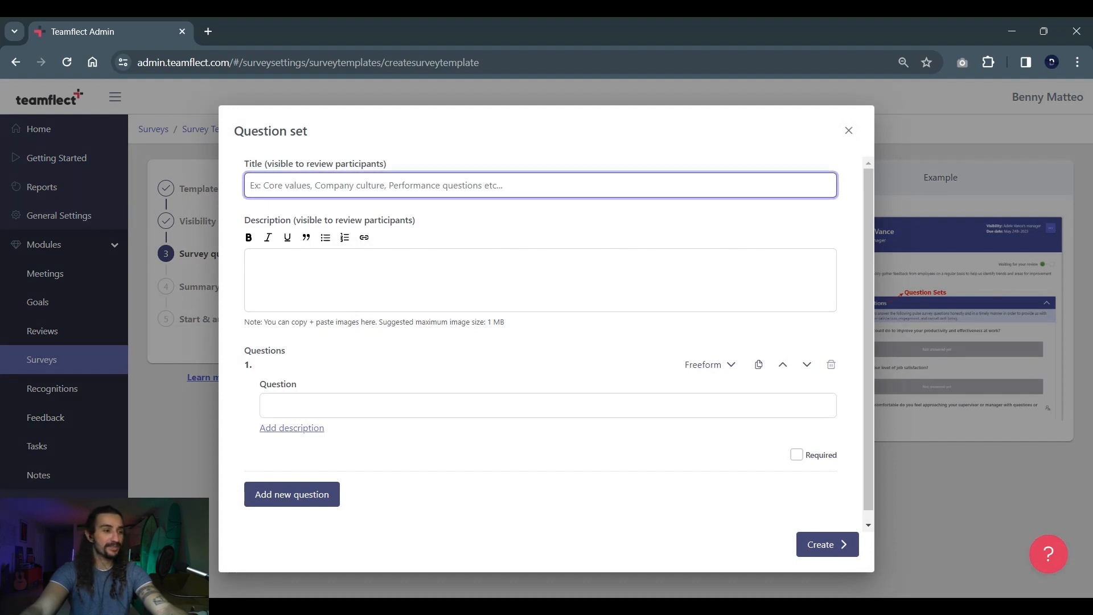
text(Employee Engagement and Satisfaction Survey Quest)
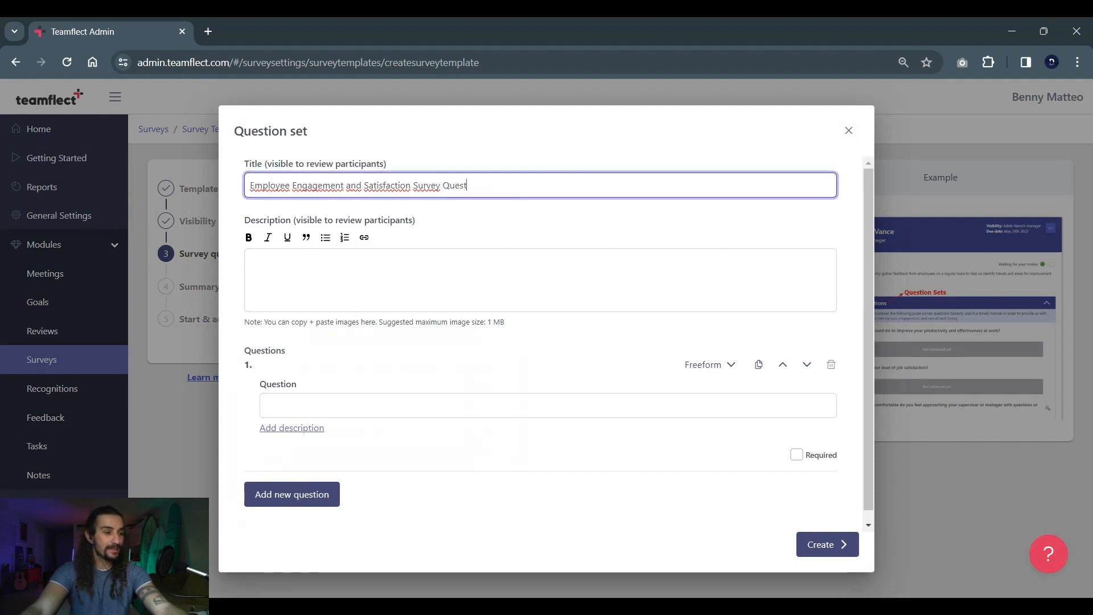
text(ions)
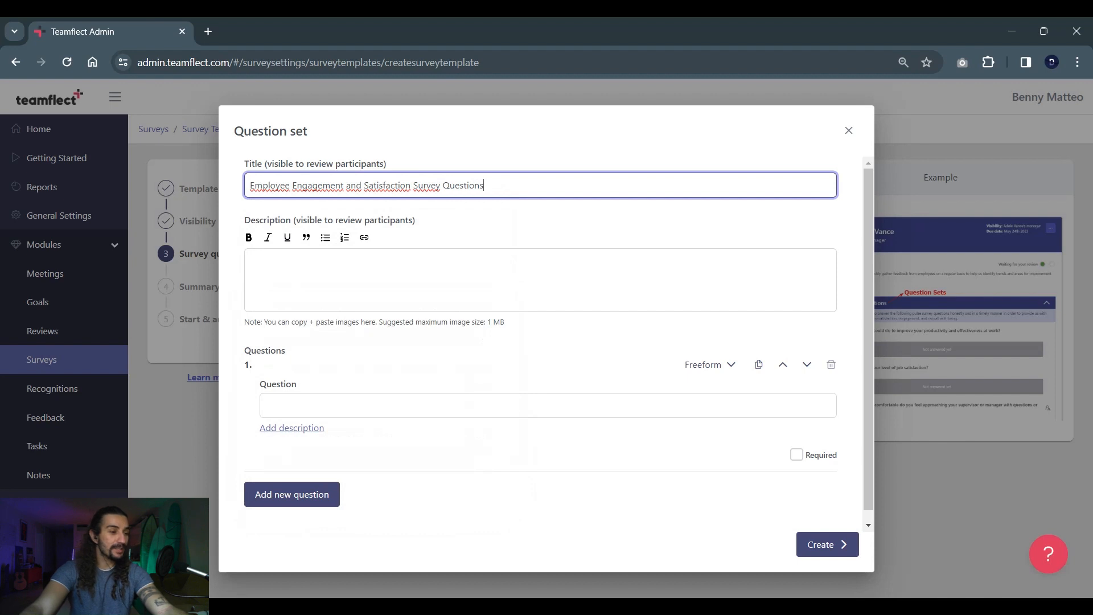
text(Welcome to our Employee Engagement Survey! Your valuable feedback through these six diverse question types will help us better understand and improve your experience.)
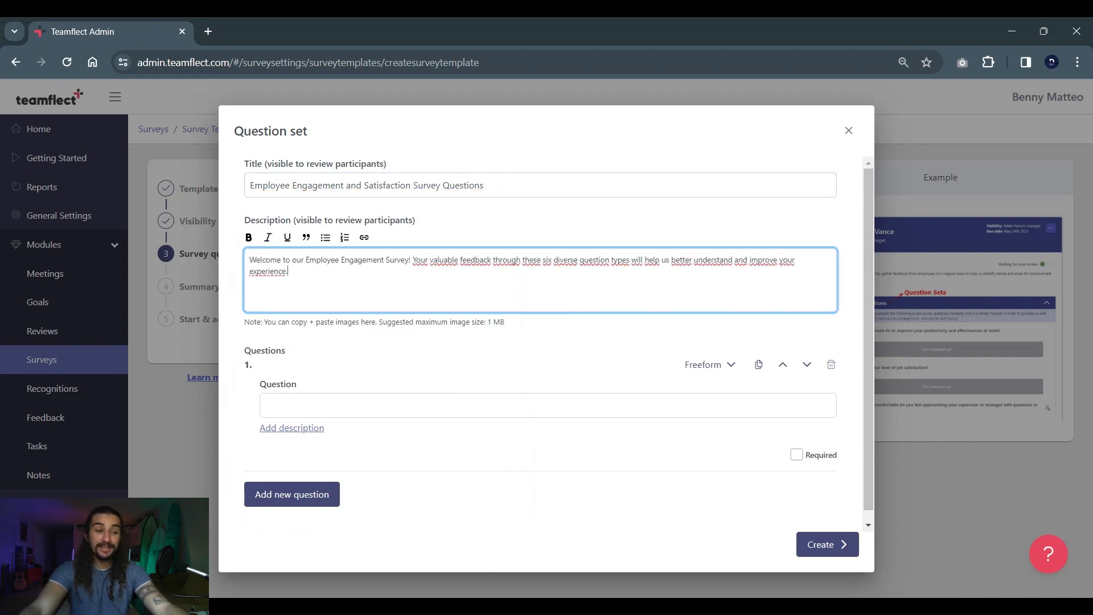
scroll(down, 3)
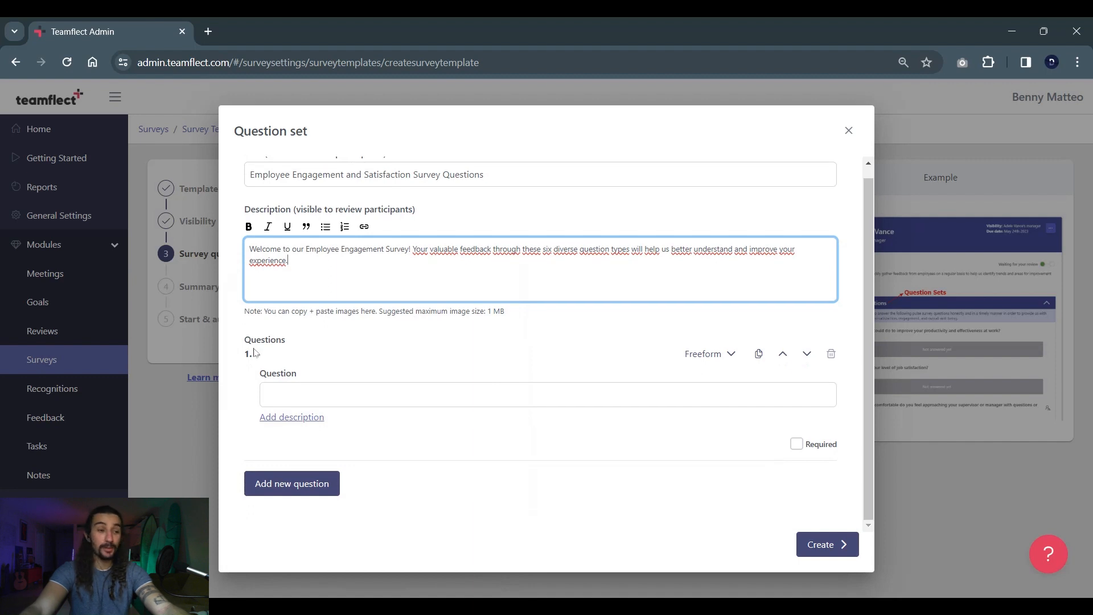
mouse_move(445, 357)
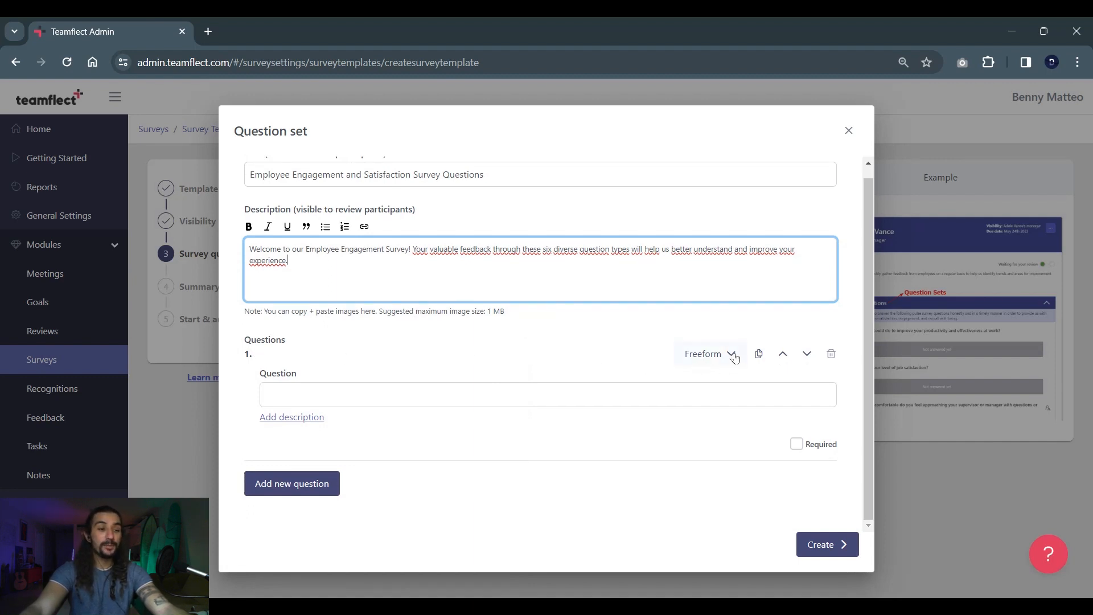
- Keep question 1 Freeform, asking 'What aspects of your job do you find most rewarding and why?'
click(731, 354)
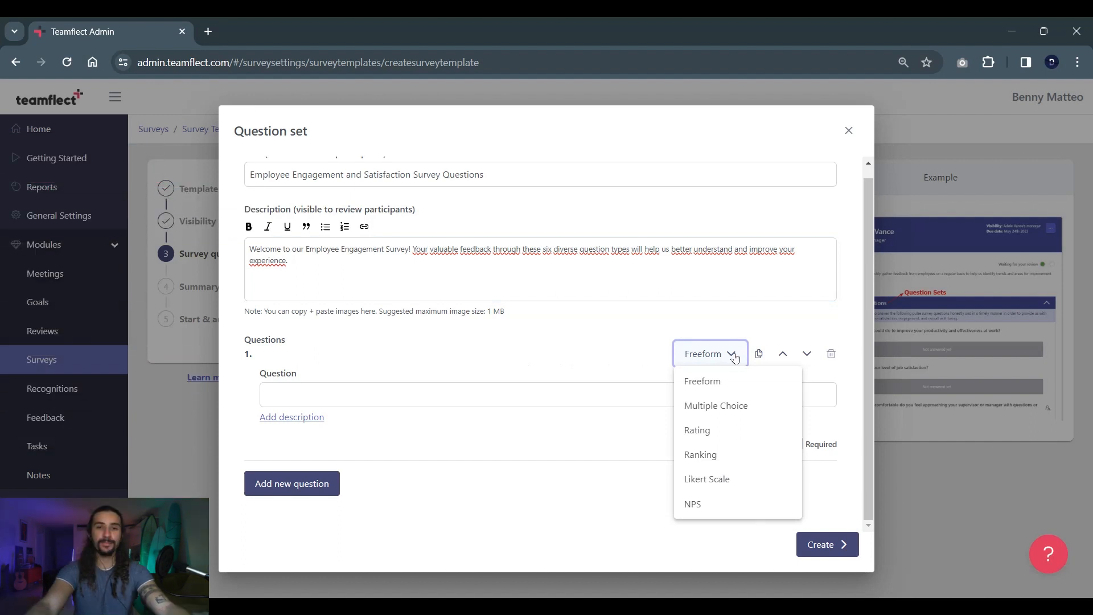
click(703, 381)
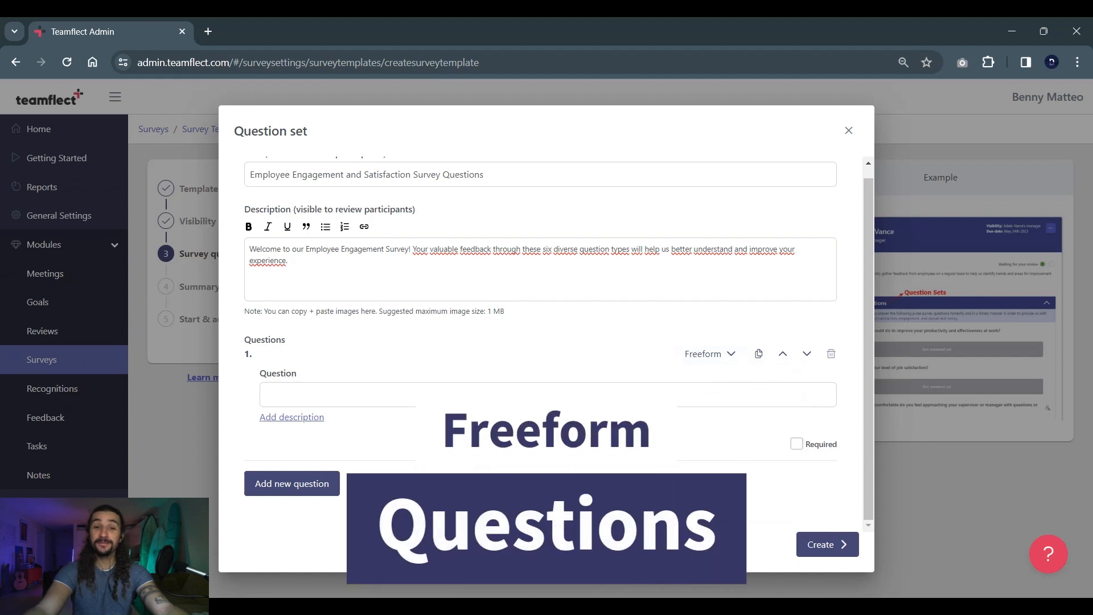
mouse_move(370, 425)
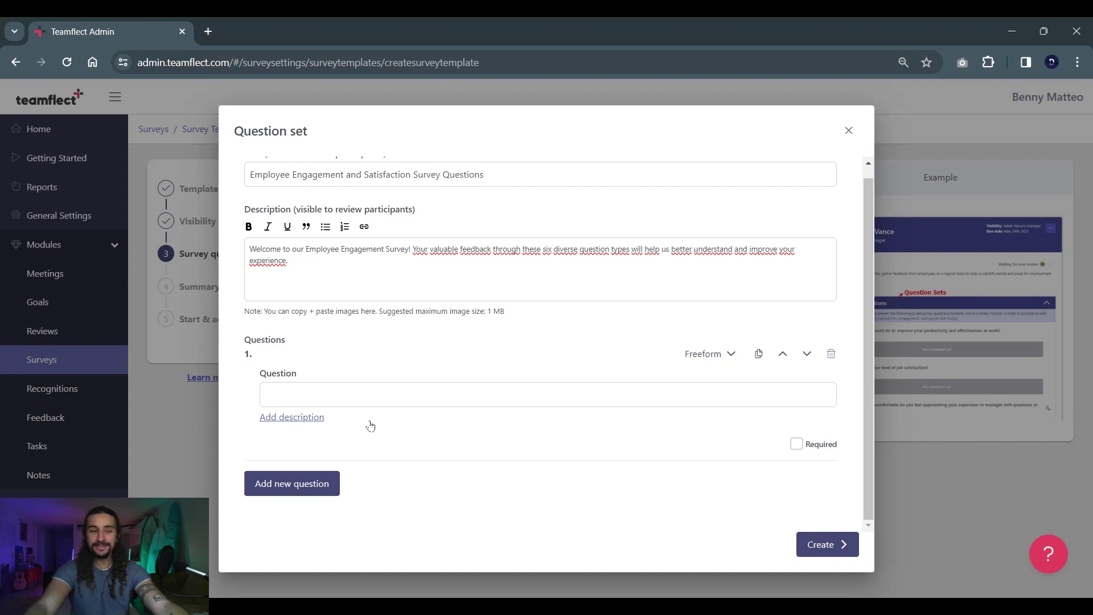
click(547, 400)
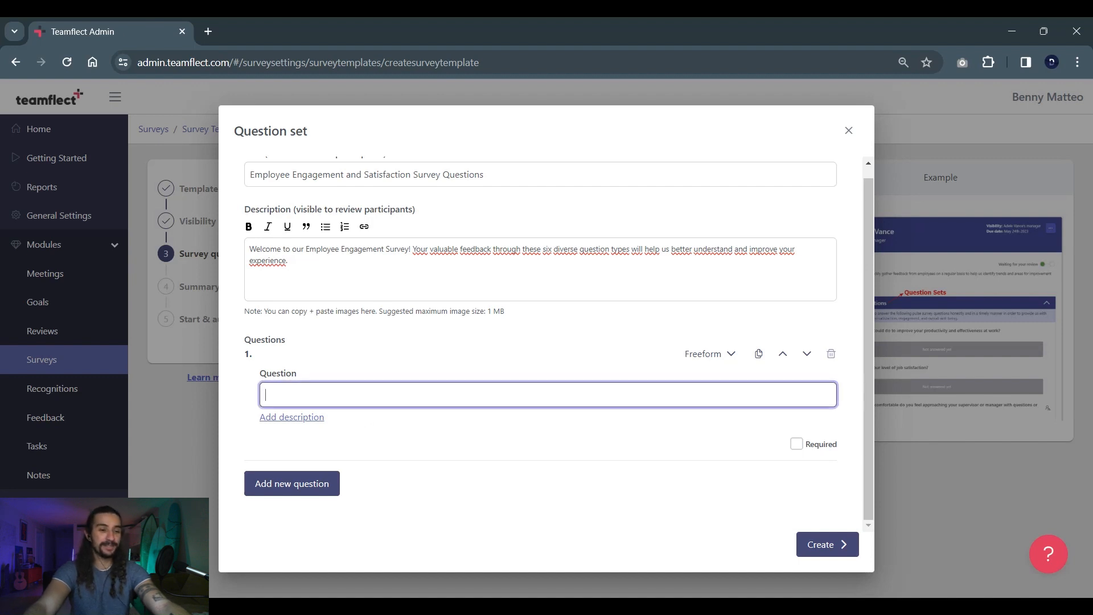
text(What aspects of your job do you find most rewarding and why?)
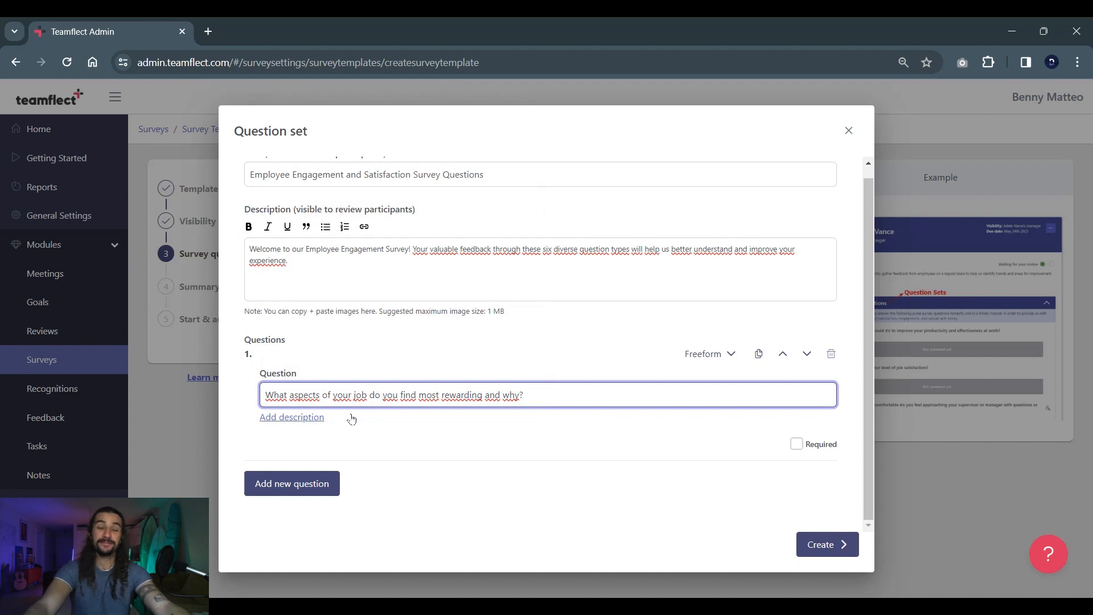
mouse_move(806, 455)
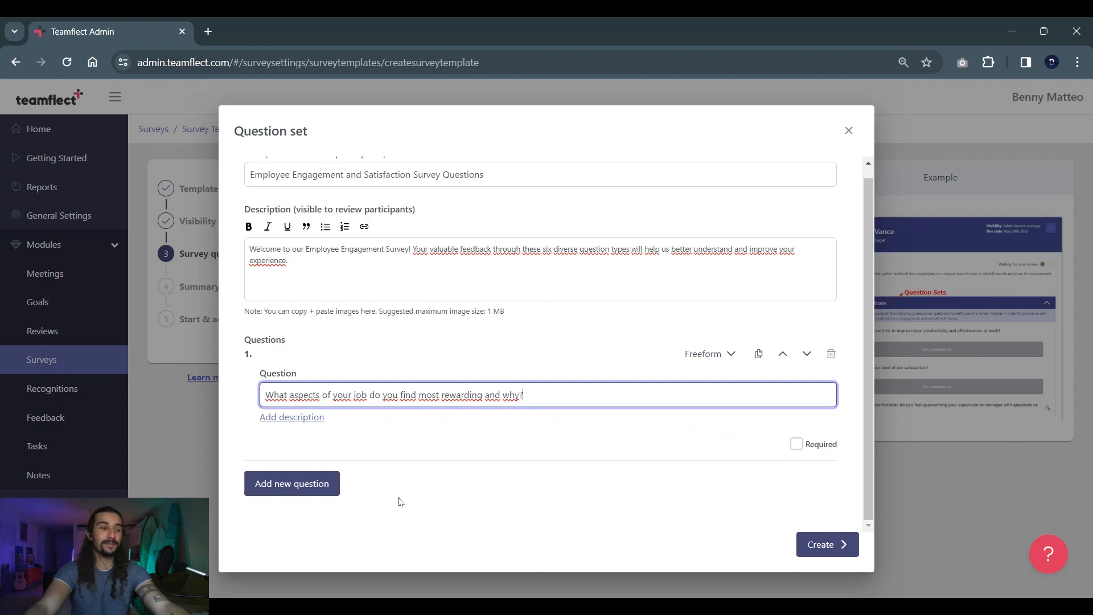
- Write multiple-choice question 2 with choices including Team-building exercises and Regular team meetings
click(708, 354)
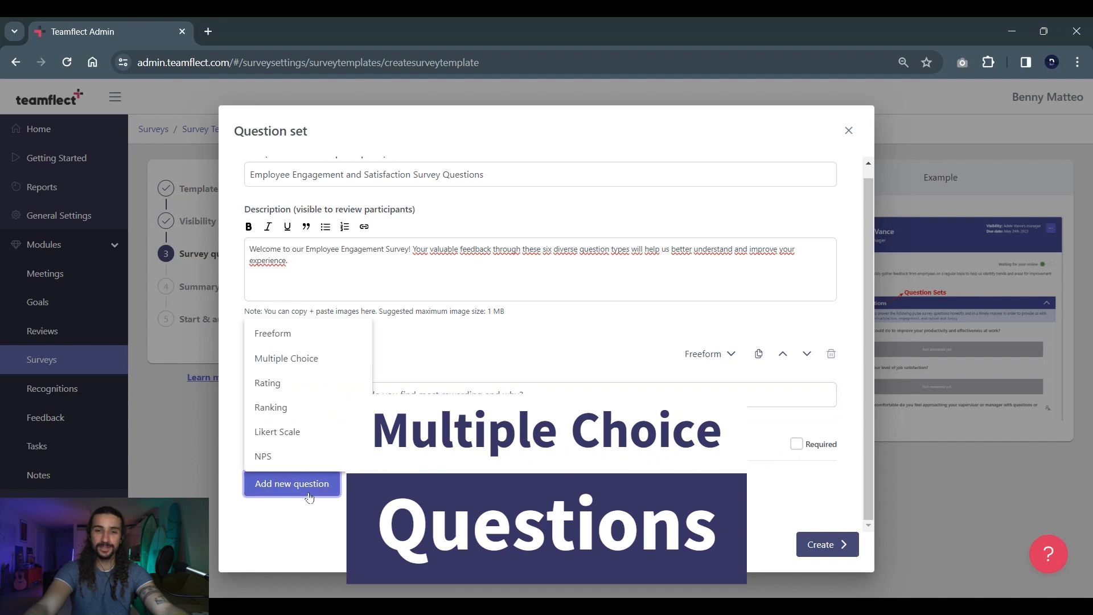
mouse_move(337, 364)
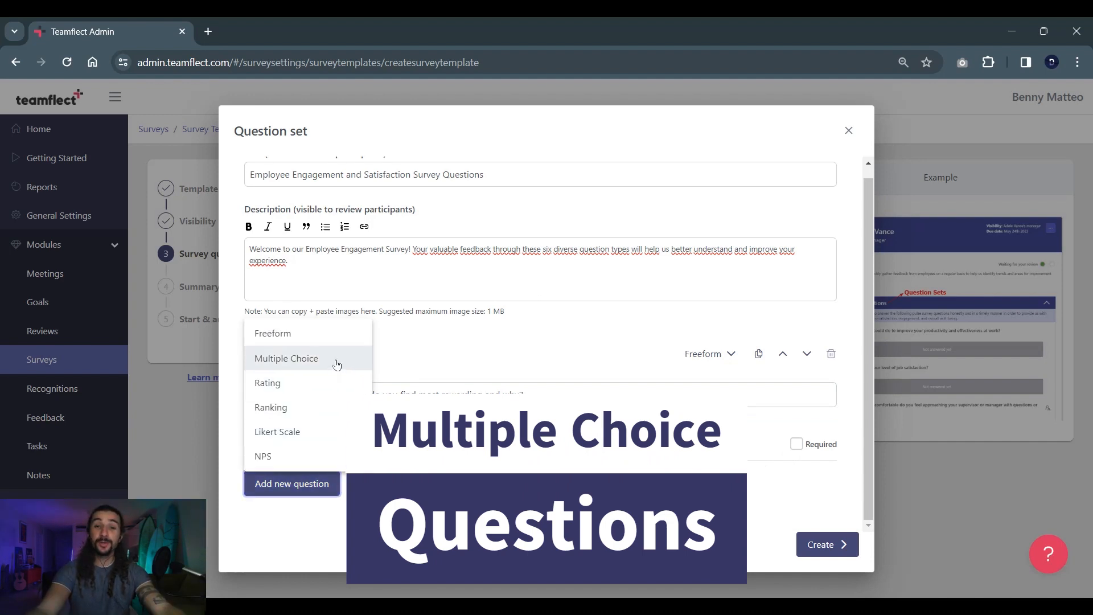
click(286, 358)
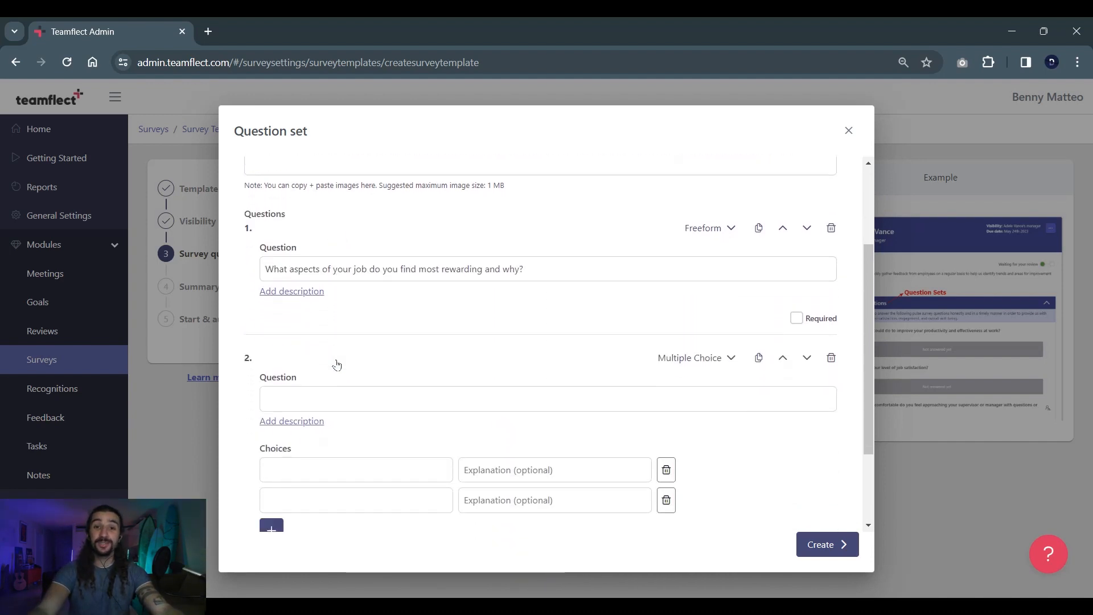
scroll(down, 3)
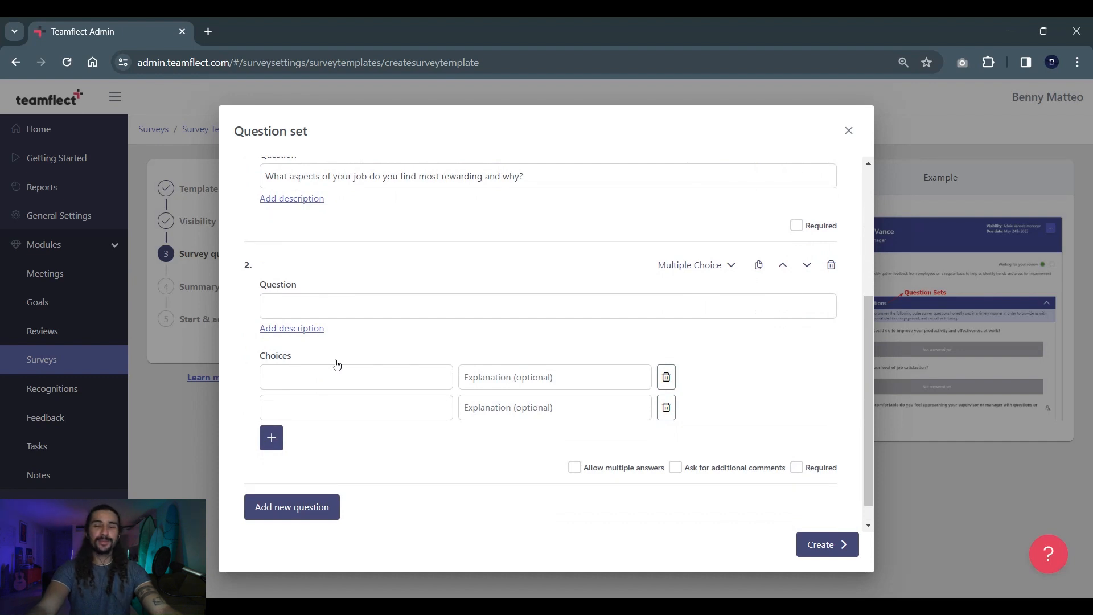
click(547, 311)
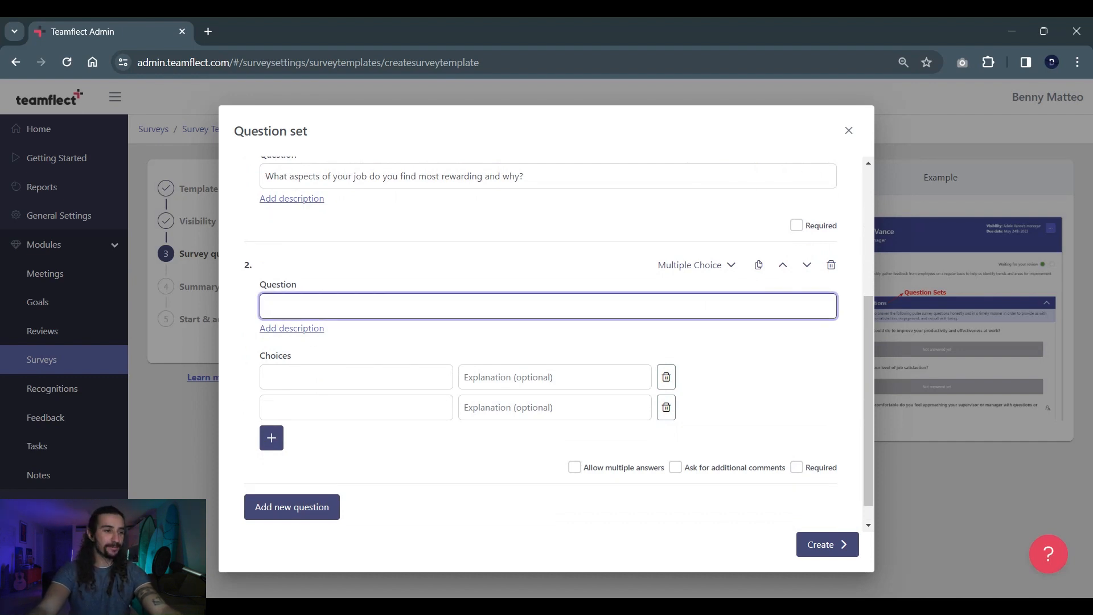
text(Which departmental activity do you feel contributes the most to a positive work environment?)
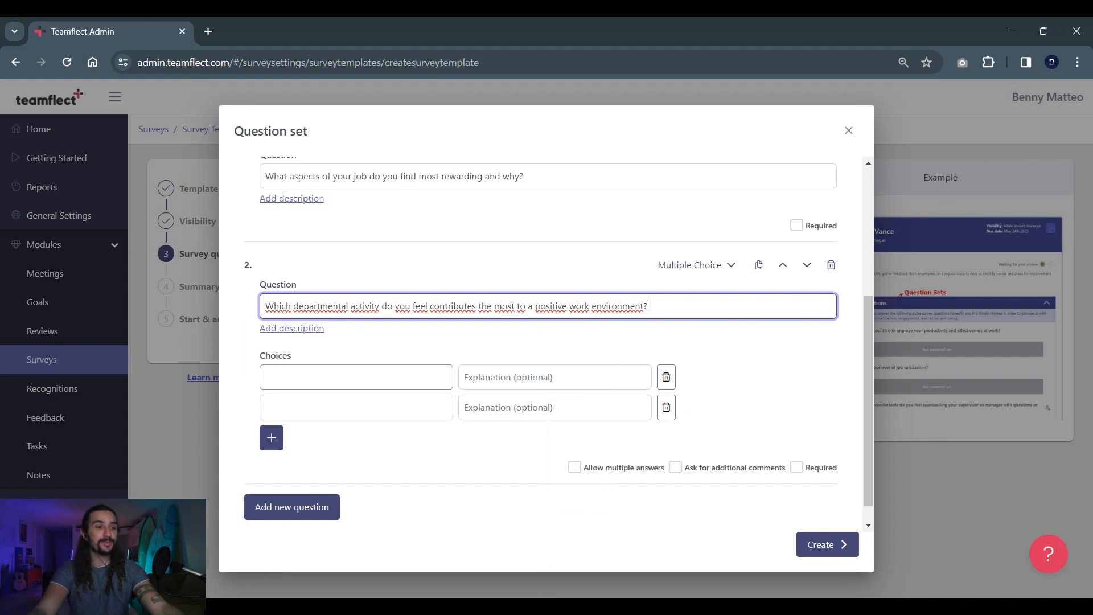
click(271, 438)
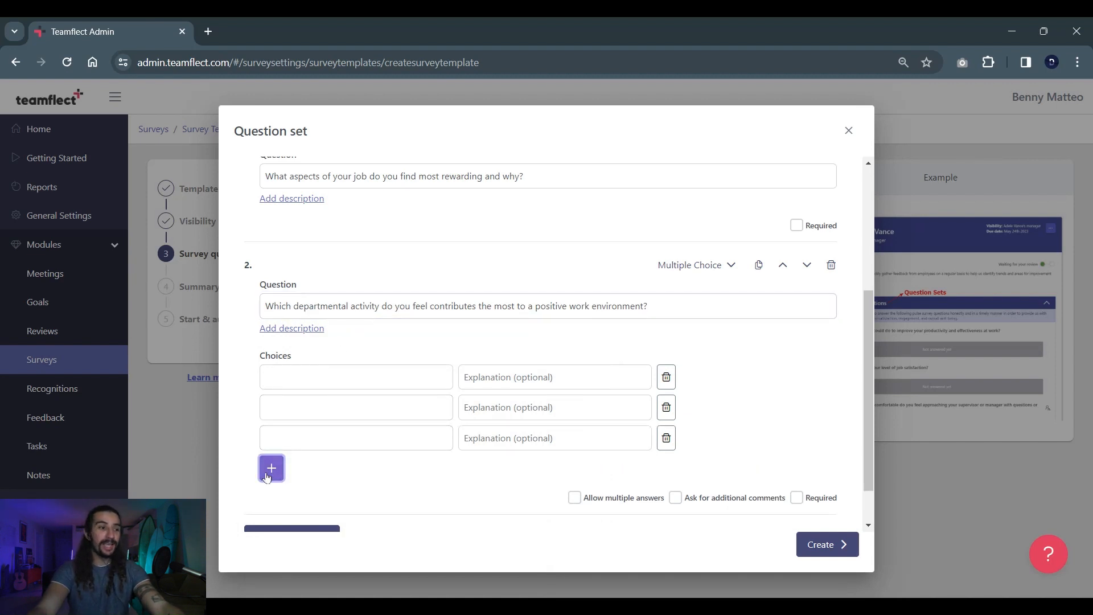
click(271, 468)
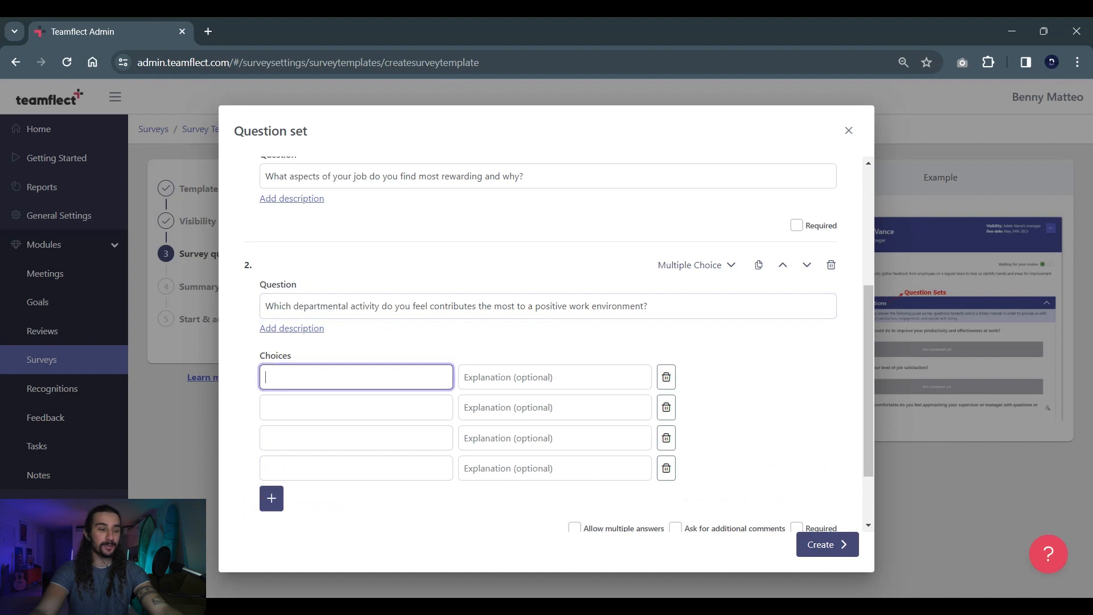
text(Team-building exercises)
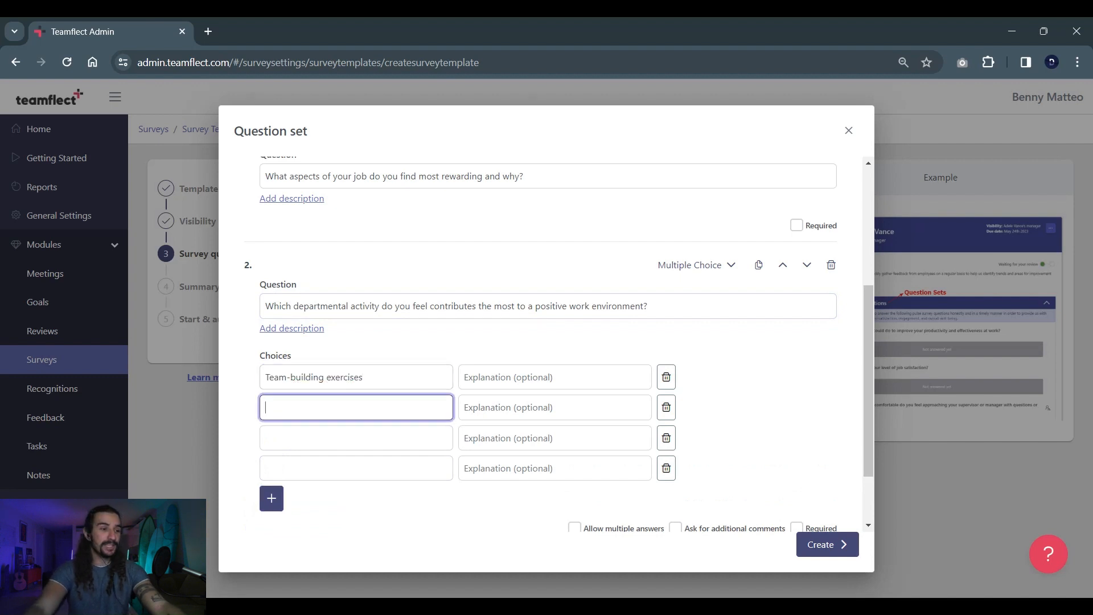
text(Regular team meetings)
click(356, 468)
text(Skills development workshops)
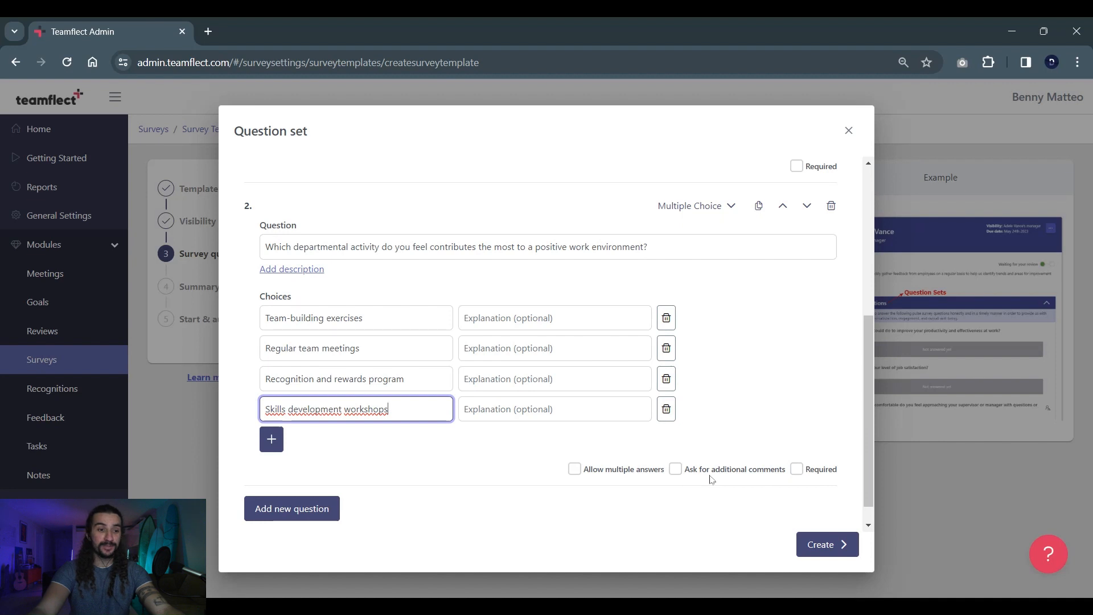
mouse_move(822, 481)
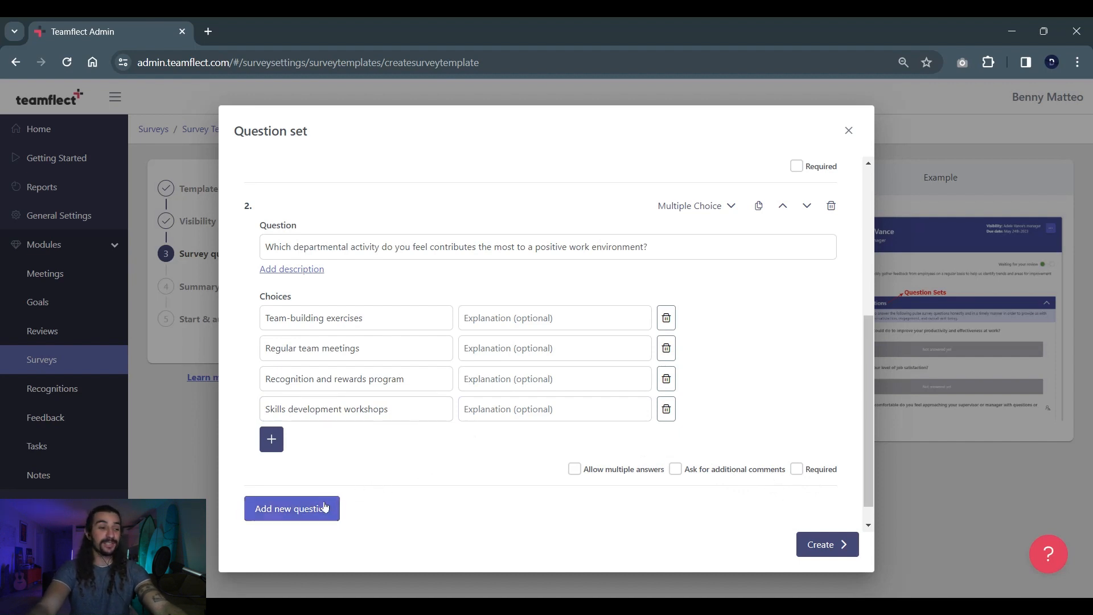
- Add question 3 on satisfaction with communication channels and remove its empty description
click(697, 206)
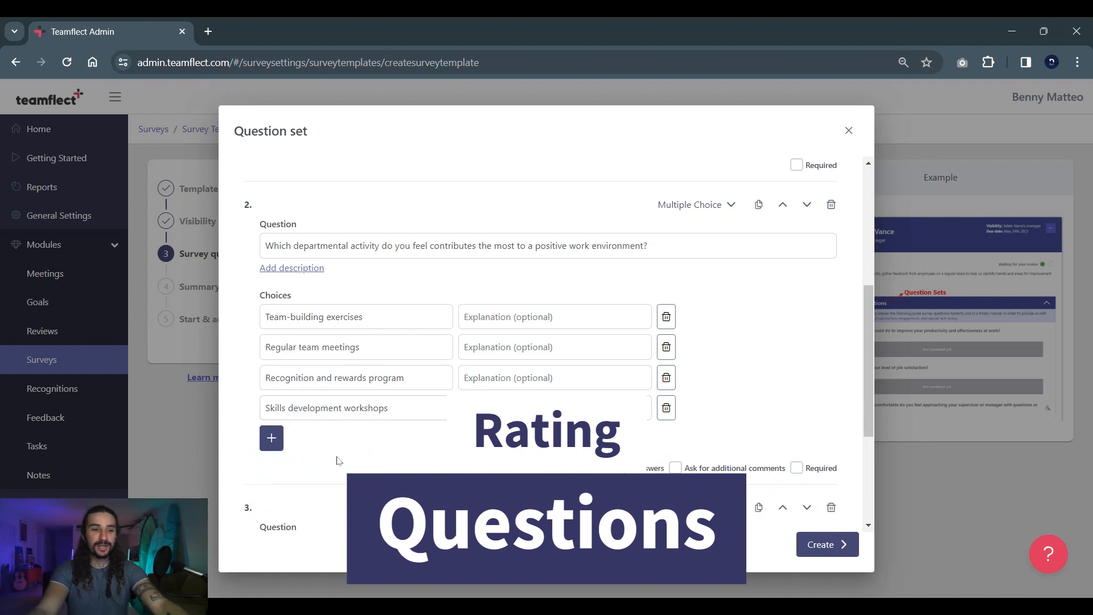
scroll(down, 3)
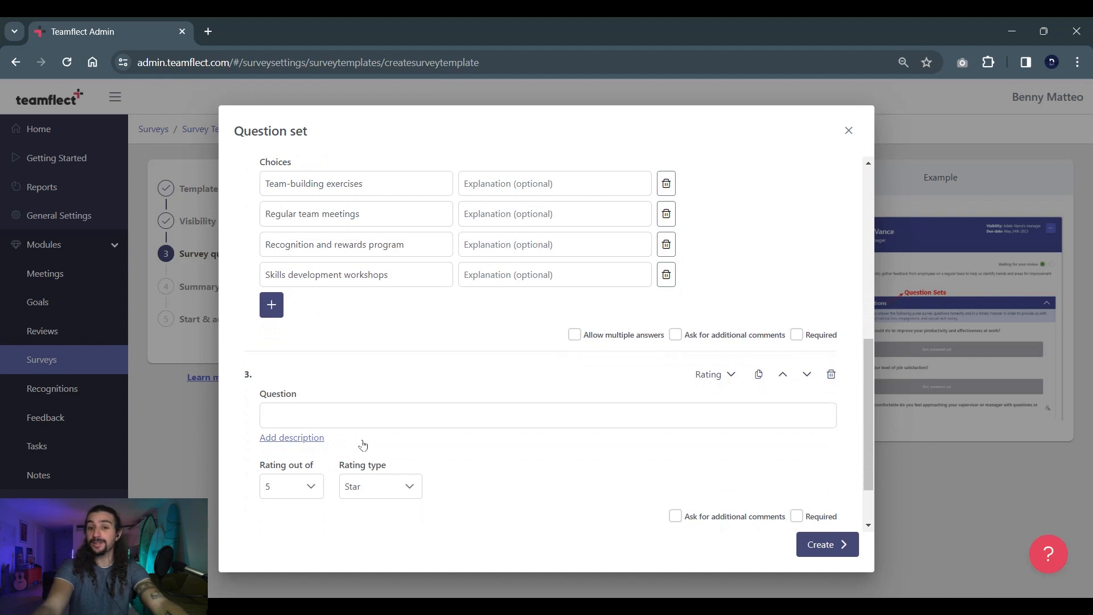
click(547, 409)
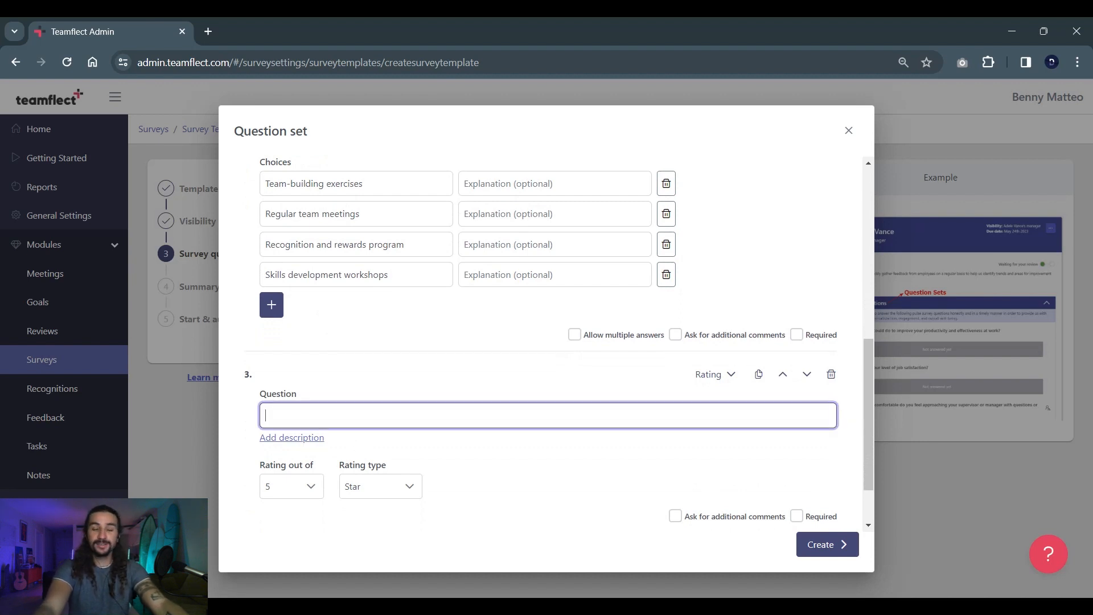
text(On a scale of 1 to 5, how satisfied are you with the current communication channels within the company?)
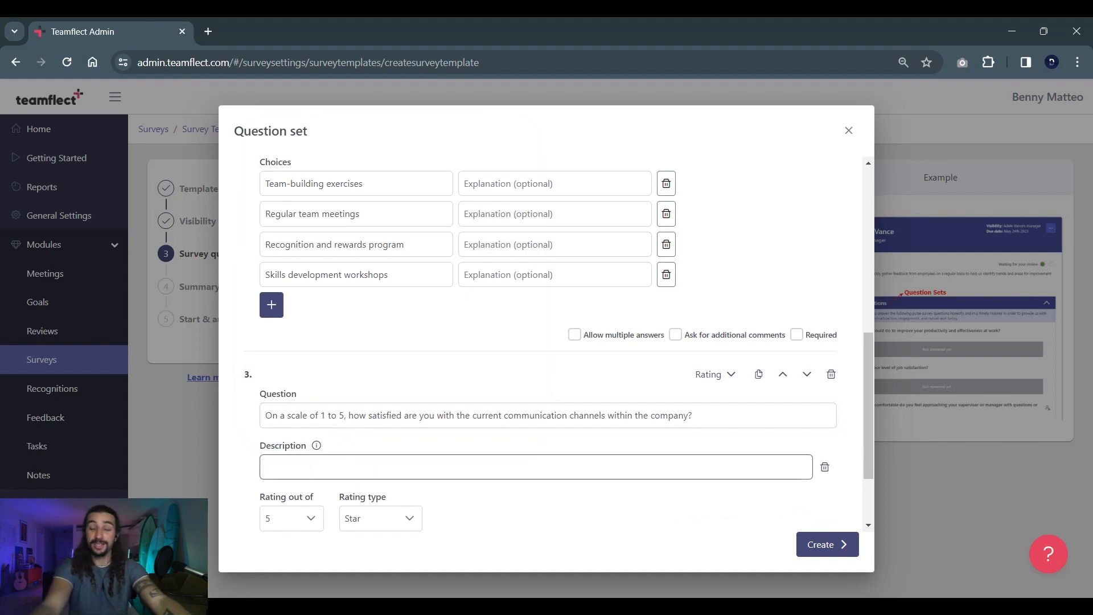
click(824, 467)
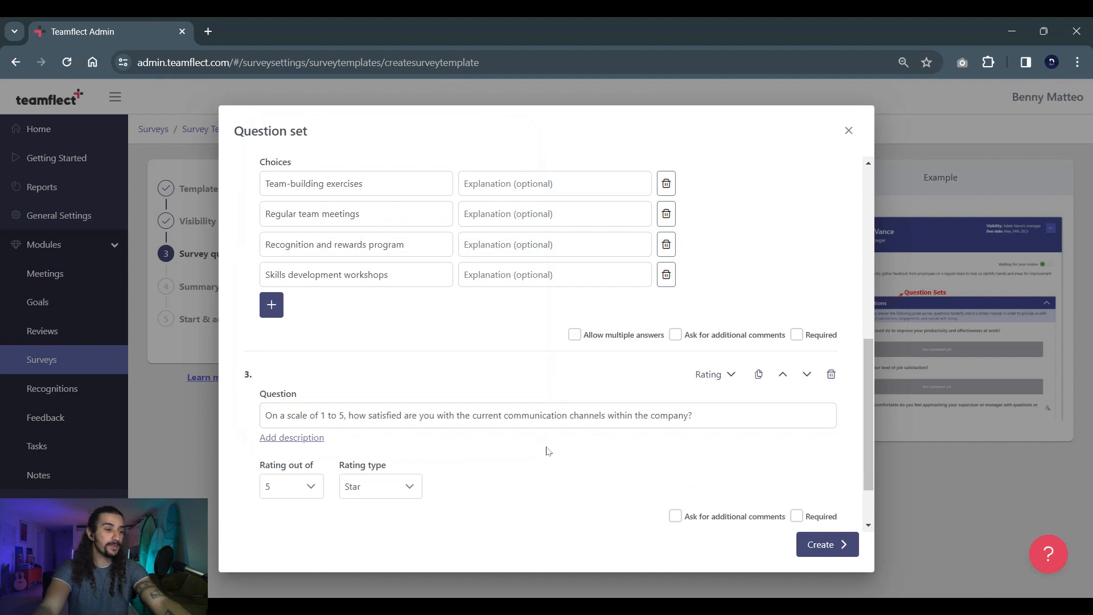
- Keep question 3's rating out of 5 with the Star rating type
click(291, 486)
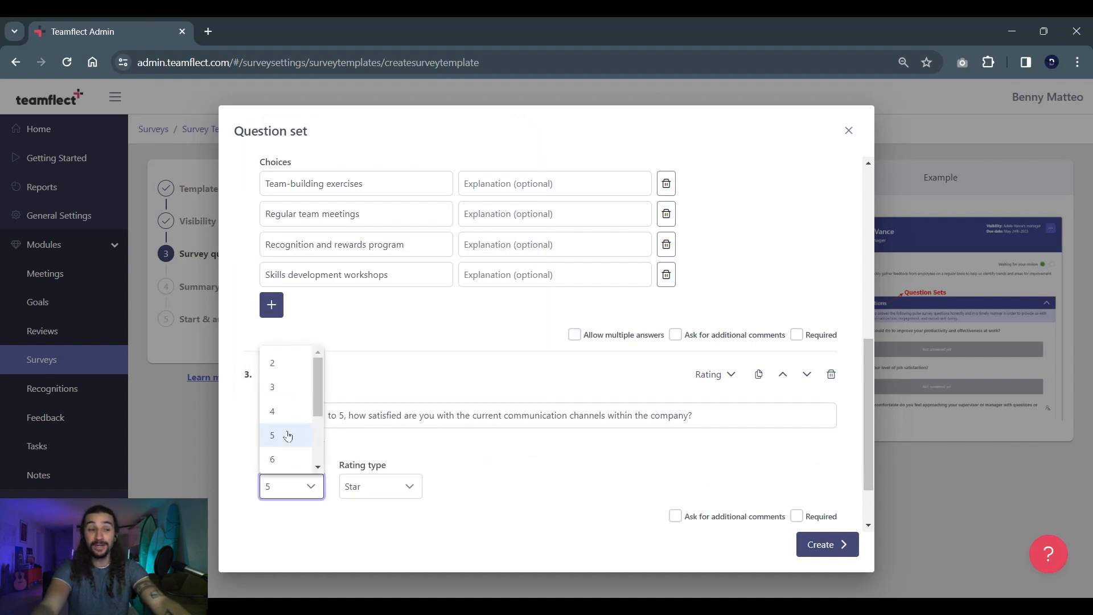
scroll(down, 3)
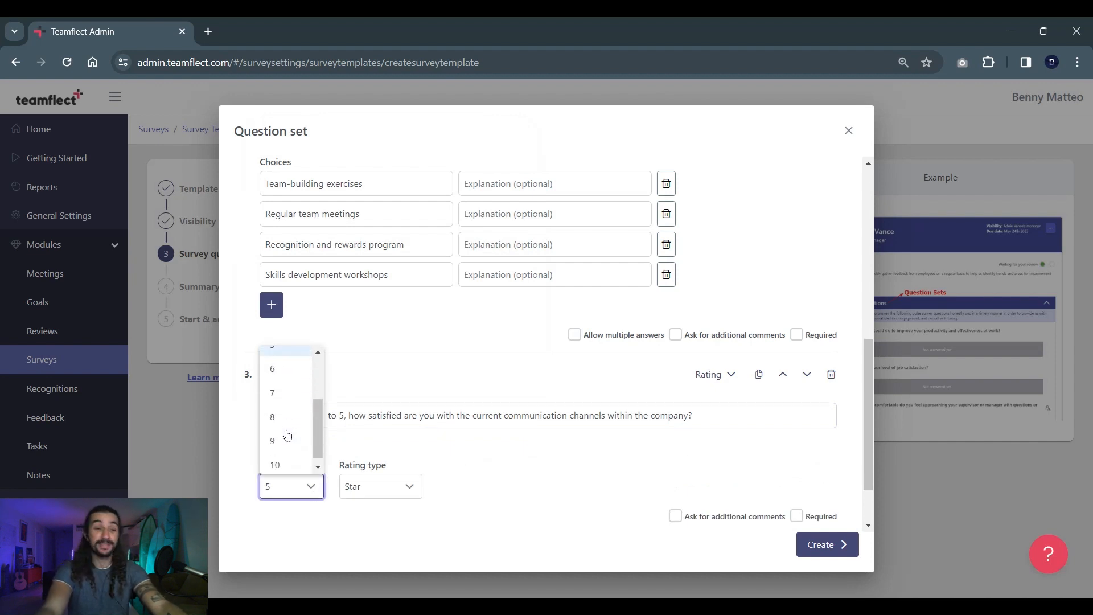
click(291, 486)
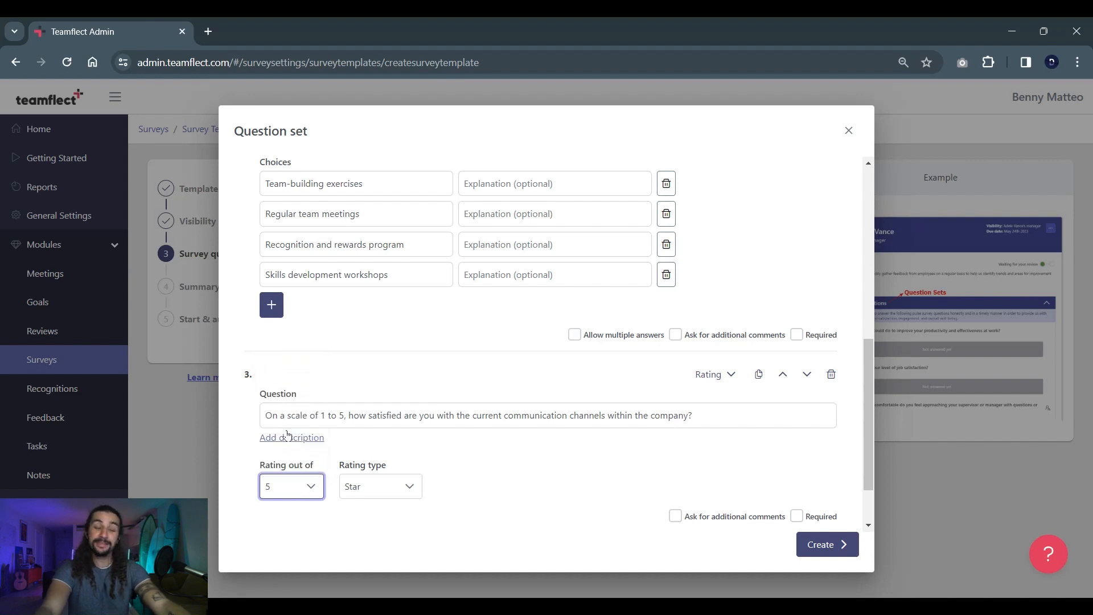
click(381, 487)
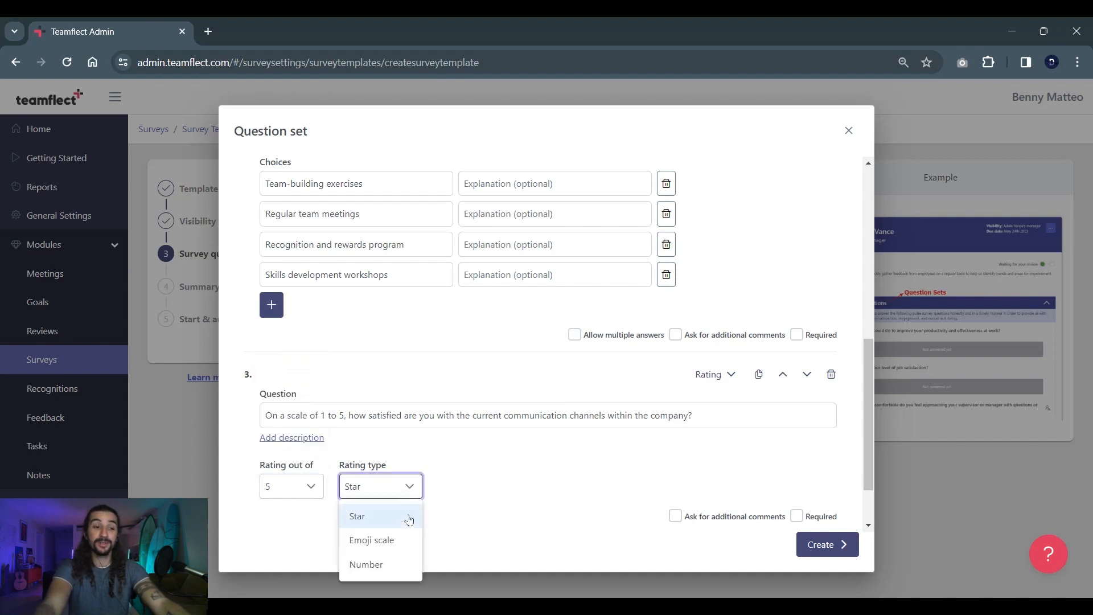
mouse_move(398, 519)
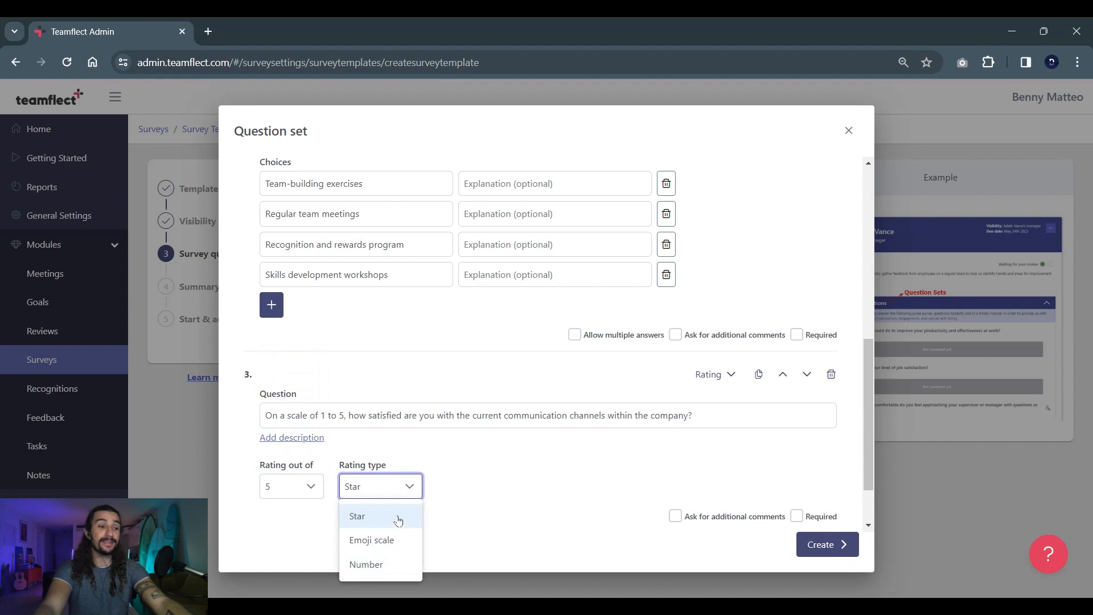
click(357, 516)
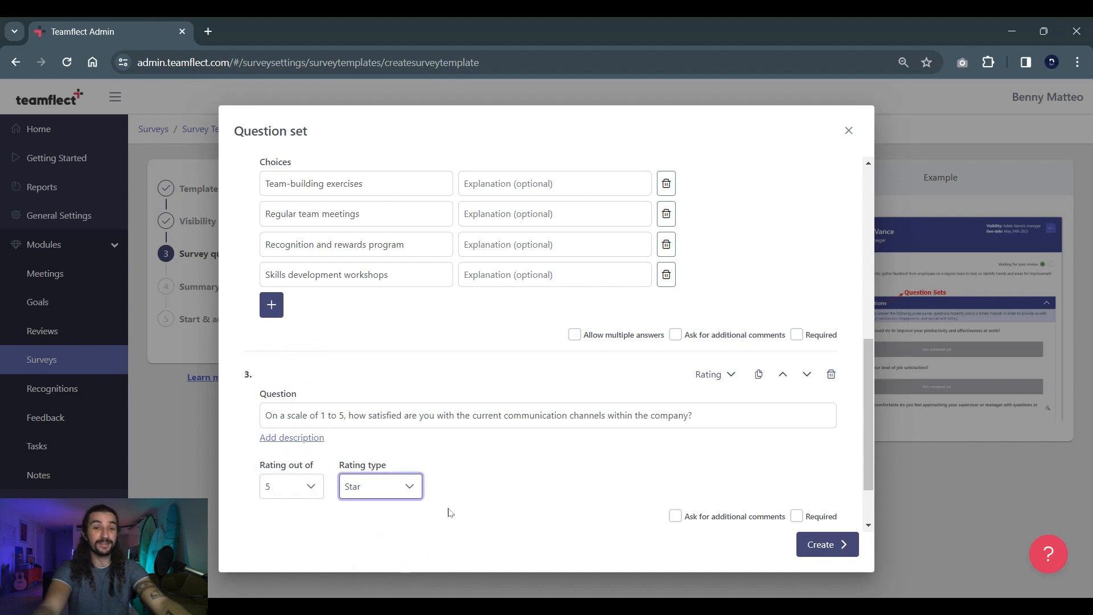
- Write ranking question 4 with options Work-life balance, career growth, culture, and compensation
scroll(down, 3)
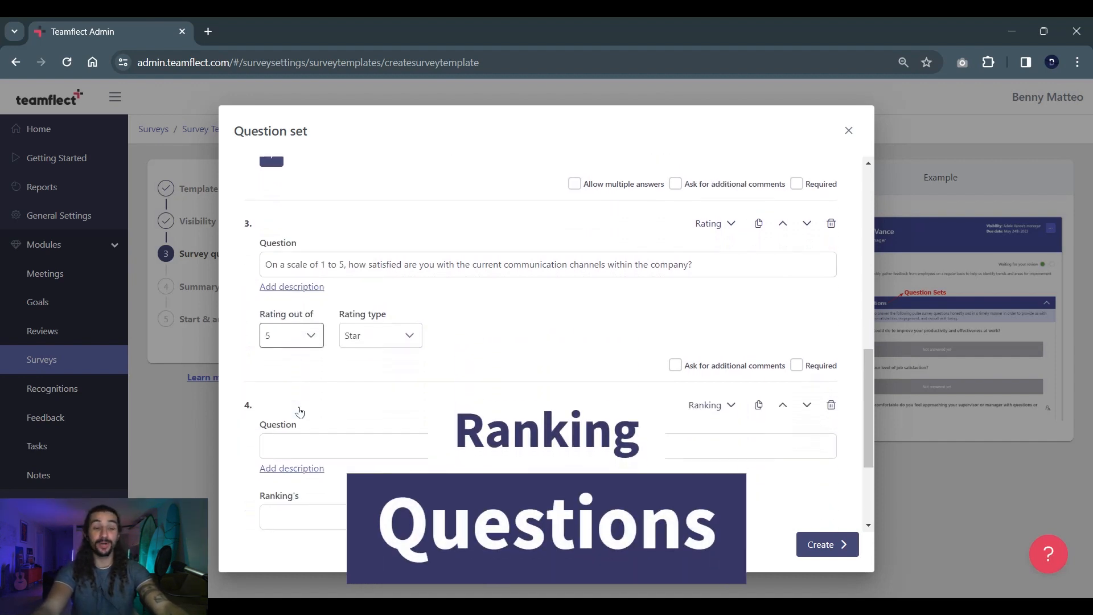
scroll(down, 3)
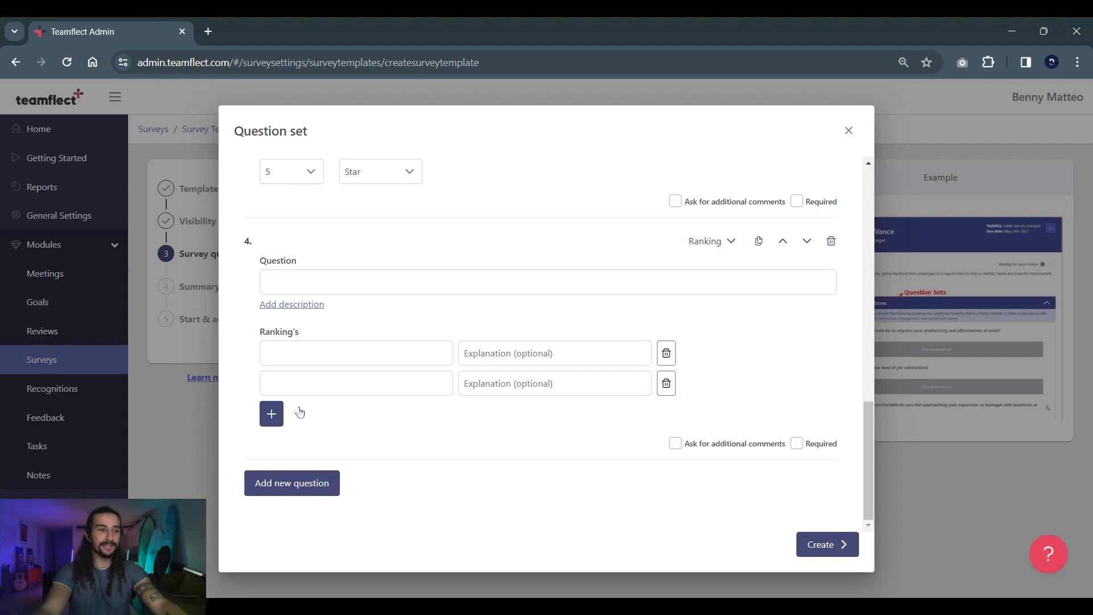
text(Please rank the following factors in order of importance for your job satisfaction:)
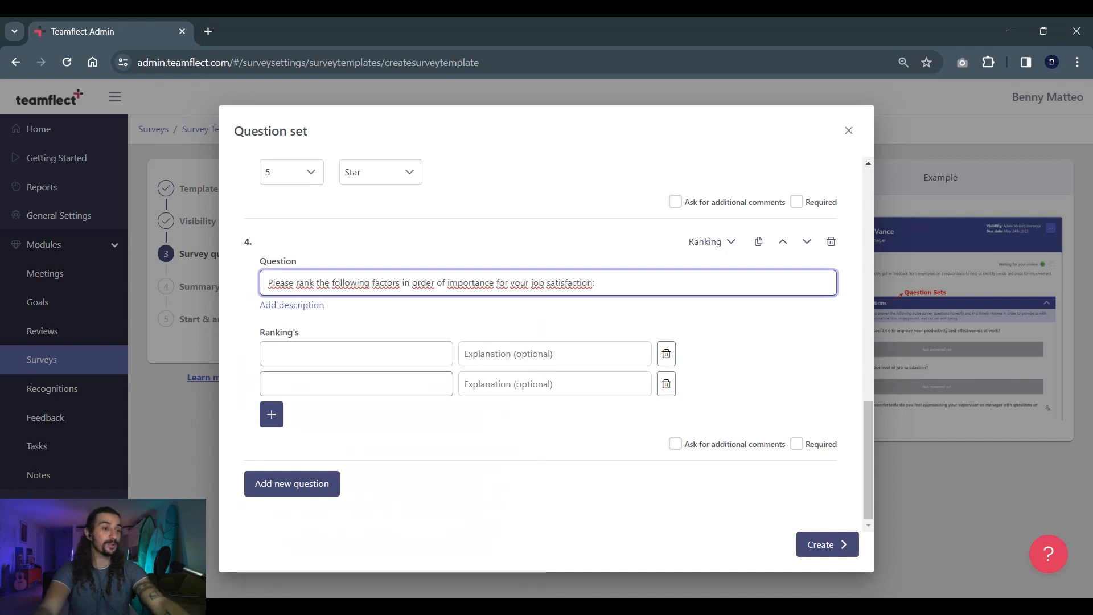
click(271, 414)
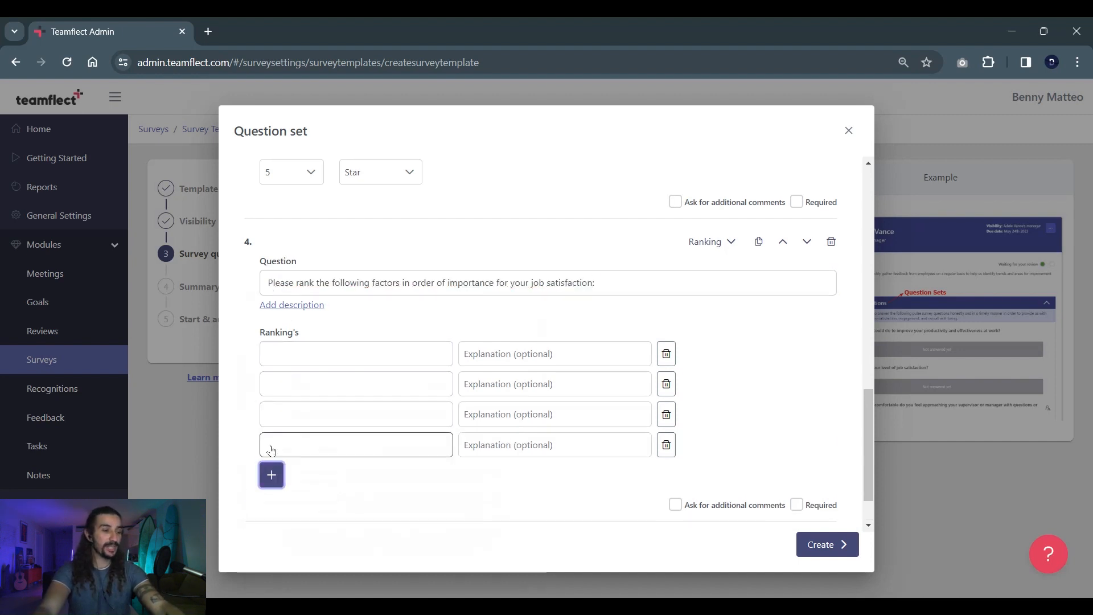
text(Work-life balance)
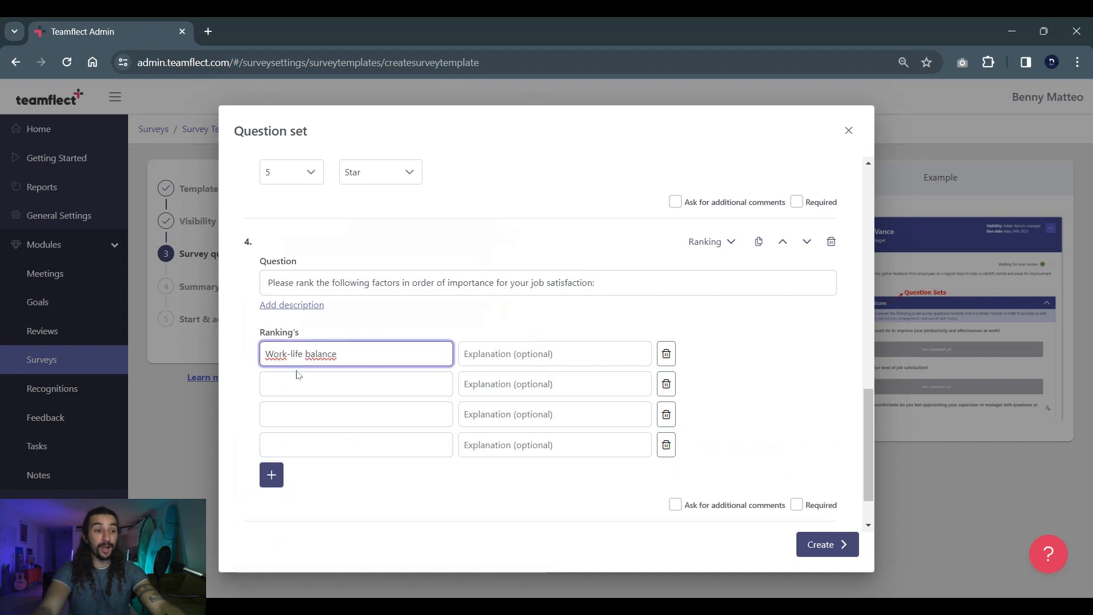
text(Opportunities for career growth)
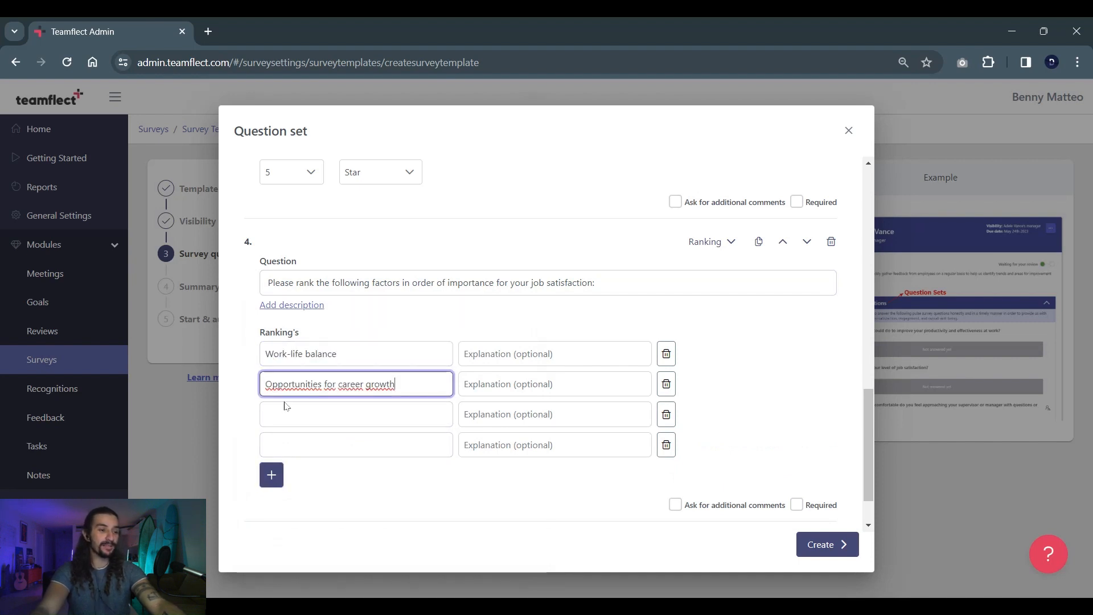
text(Company culture)
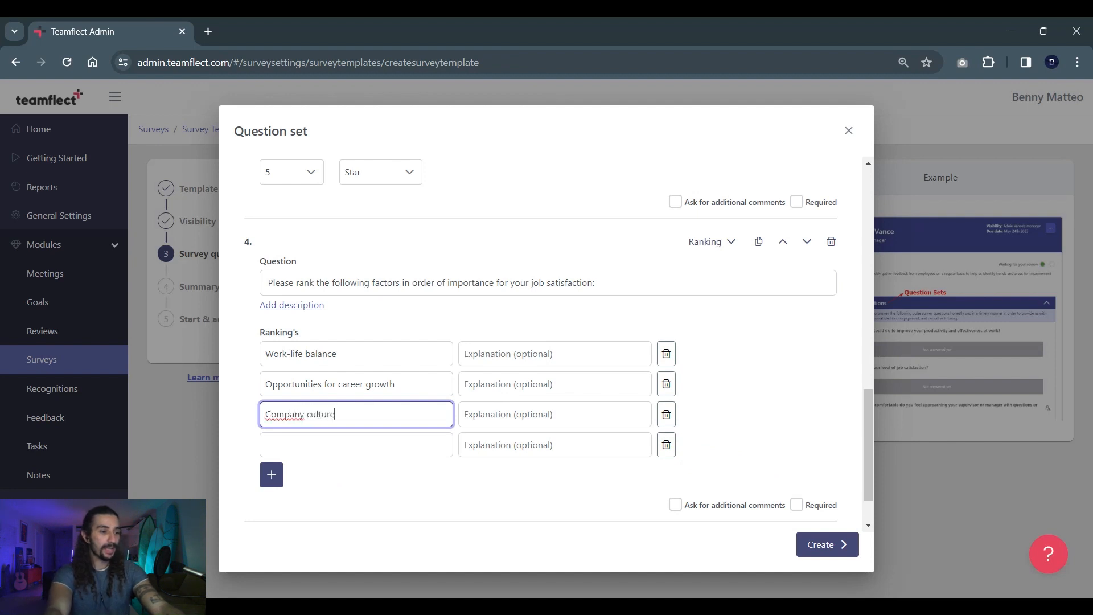
text(Compensation and benefits)
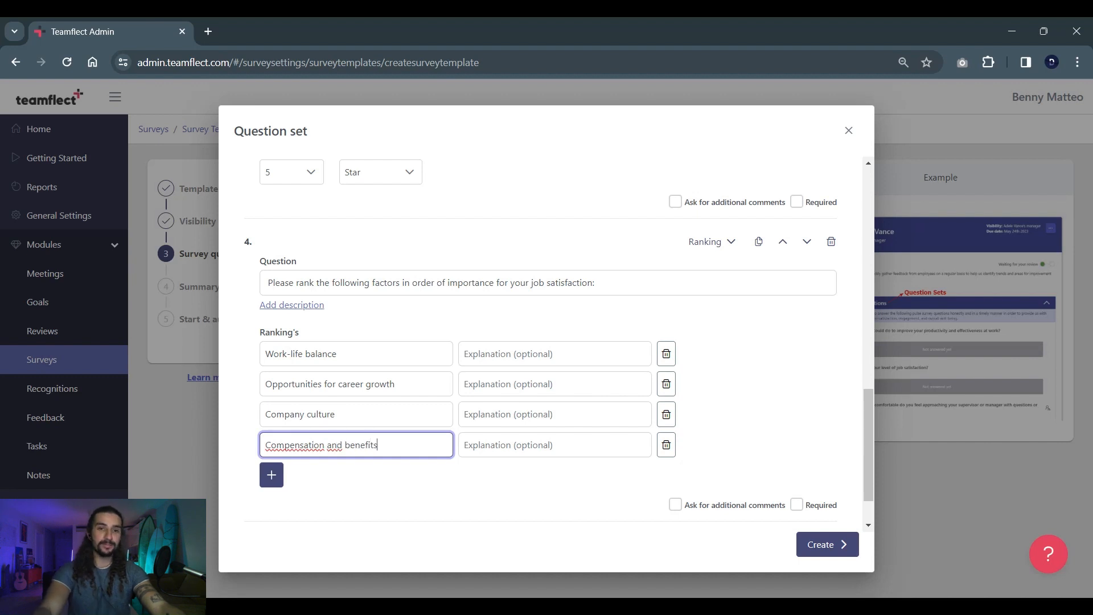
click(322, 477)
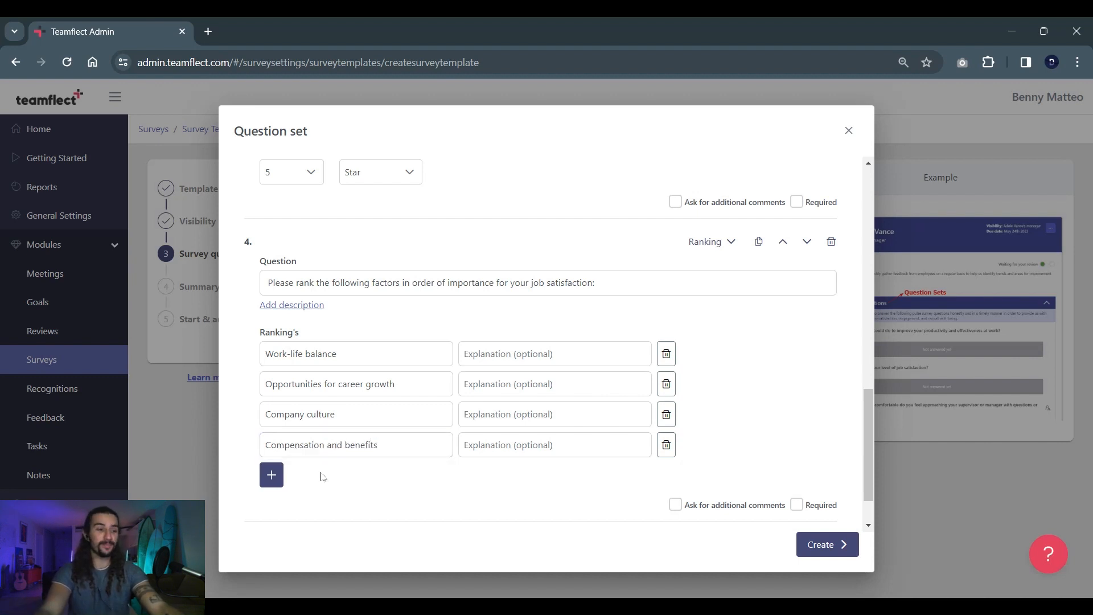
scroll(down, 3)
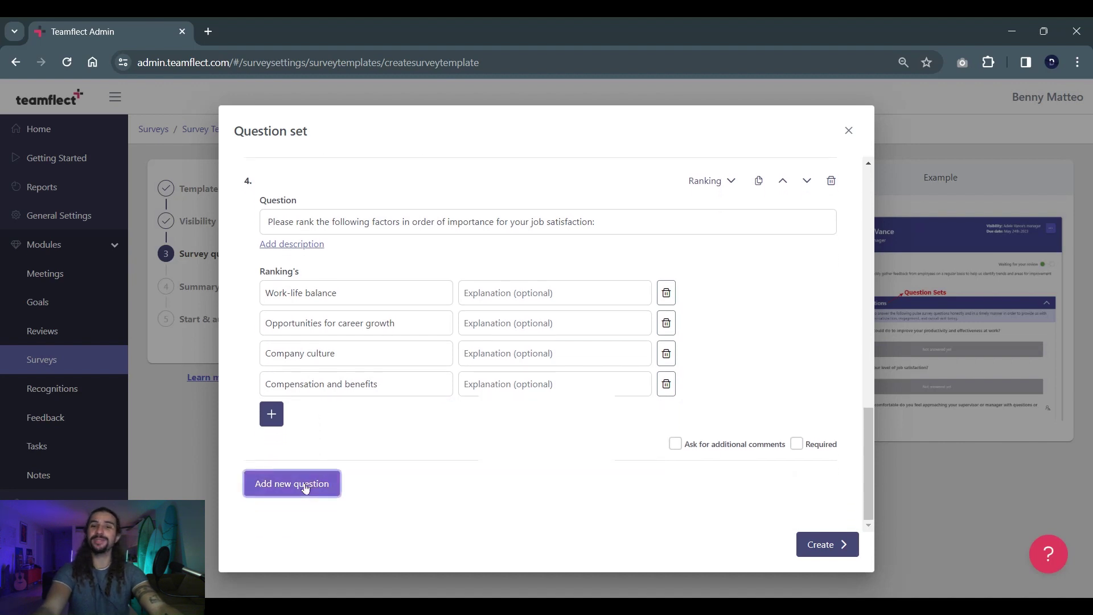
- Add question 5 asking for opinions from strongly disagree to strongly agree
click(292, 483)
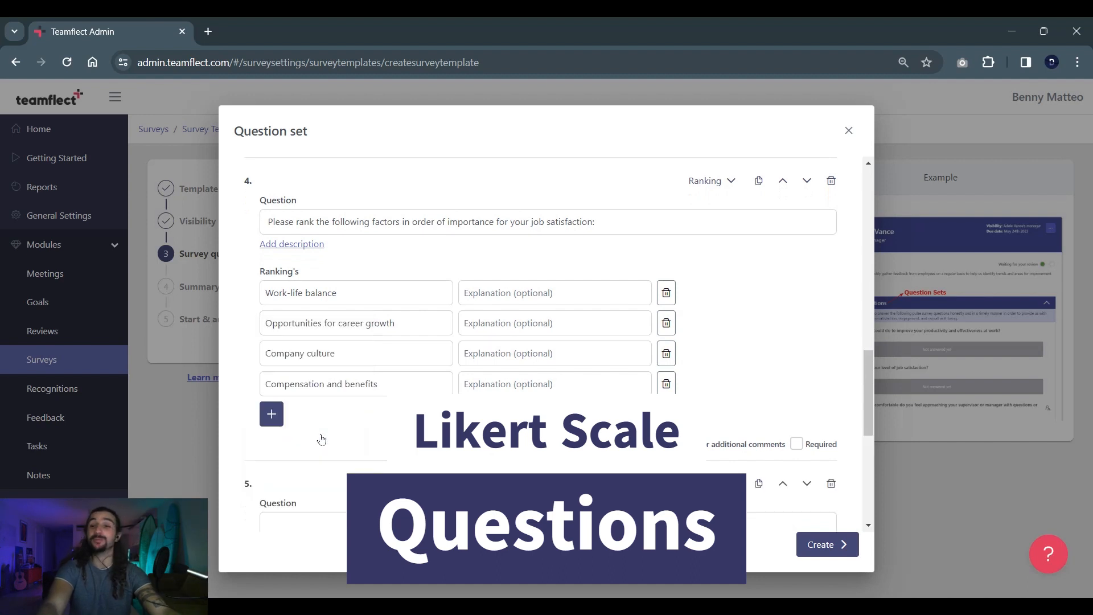
scroll(down, 3)
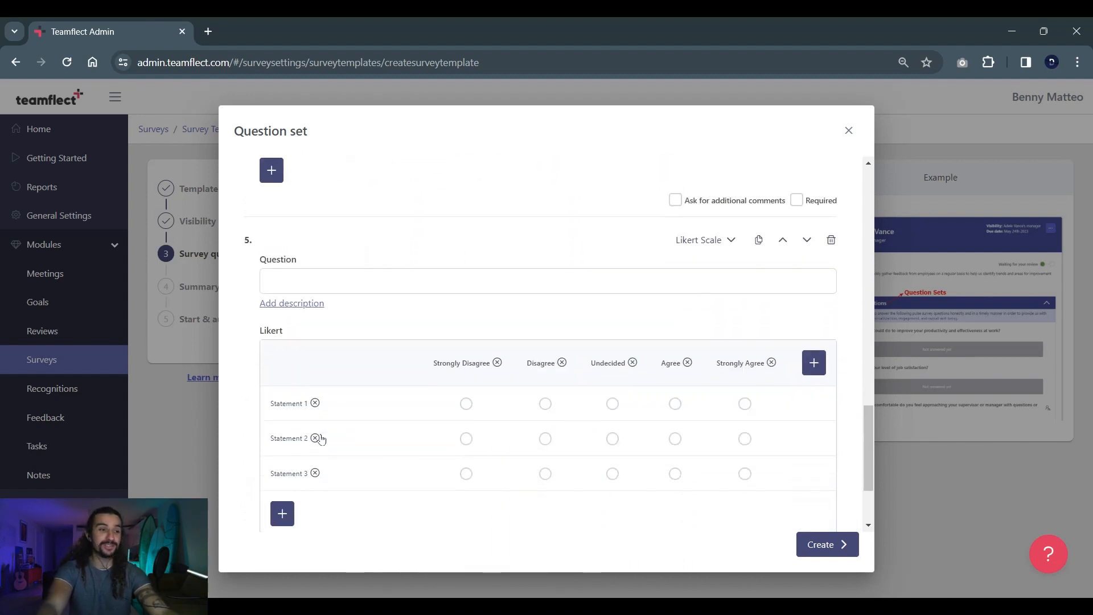
scroll(down, 3)
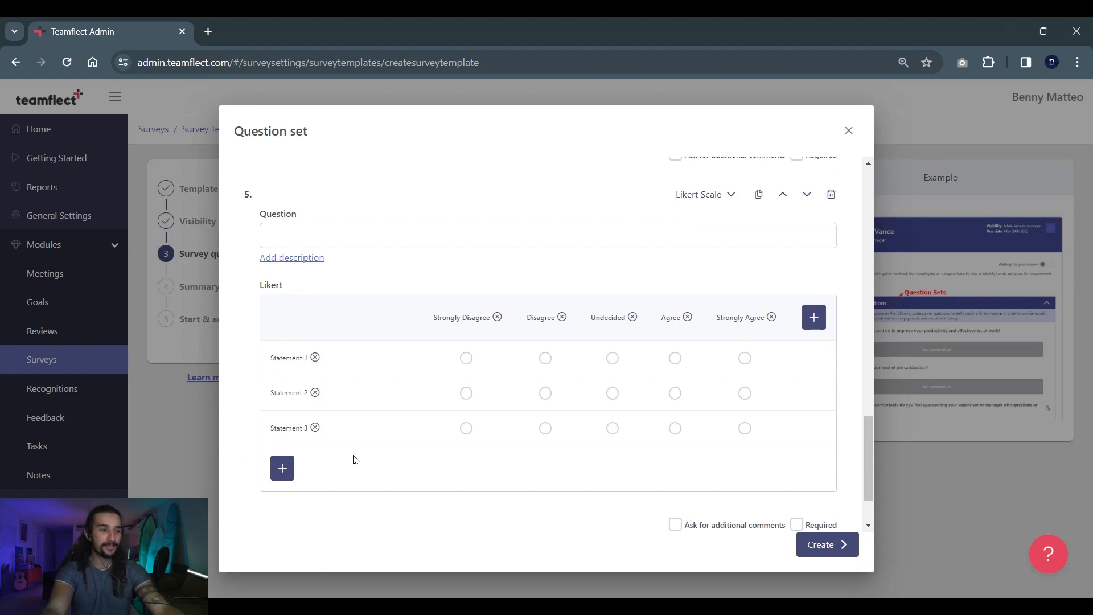
click(547, 243)
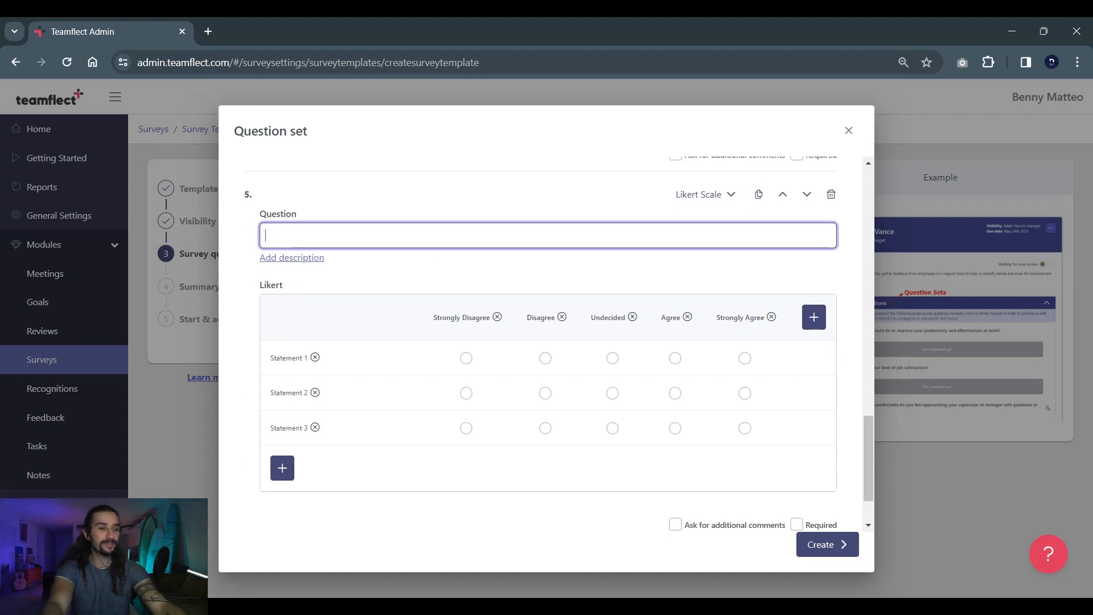
text(Using a scale from strongly disagree to strongly agree, please indicate your opinion:)
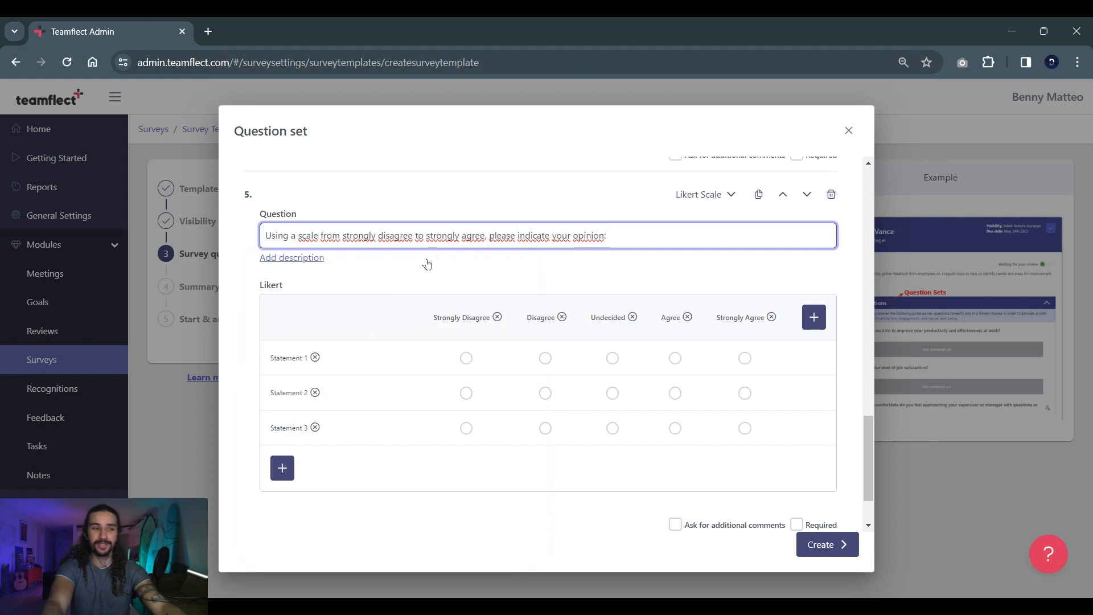
- Reword Statement 1 about professional development and delete the other two statements
click(289, 357)
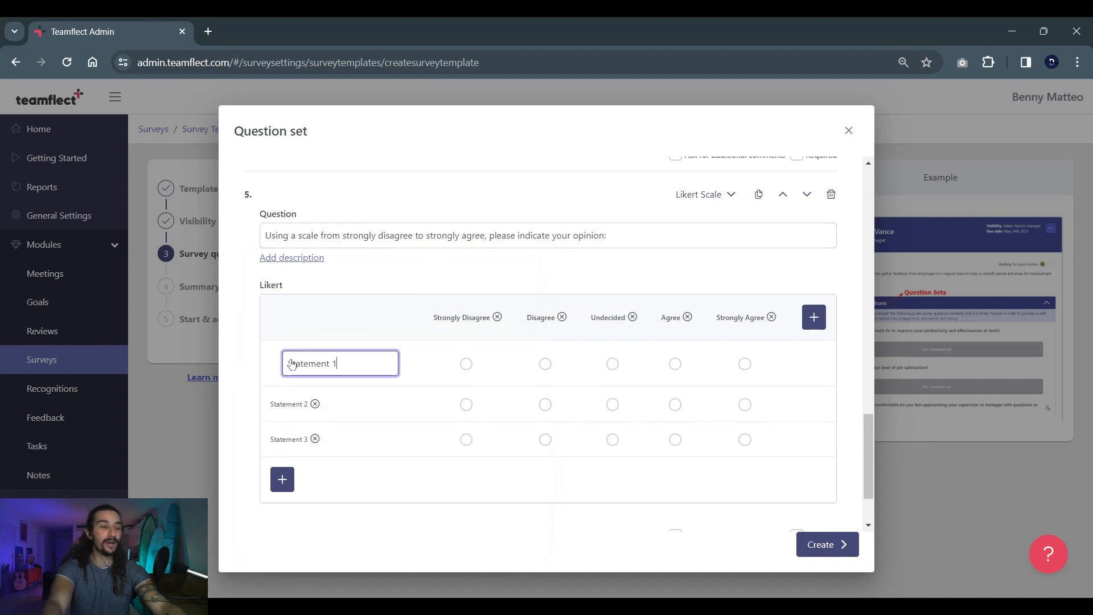
text(professional development.")
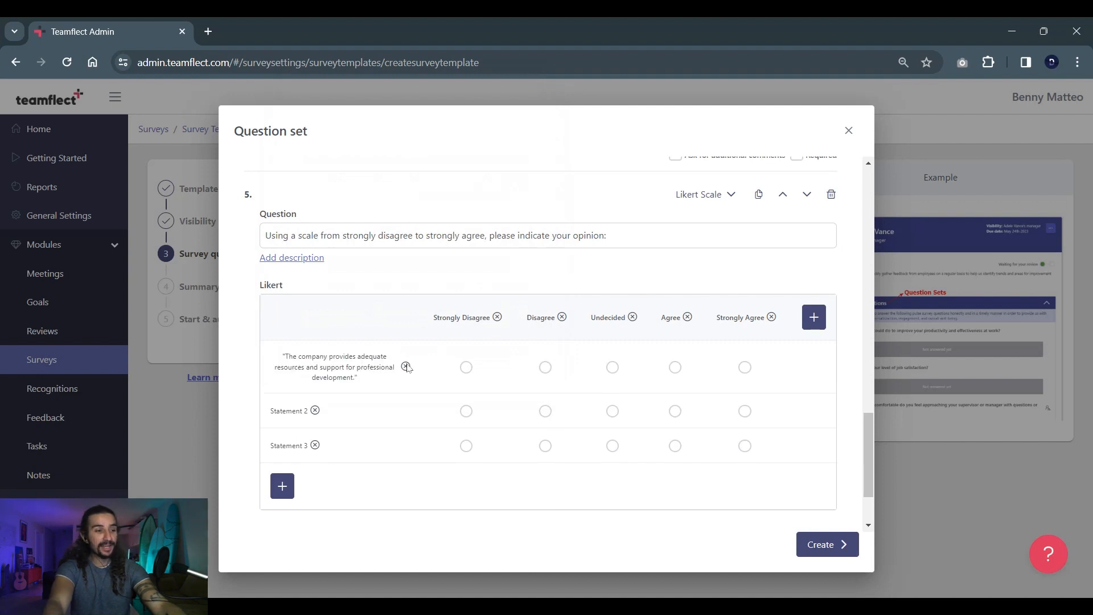
click(315, 411)
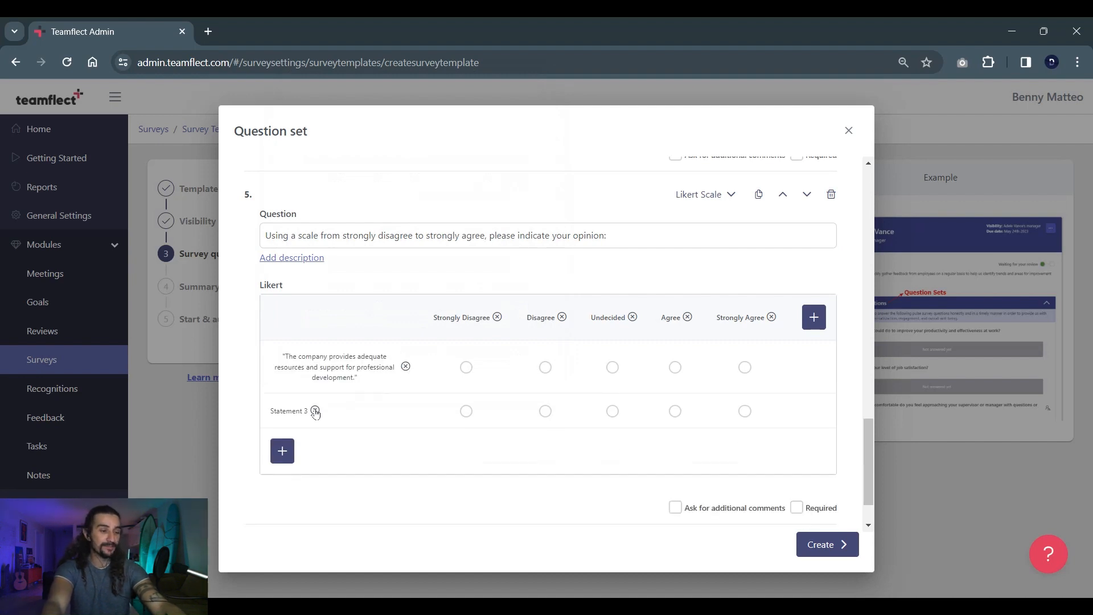
click(315, 412)
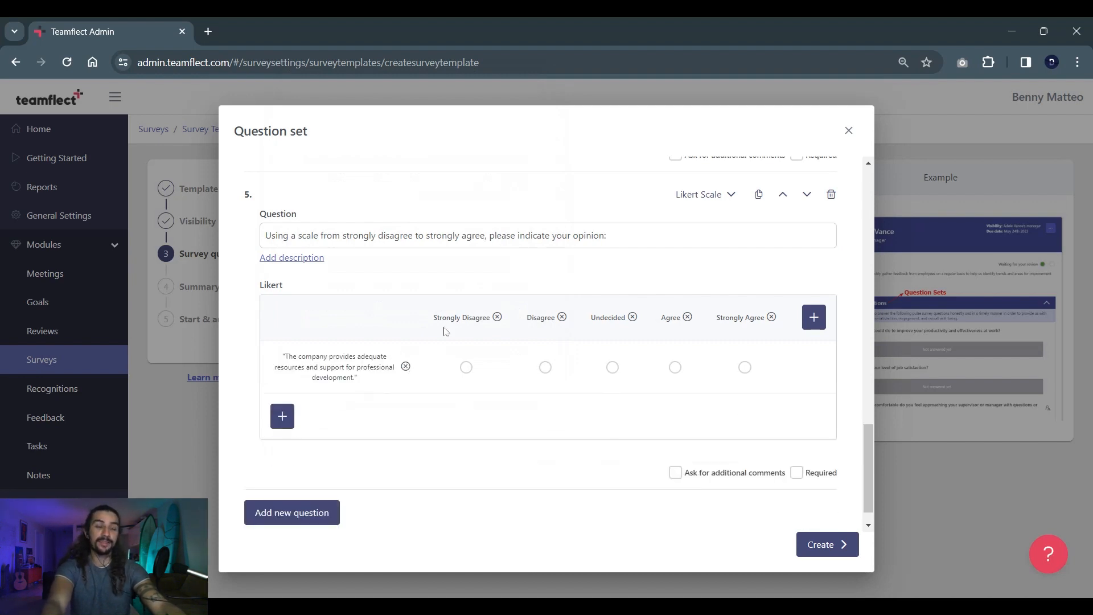
mouse_move(535, 328)
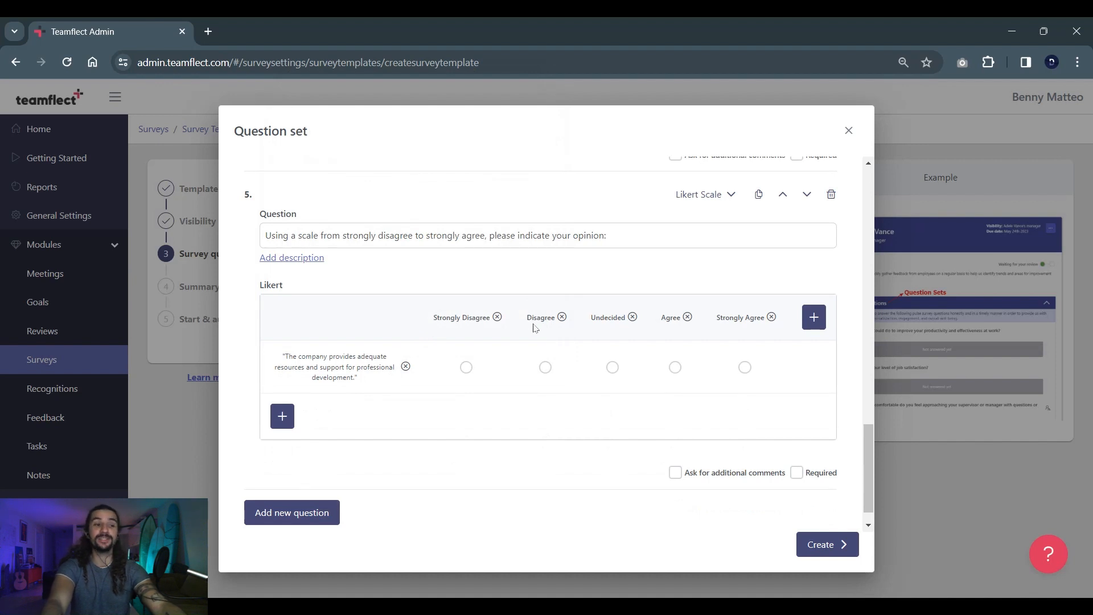
mouse_move(616, 338)
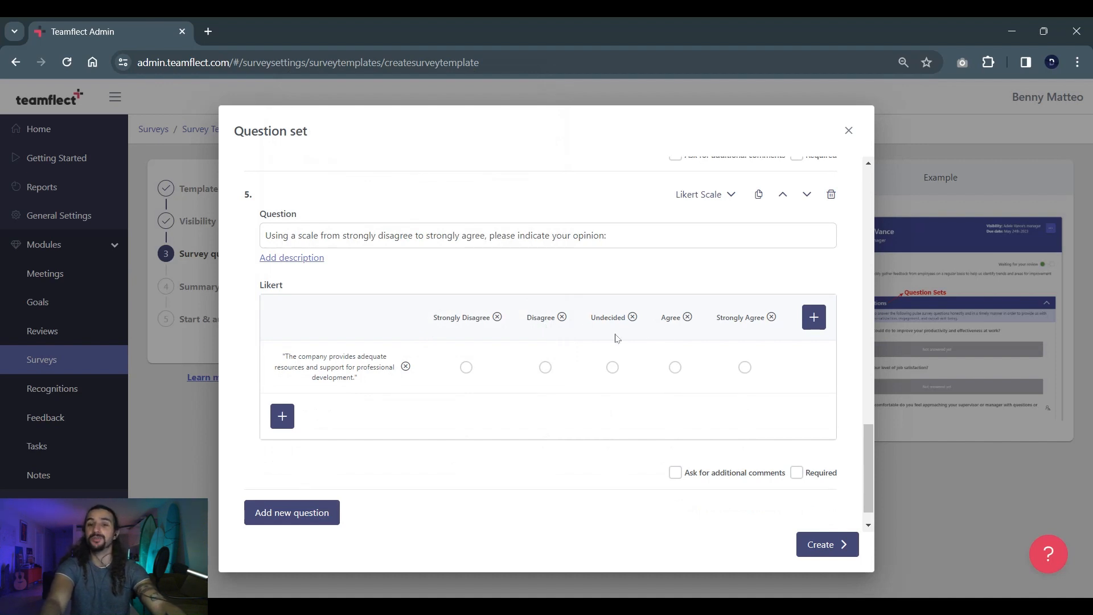
click(461, 317)
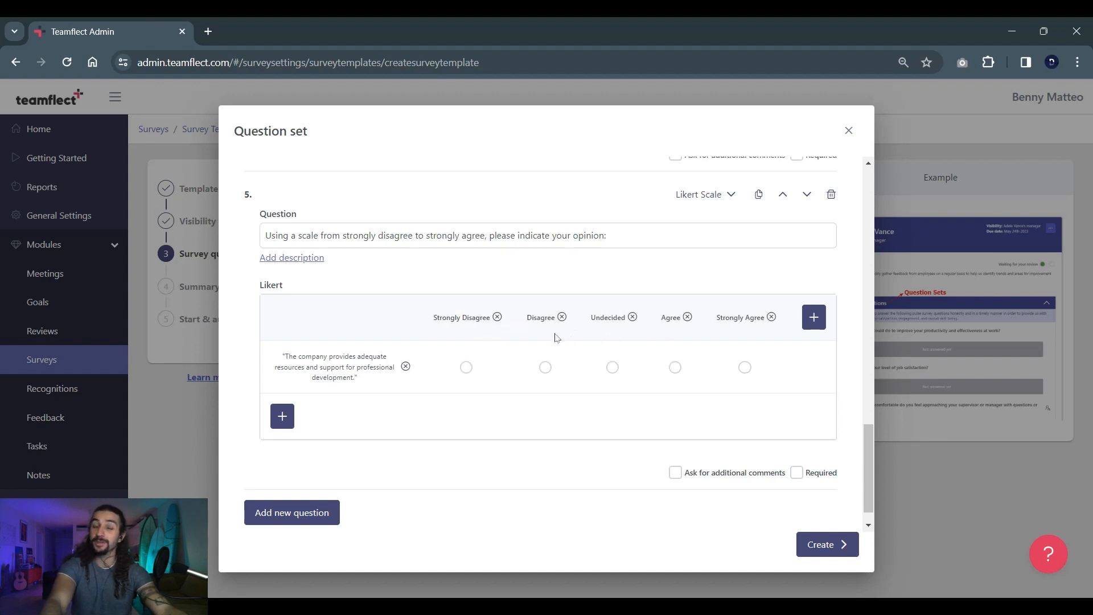
mouse_move(497, 319)
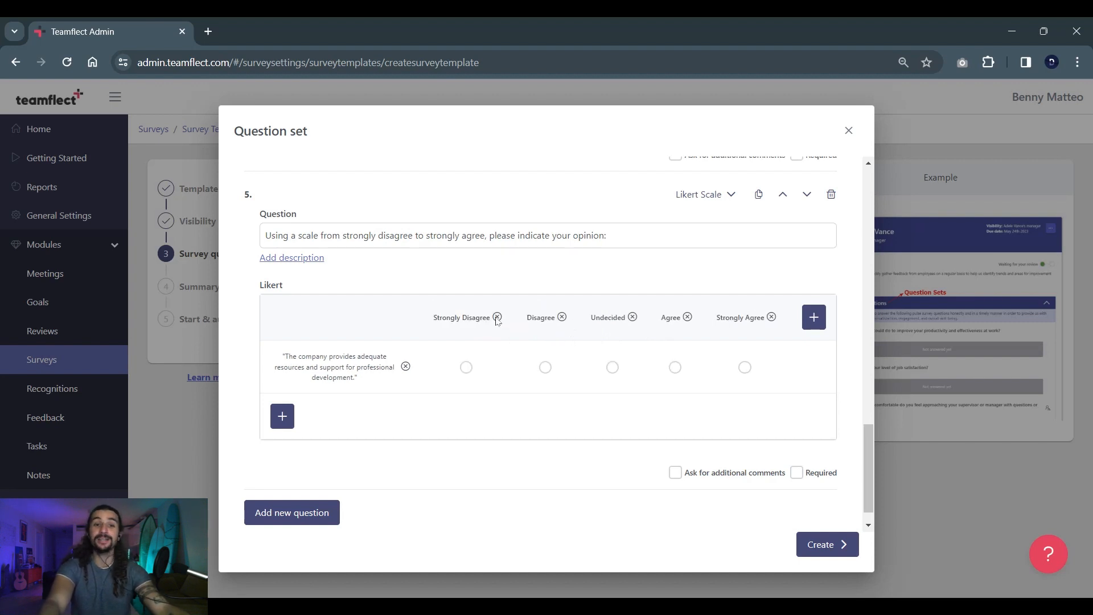
mouse_move(465, 420)
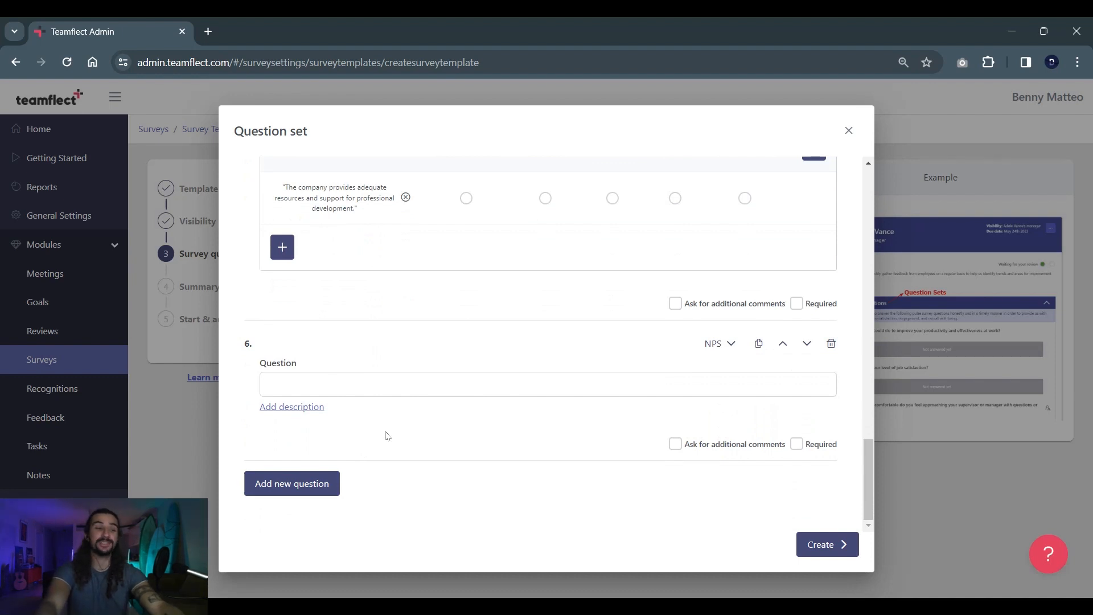
- Type the 0-10 recommend-this-company NPS question, add its scale description, and create the set
text(On a scale of 0-10, how likely are you to recommend this company as a place to work to a friend or colleague?)
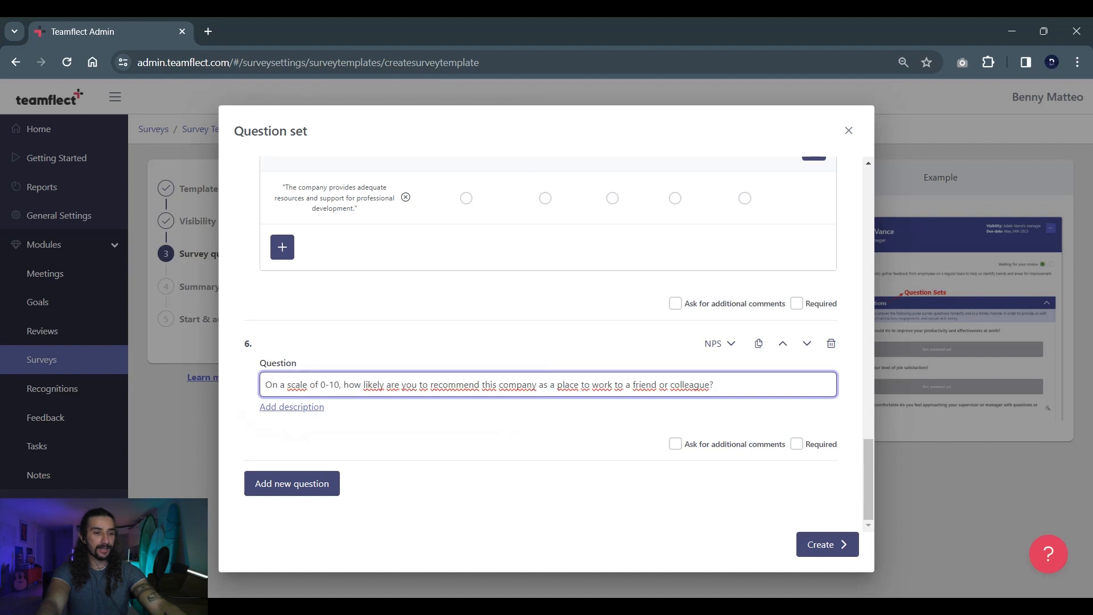
mouse_move(369, 408)
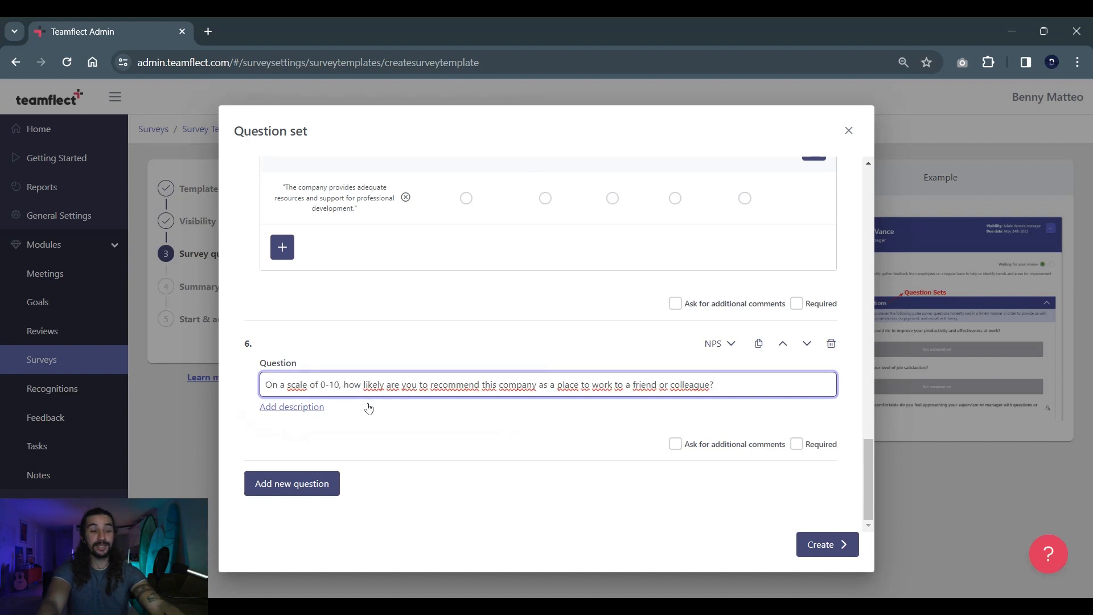
mouse_move(317, 407)
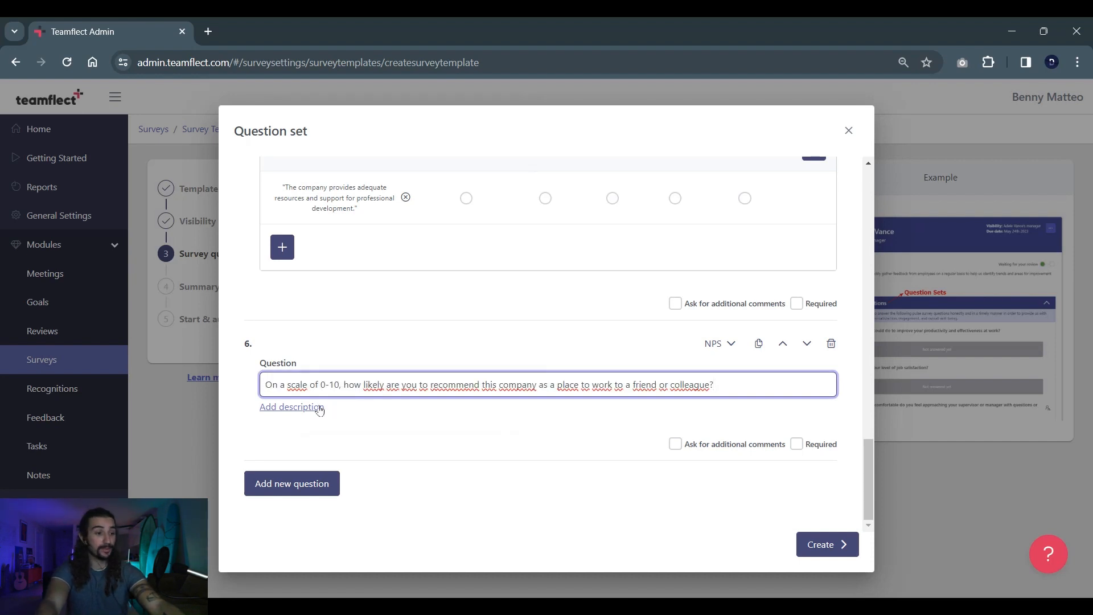
click(290, 407)
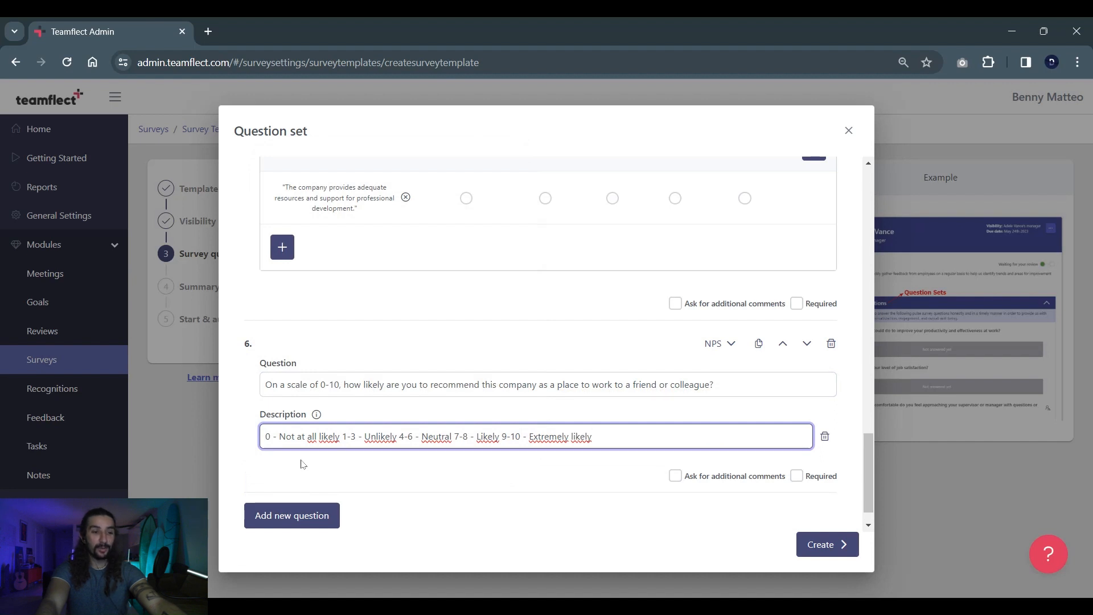
mouse_move(527, 489)
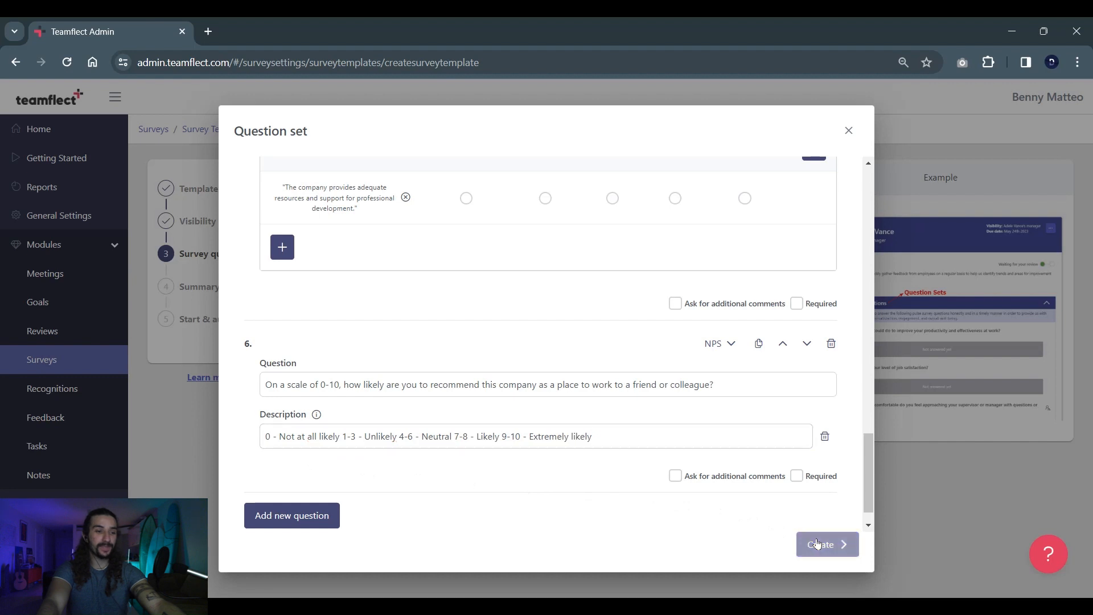
click(827, 544)
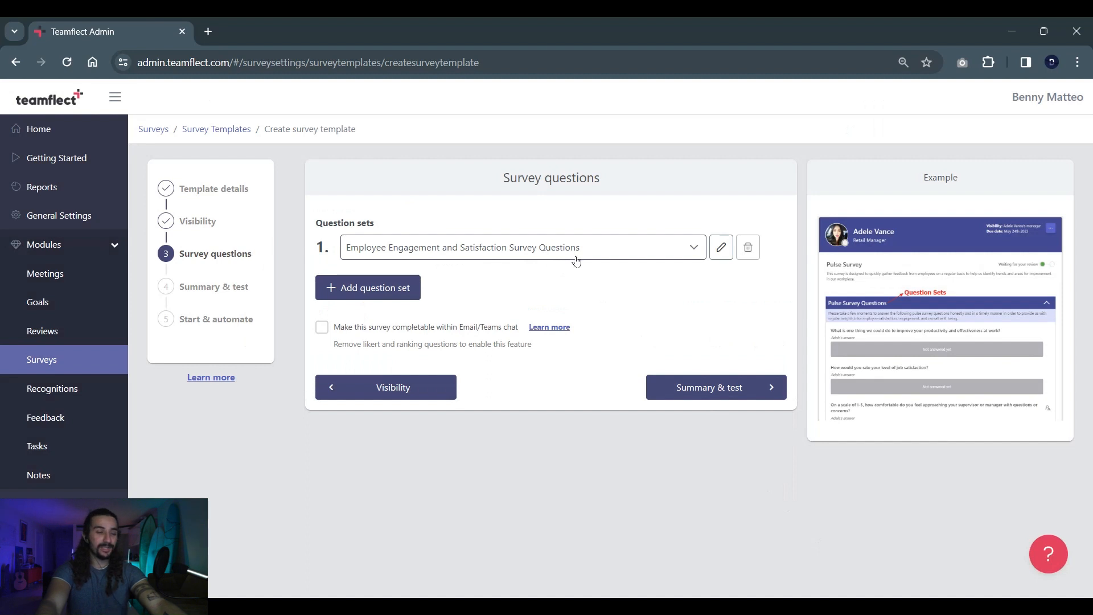
mouse_move(653, 342)
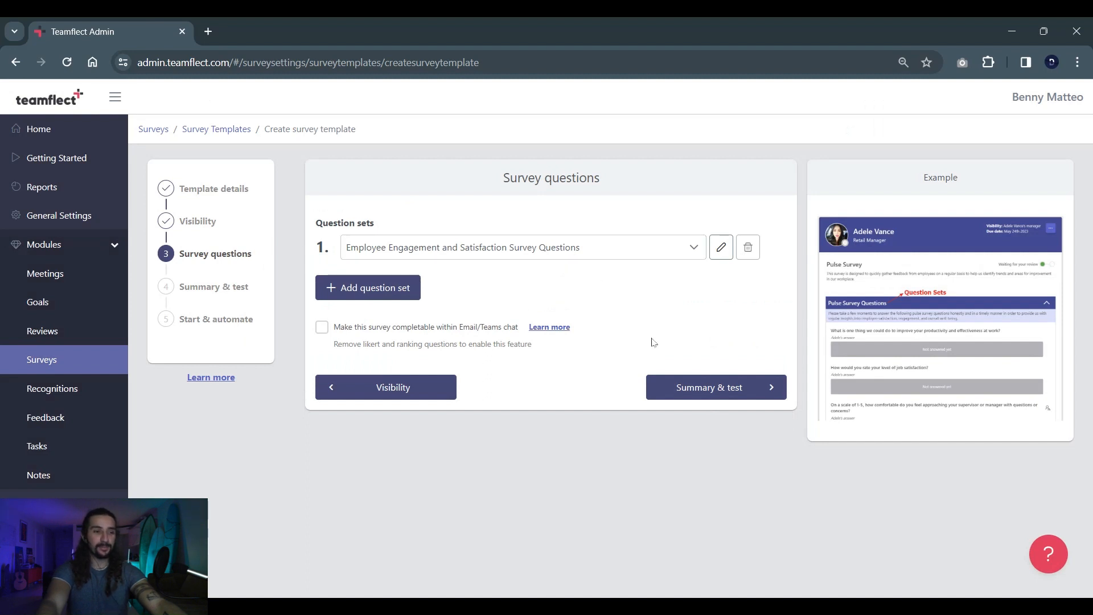
- Advance through the template summary to the survey's start and automation options
click(716, 387)
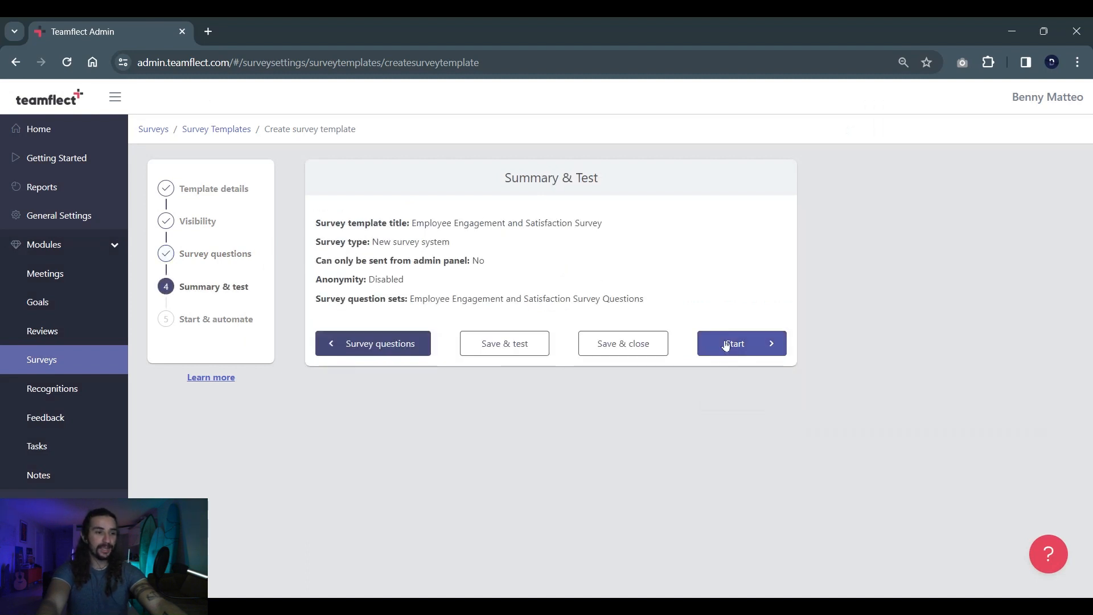
click(742, 343)
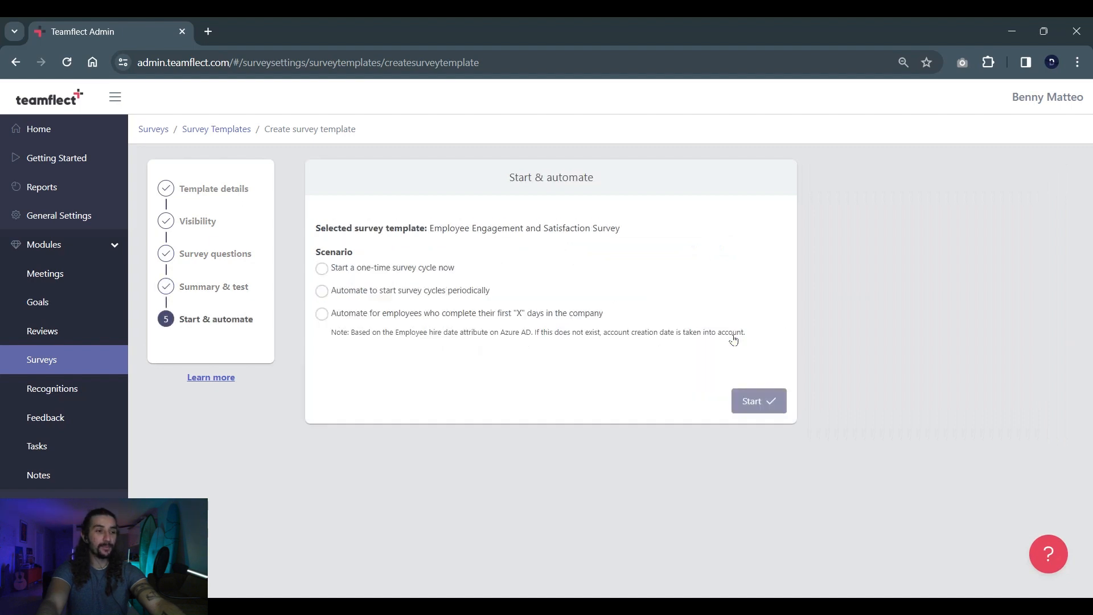
mouse_move(329, 274)
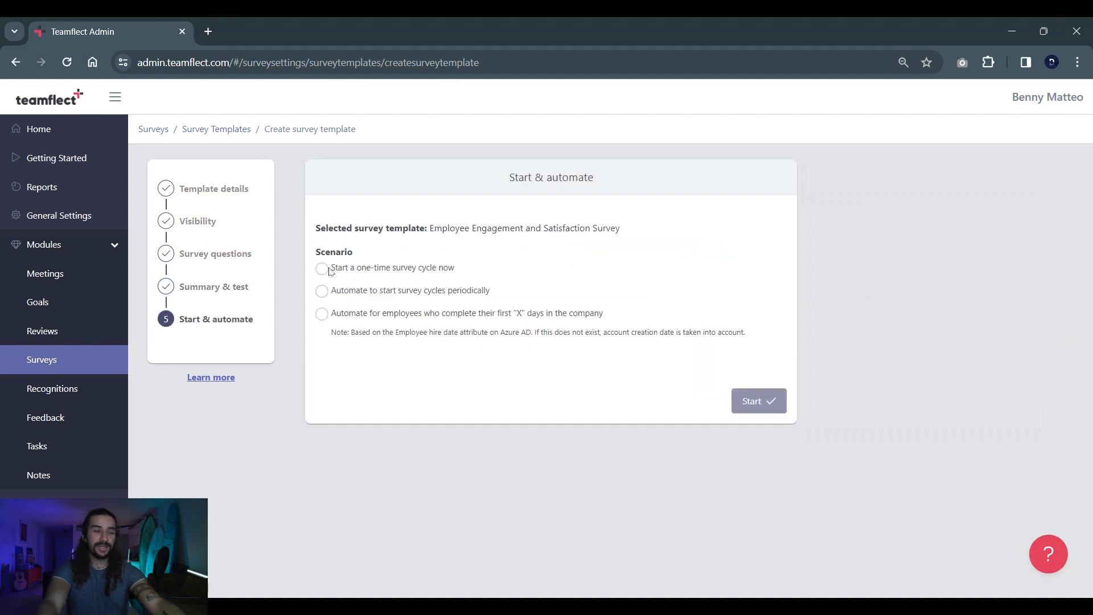
- Start a one-time cycle 'Employee Engagement and Satisfaction Survey' with manually chosen respondents, confirming the launch
click(321, 268)
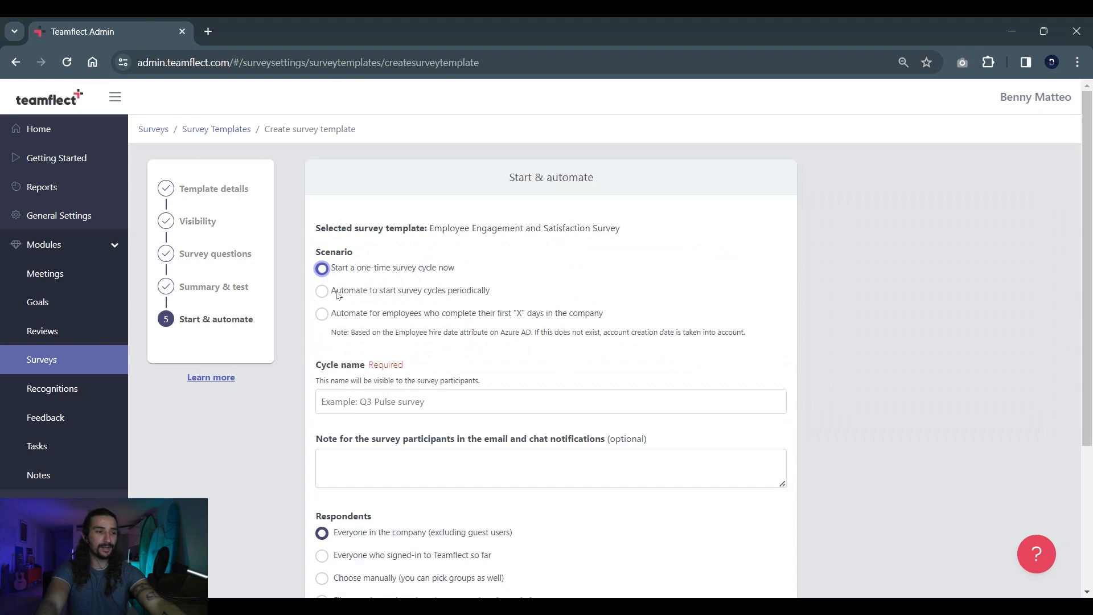
text(Employee Engagement and Satisfaction Survey)
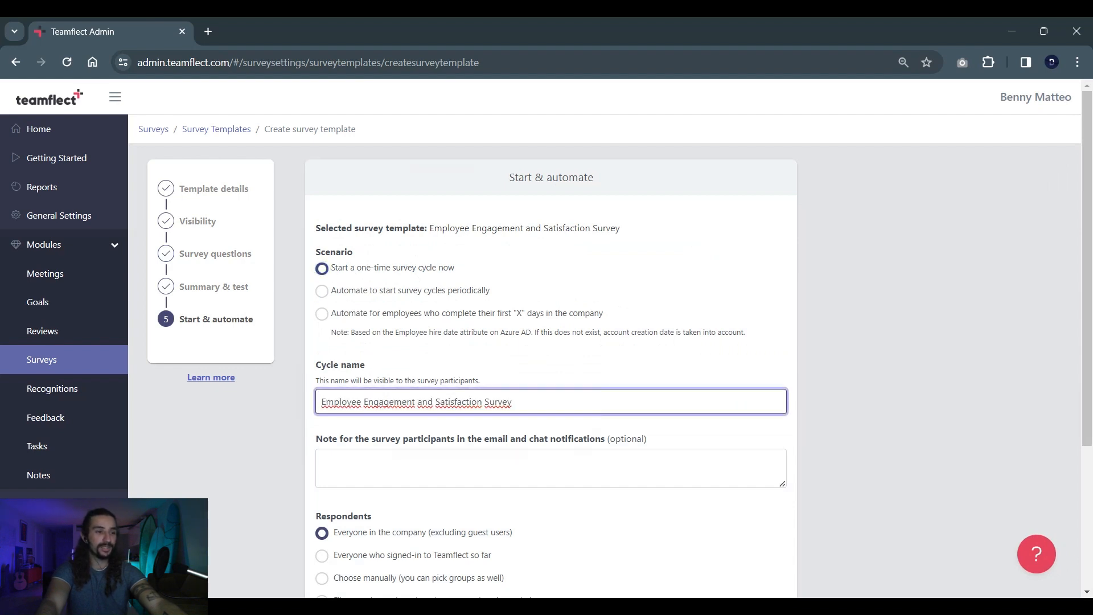
scroll(down, 3)
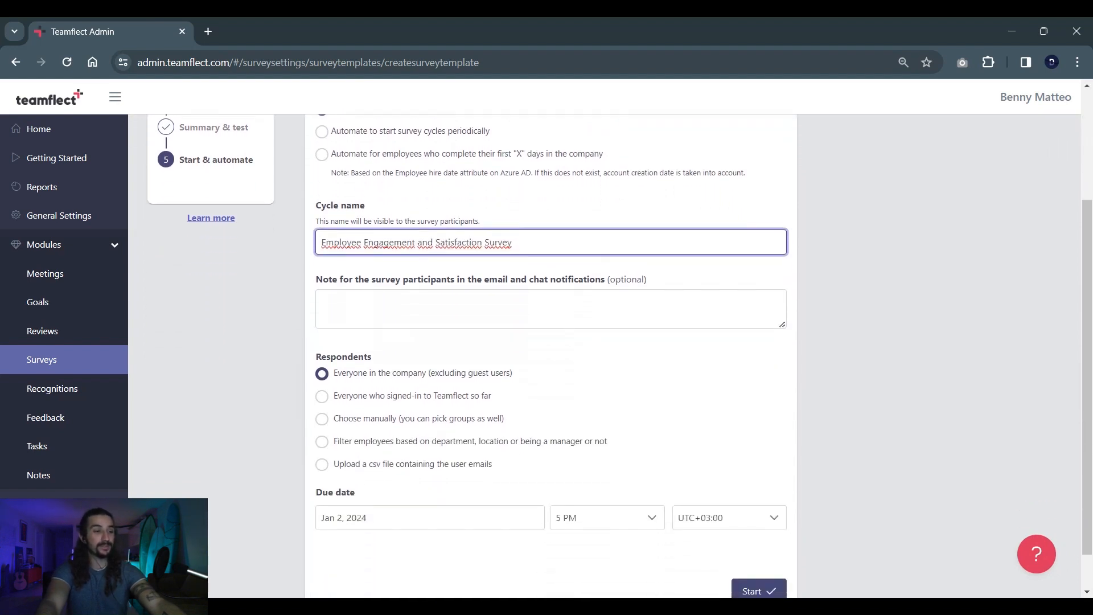
click(322, 418)
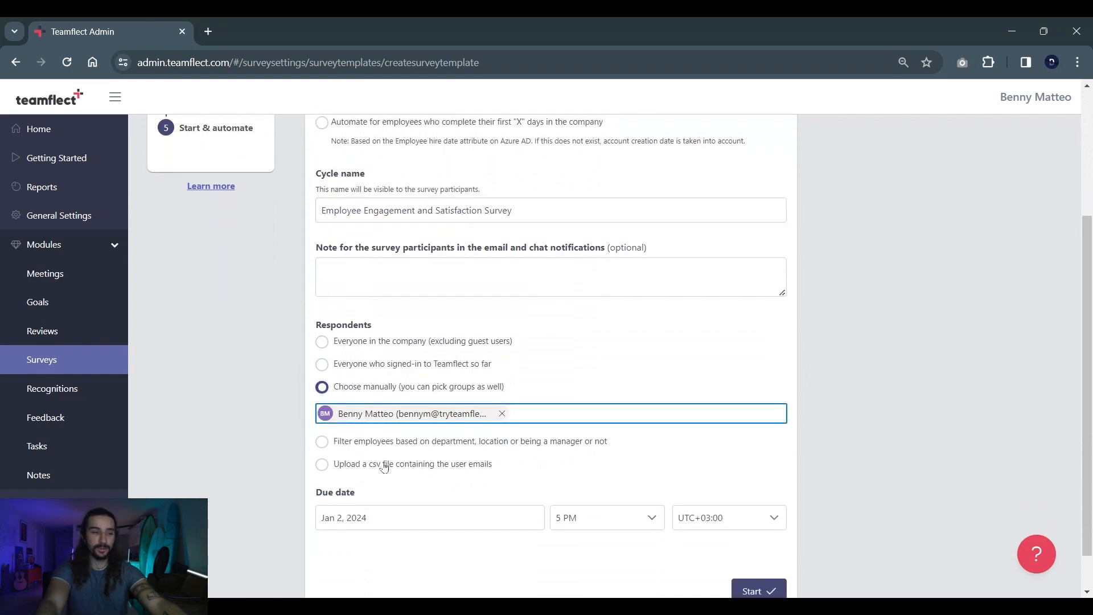
scroll(down, 3)
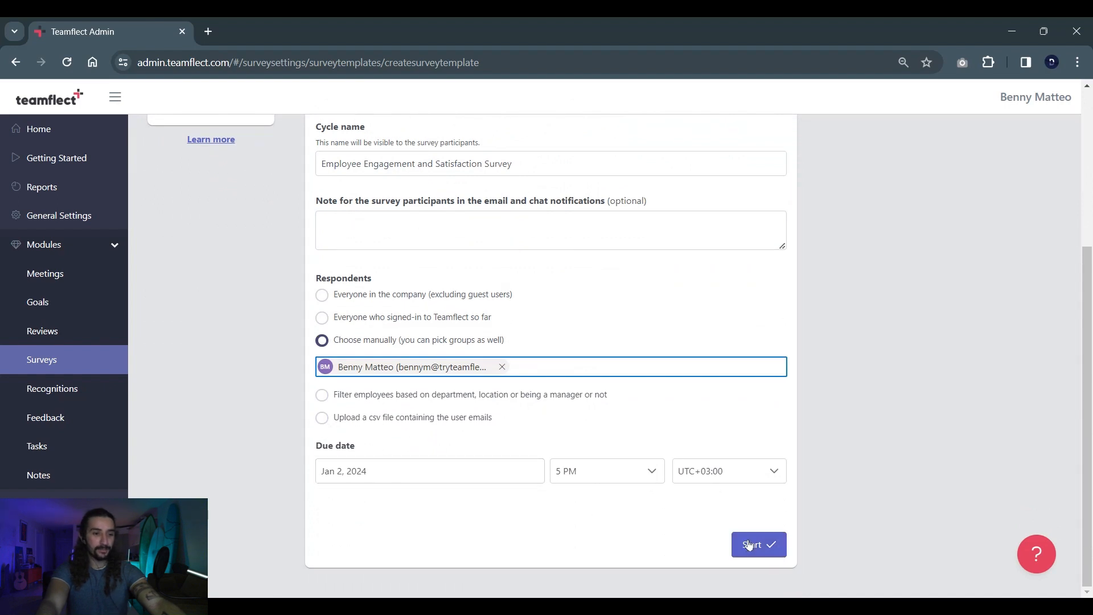
click(758, 544)
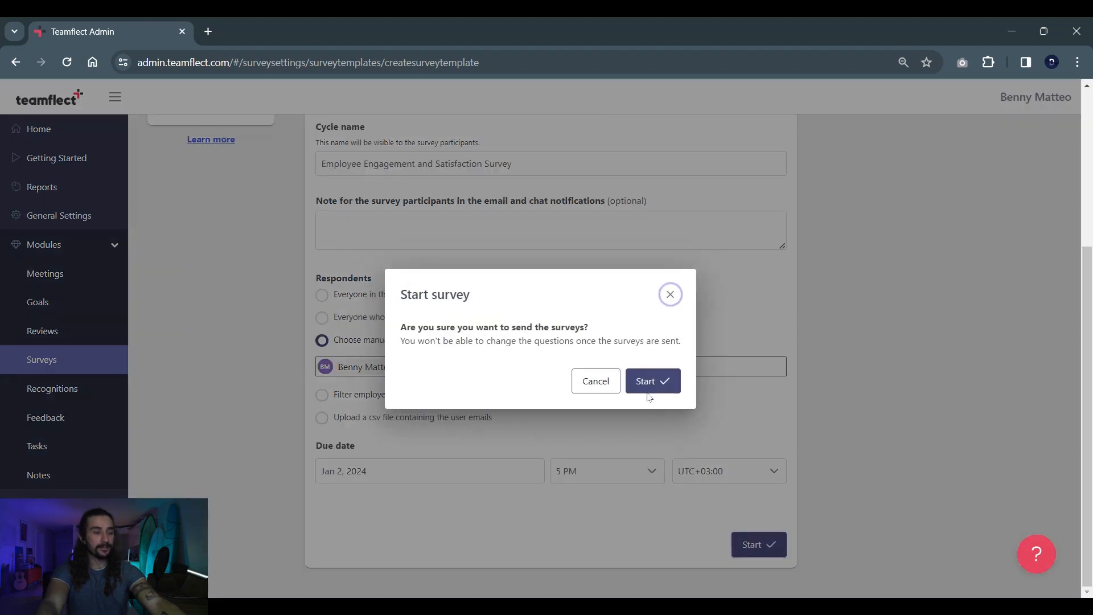
click(653, 381)
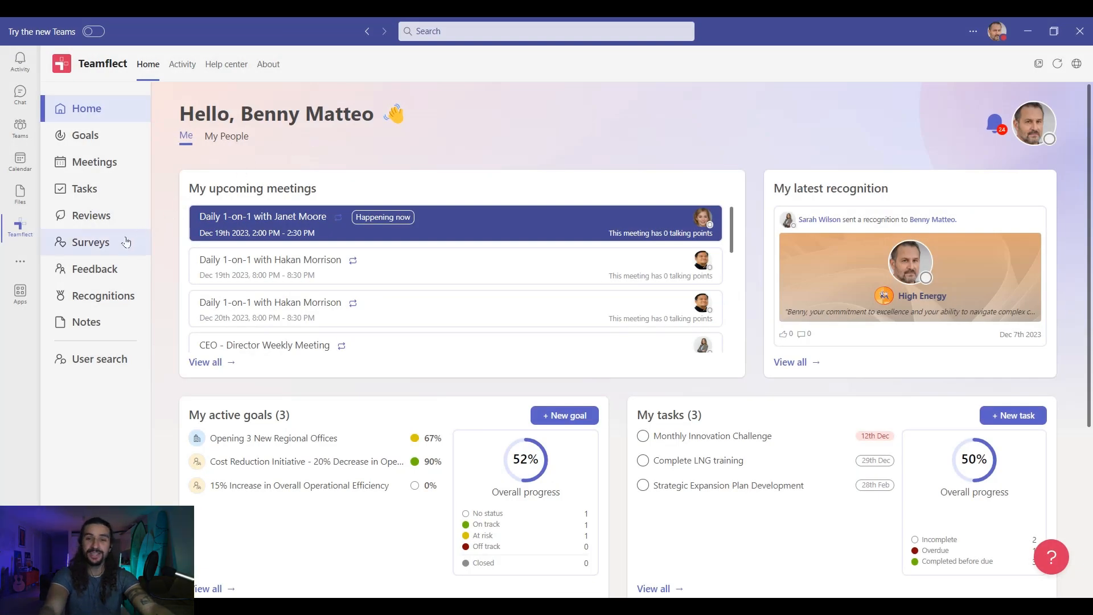
- From Surveys, open the pending Employee Engagement and Satisfaction Survey for completion
click(91, 242)
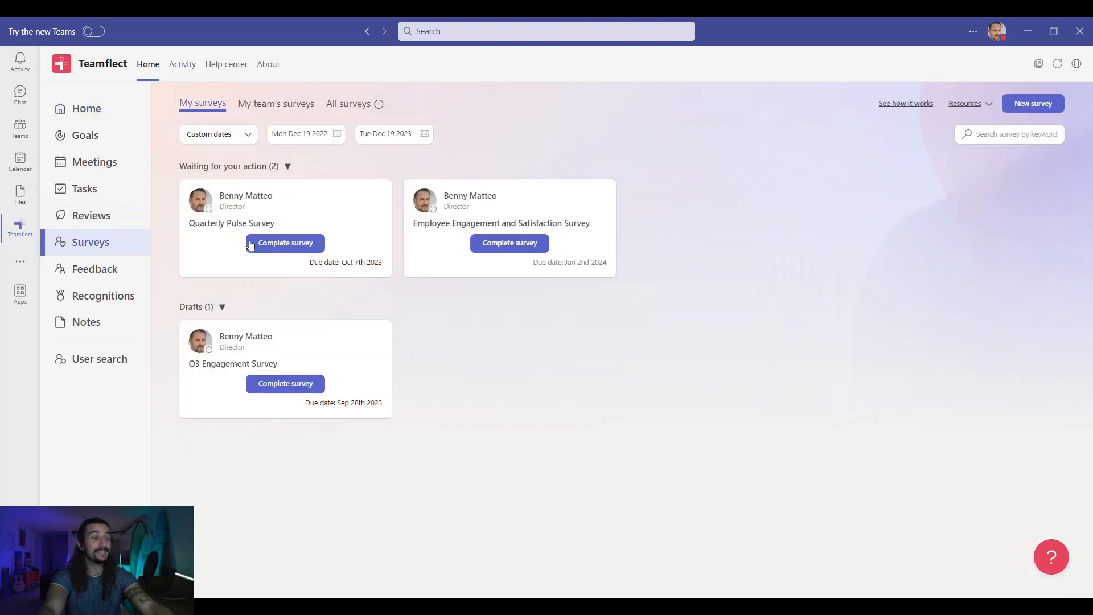
mouse_move(437, 246)
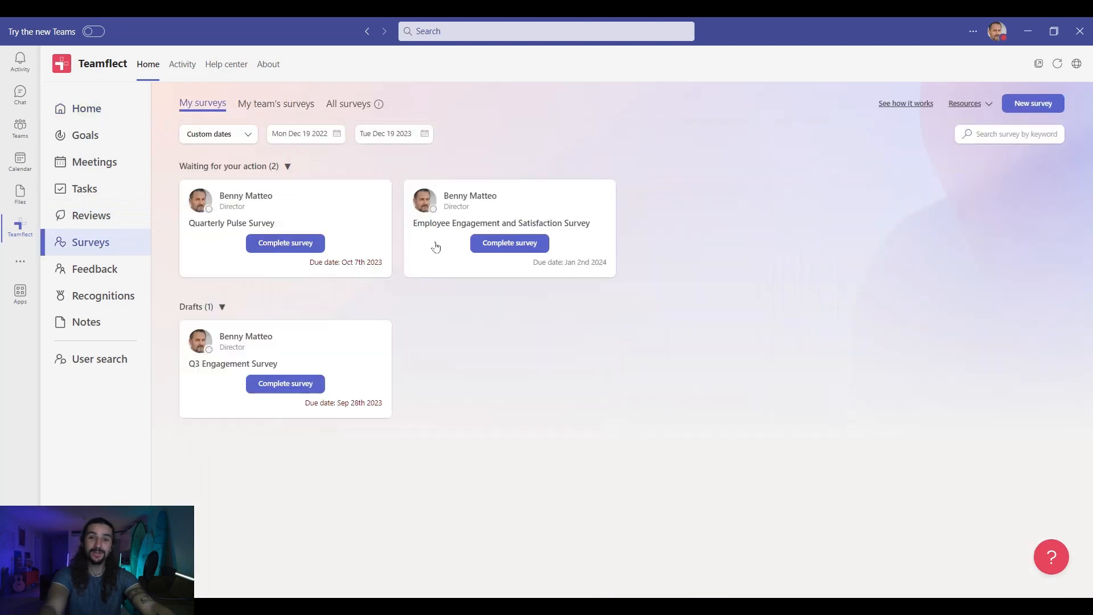
click(509, 243)
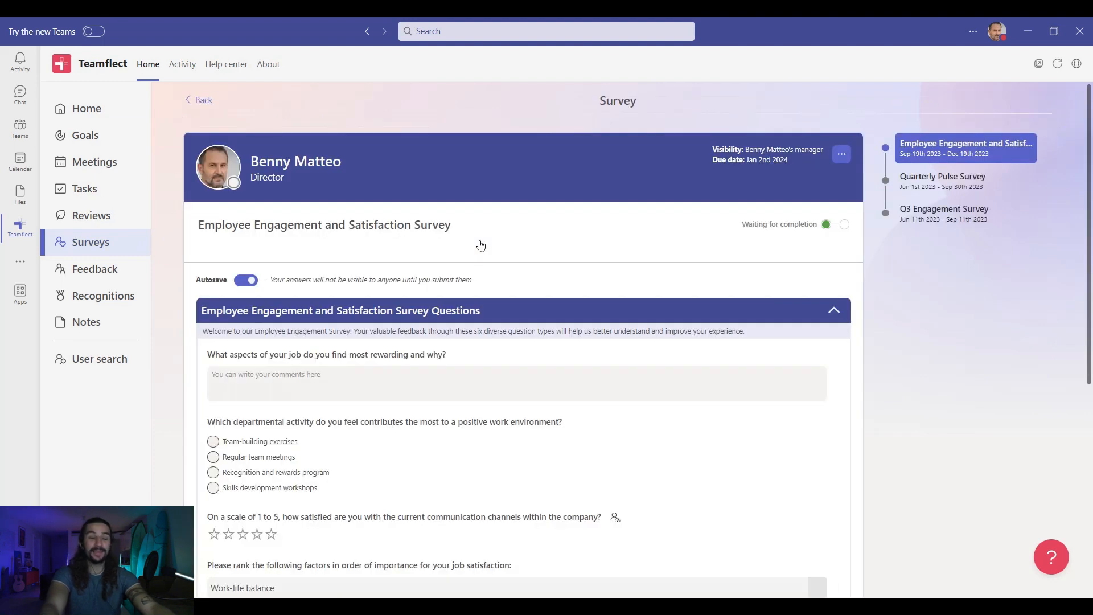
- Answer collaborative work environment as most rewarding, choose Recognition and rewards program, and give four stars
scroll(down, 3)
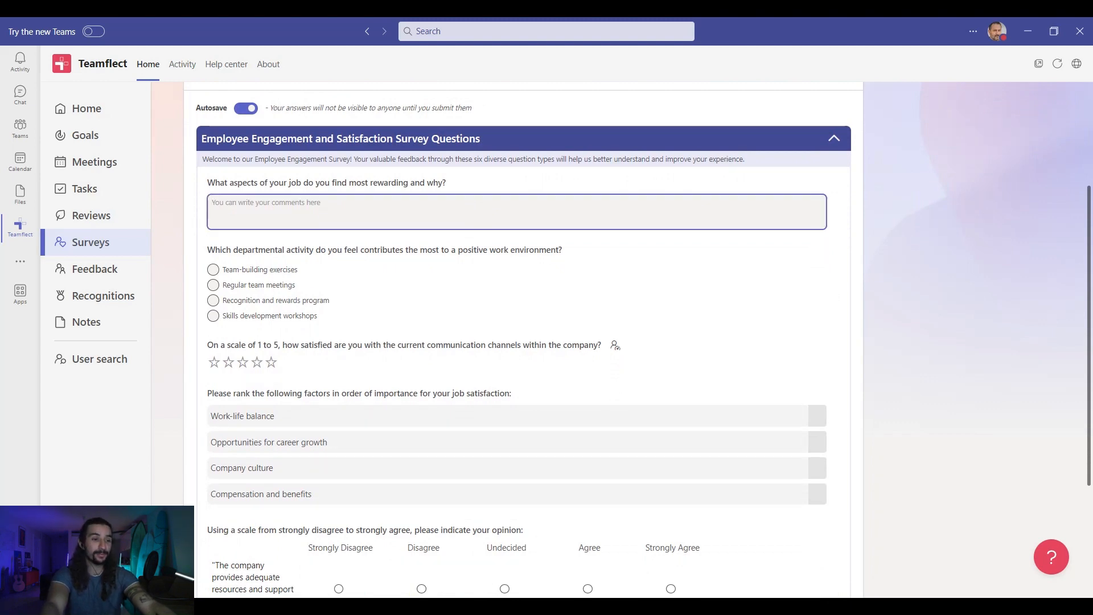
text(I find the collaborative work environment most rewarding as it allows for innovative ideas to flourish. Additionally, the company's support for ongoing learning and professional development has been instrumental in my personal growth within the organization.)
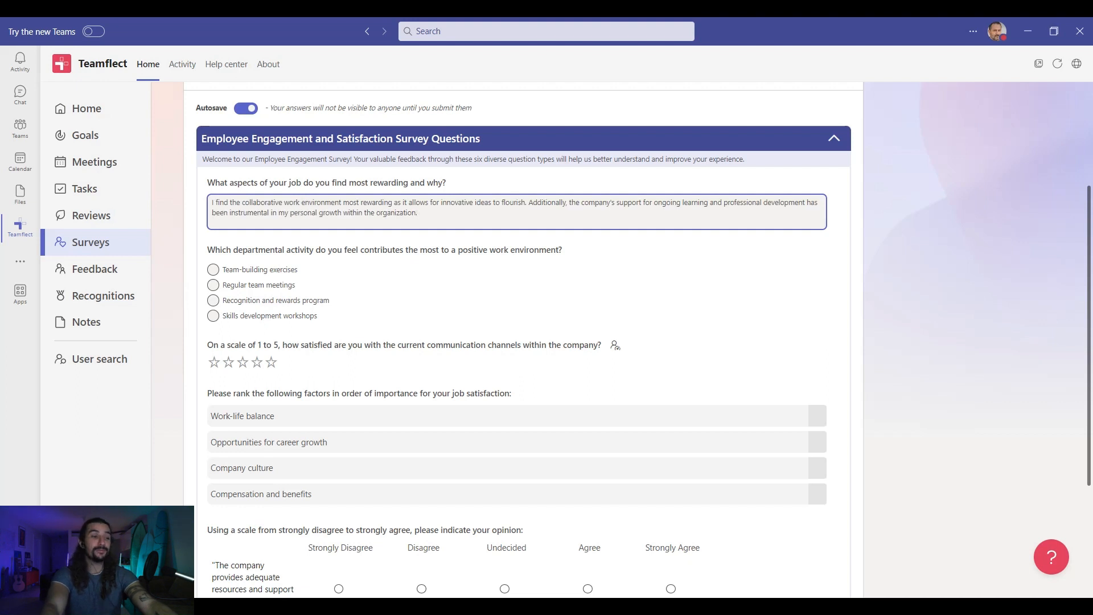
mouse_move(266, 238)
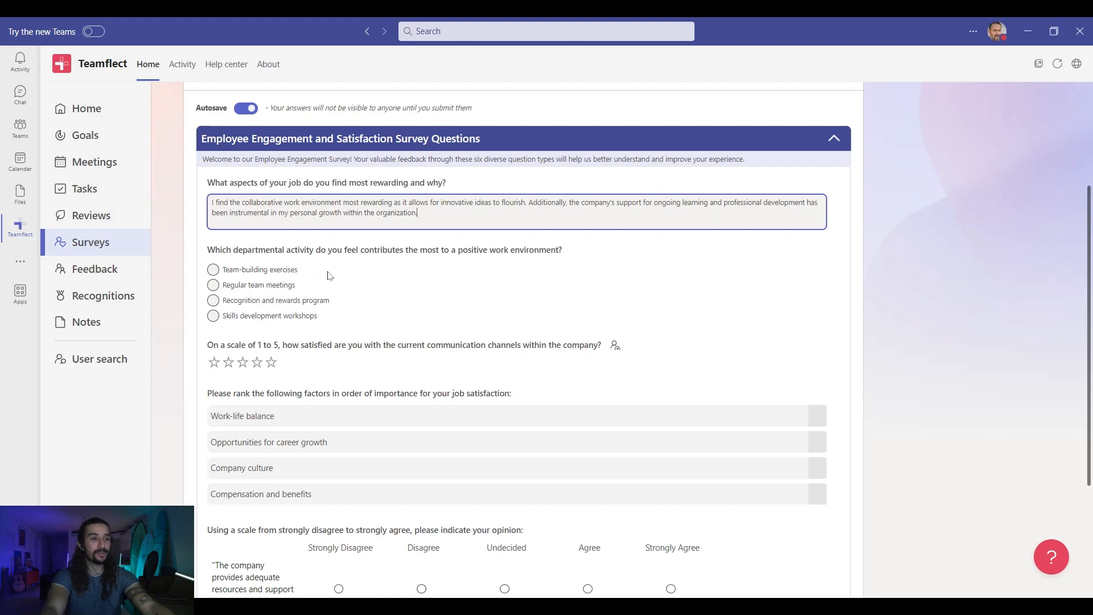
mouse_move(311, 283)
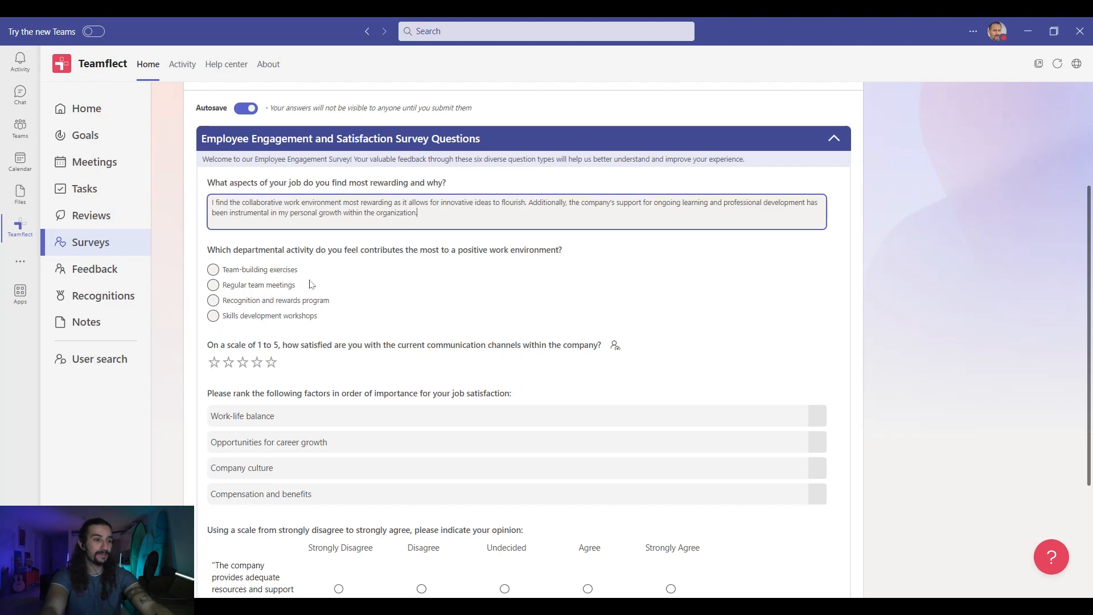
click(213, 300)
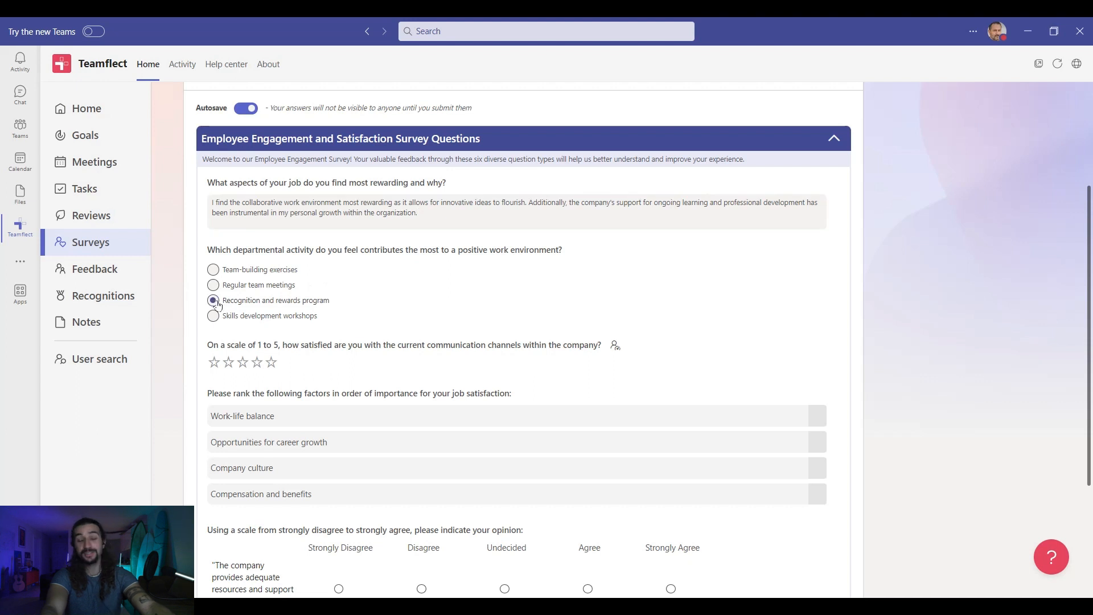
scroll(down, 3)
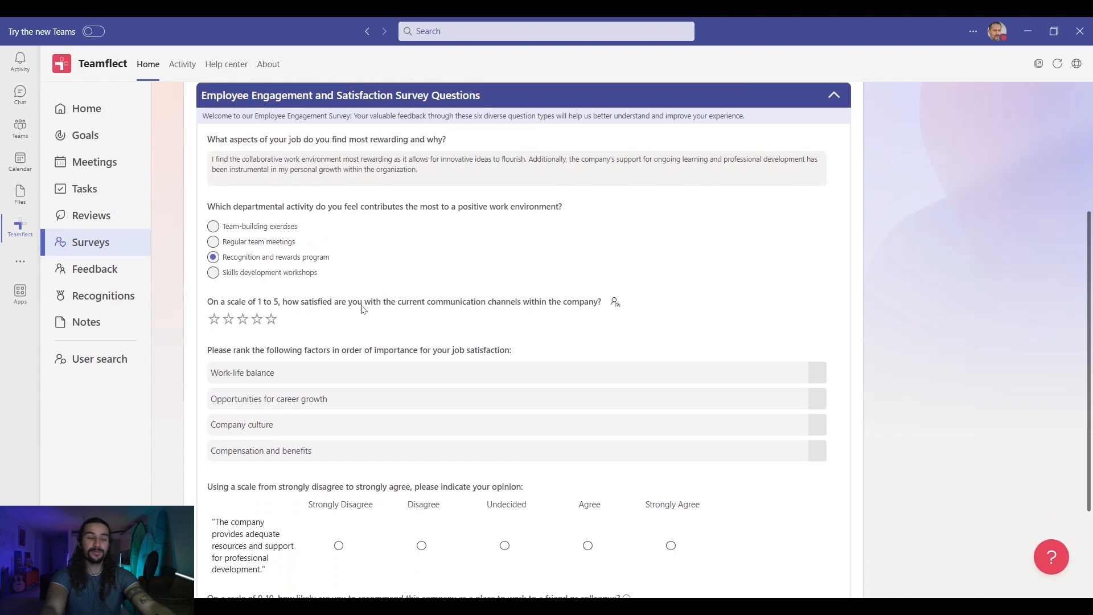
scroll(down, 3)
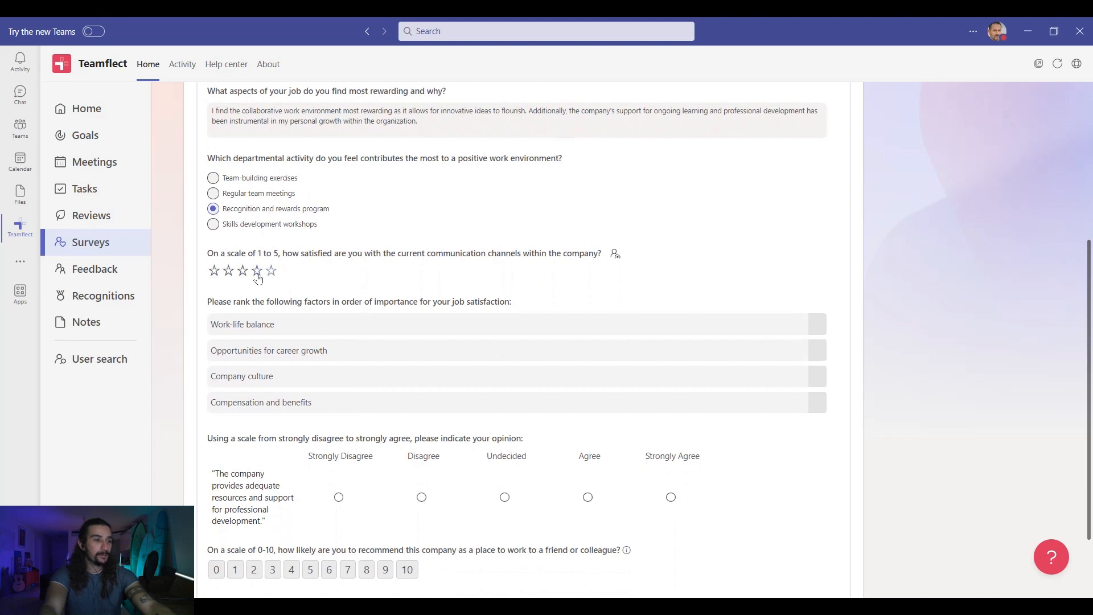
click(257, 271)
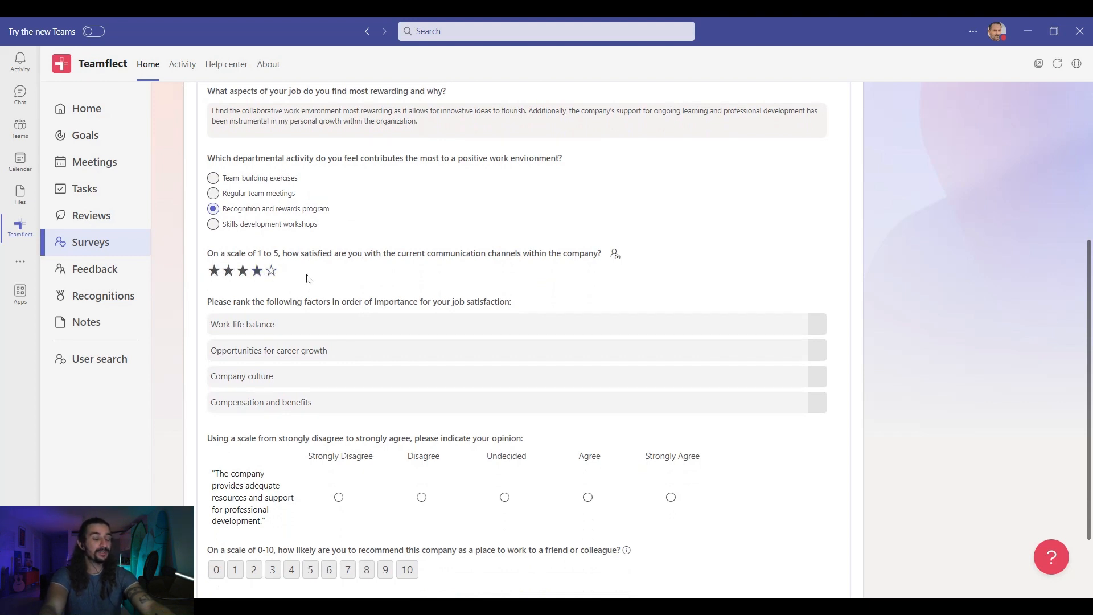
- Drag Compensation and benefits to second place and Opportunities for career growth to last
scroll(down, 3)
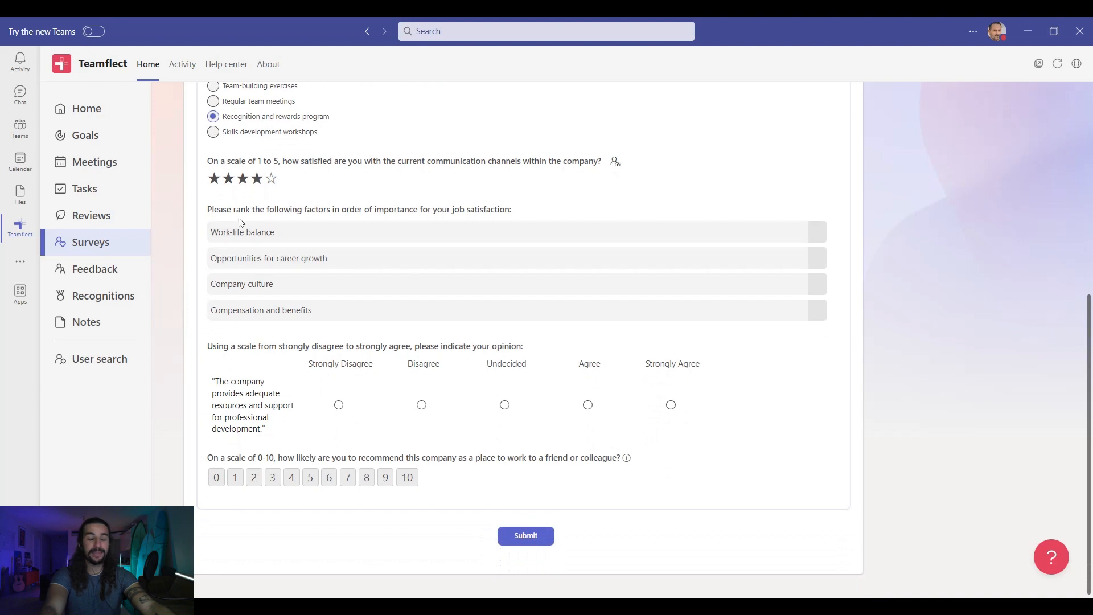
mouse_move(266, 220)
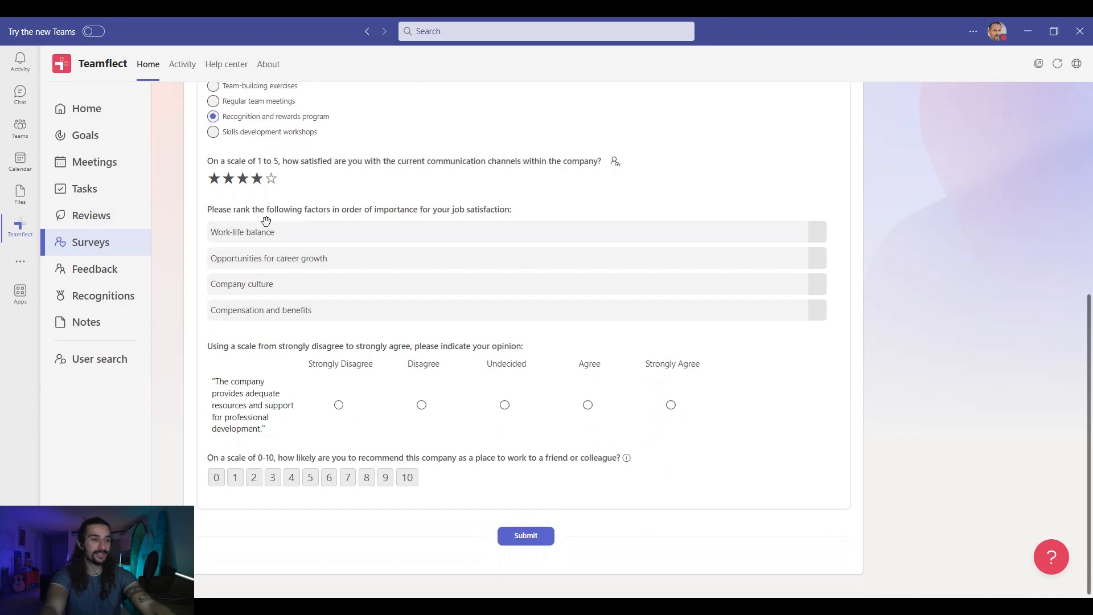
mouse_move(274, 298)
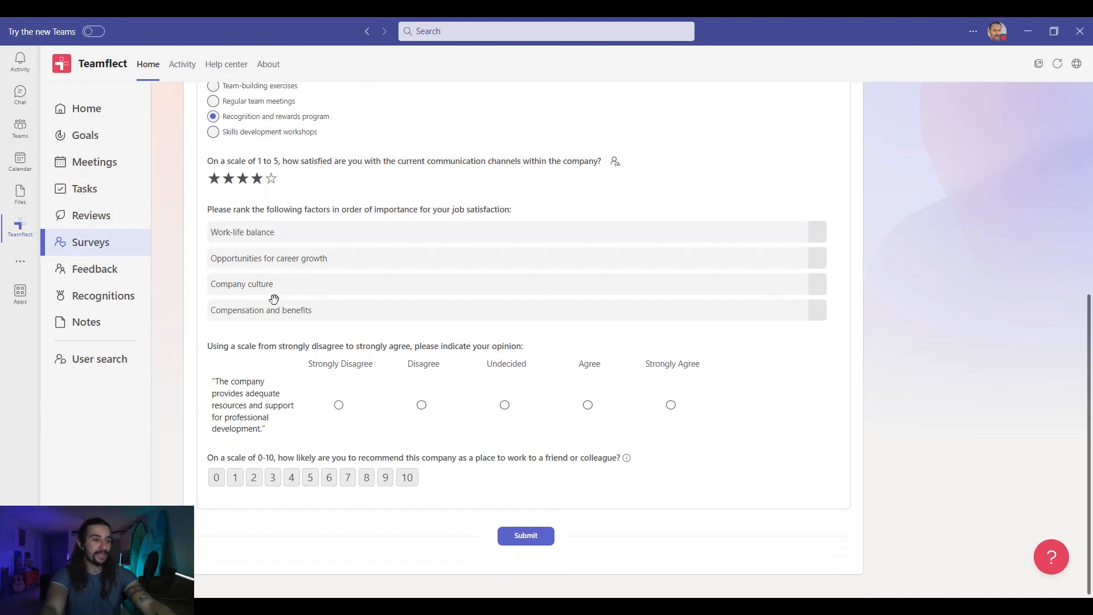
drag(261, 310, 264, 263)
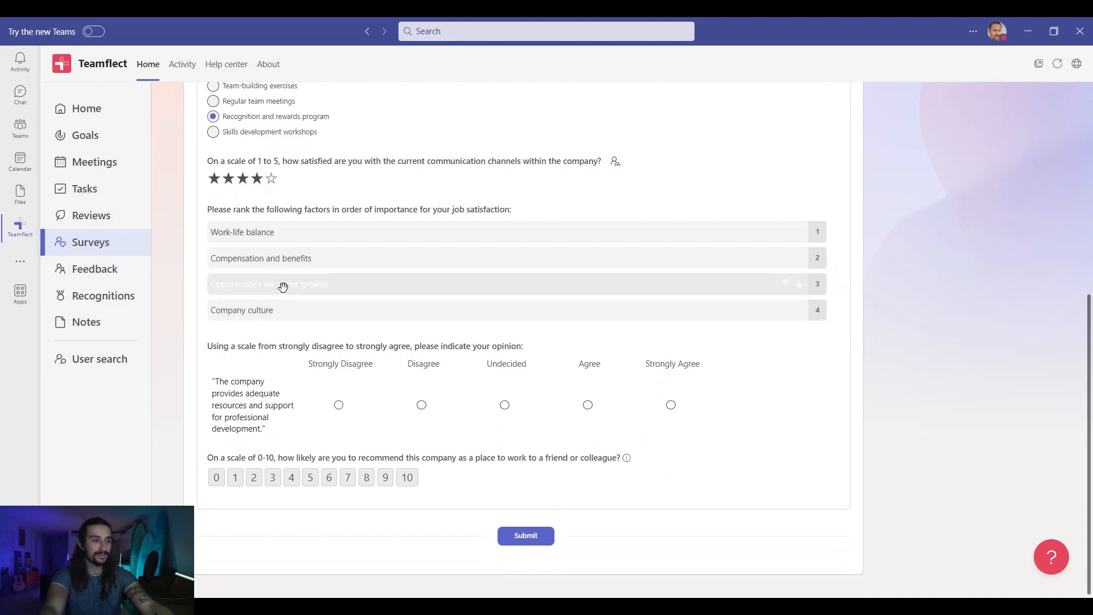
drag(279, 284, 279, 310)
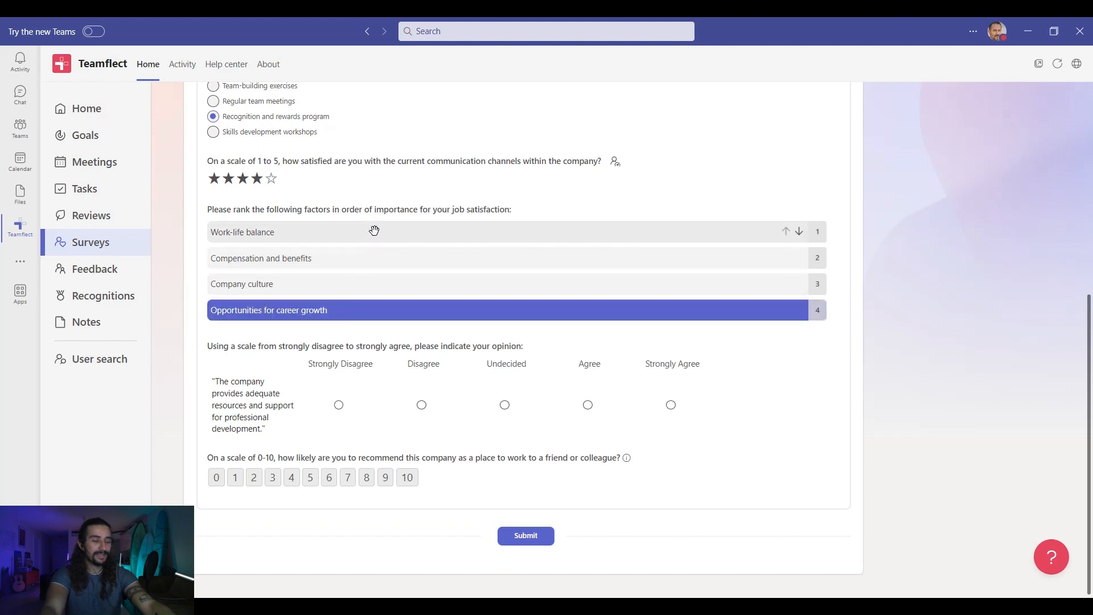
mouse_move(326, 330)
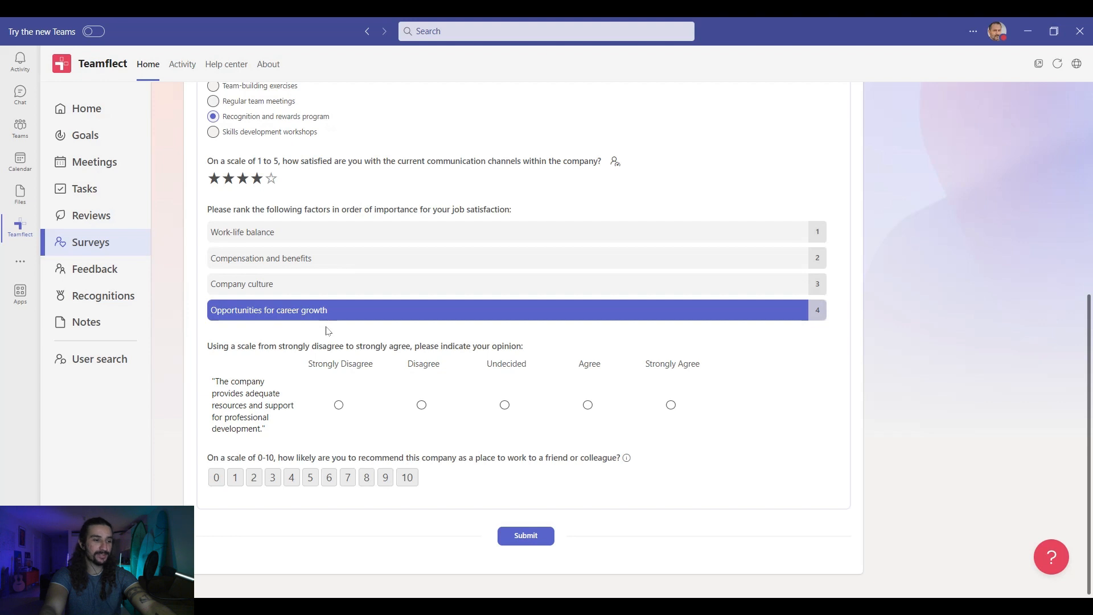
scroll(down, 3)
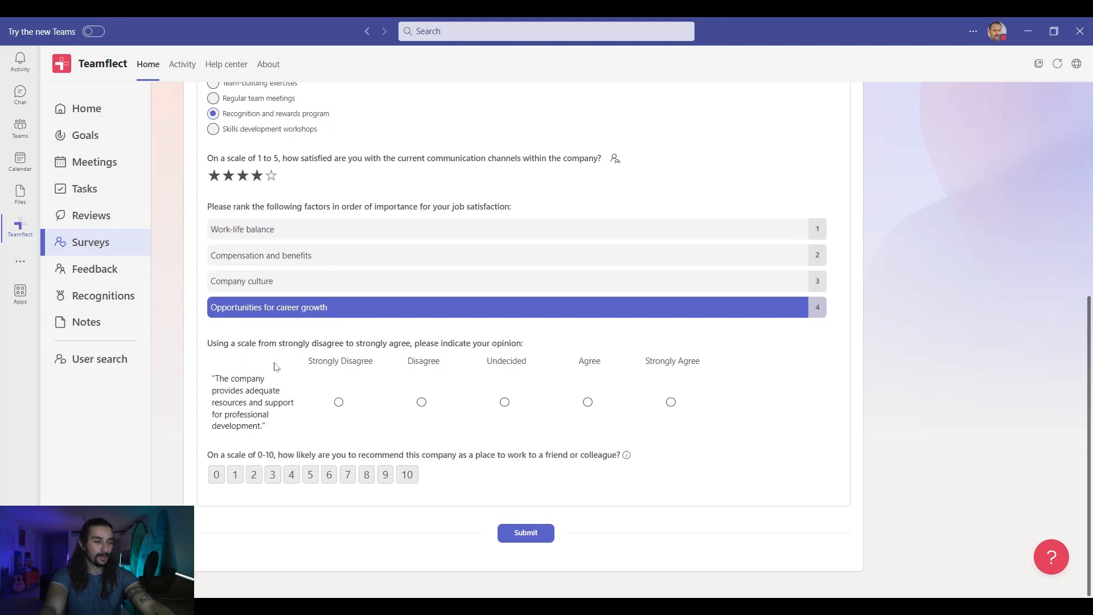
mouse_move(271, 429)
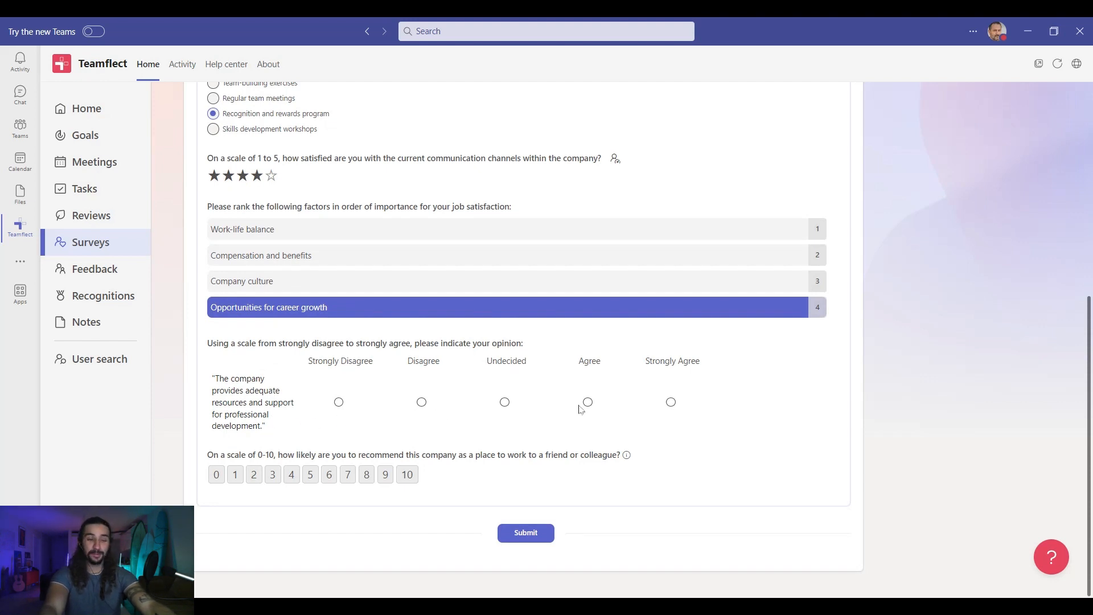
- Answer Agree on professional development support and 9 on recommending the company
click(587, 402)
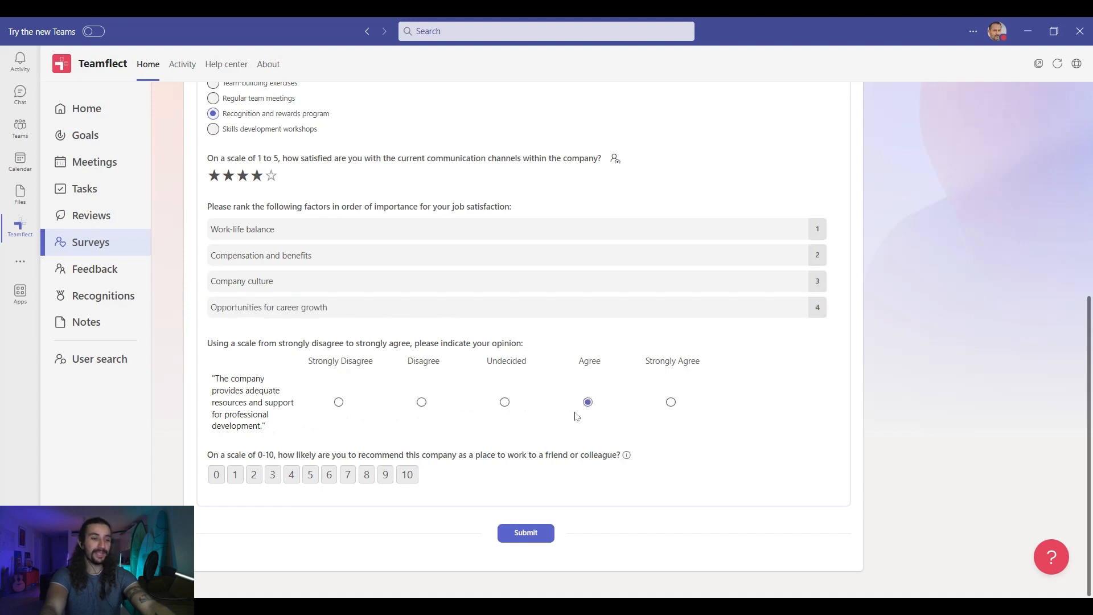
mouse_move(527, 464)
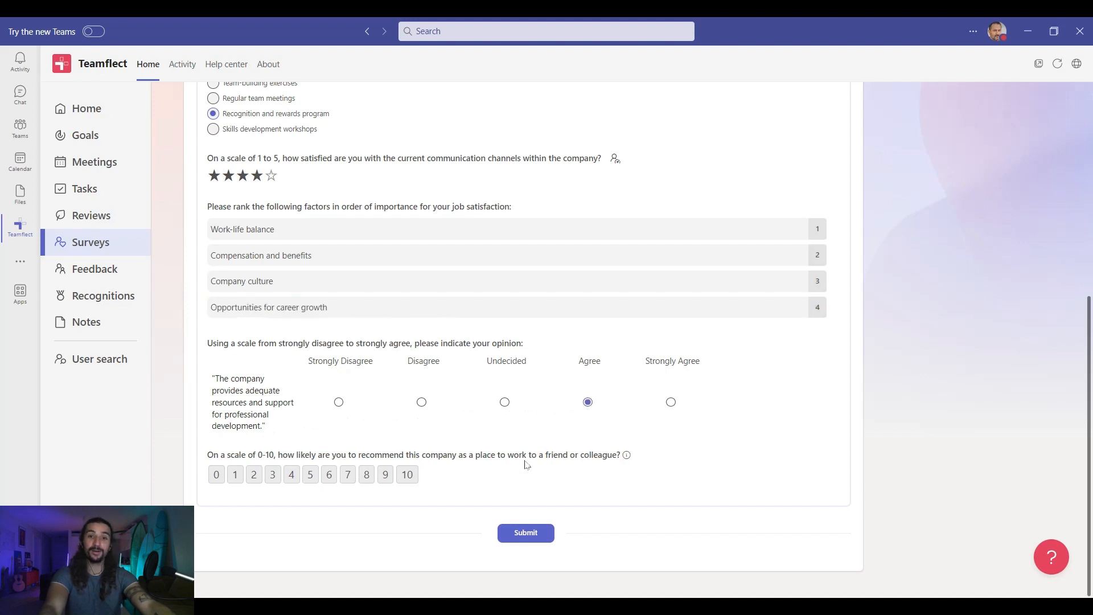
mouse_move(626, 455)
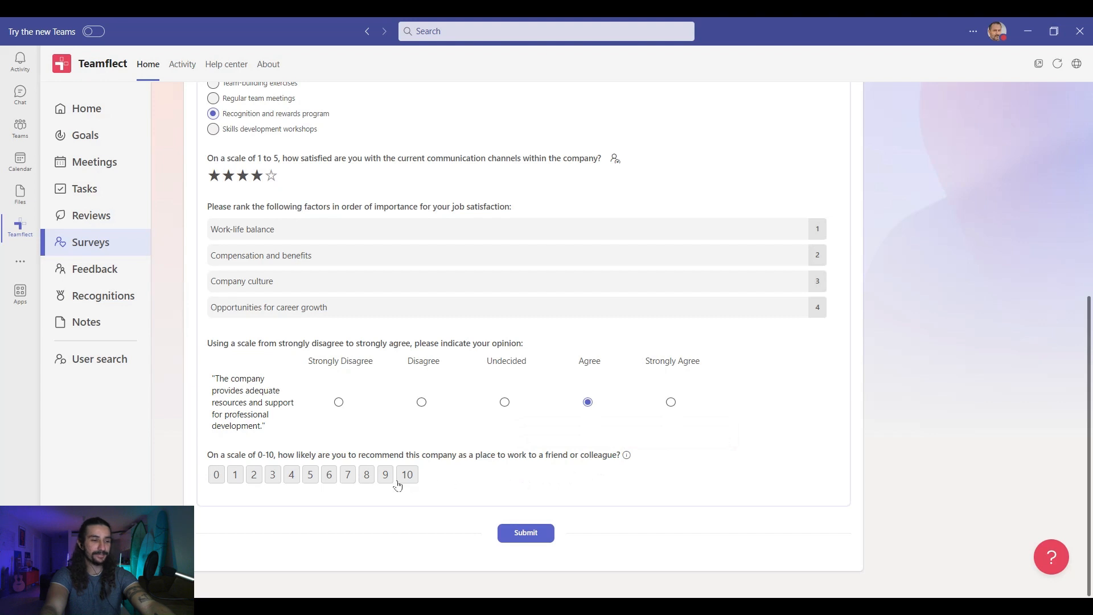
click(385, 475)
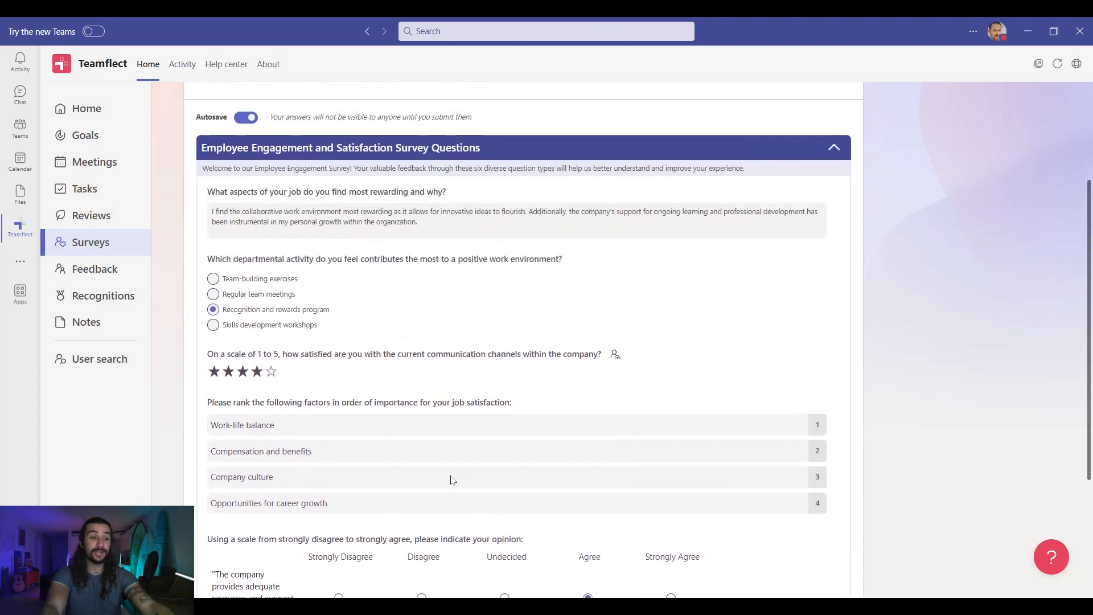
scroll(down, 3)
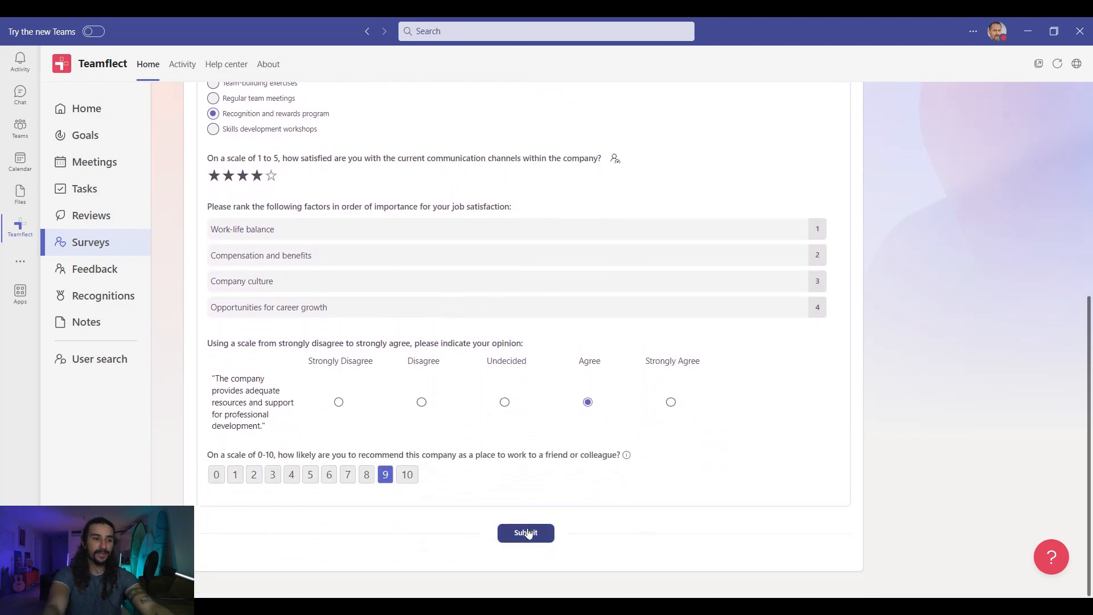
- Submit and confirm the finished survey, then close the Congratulations popup
click(526, 533)
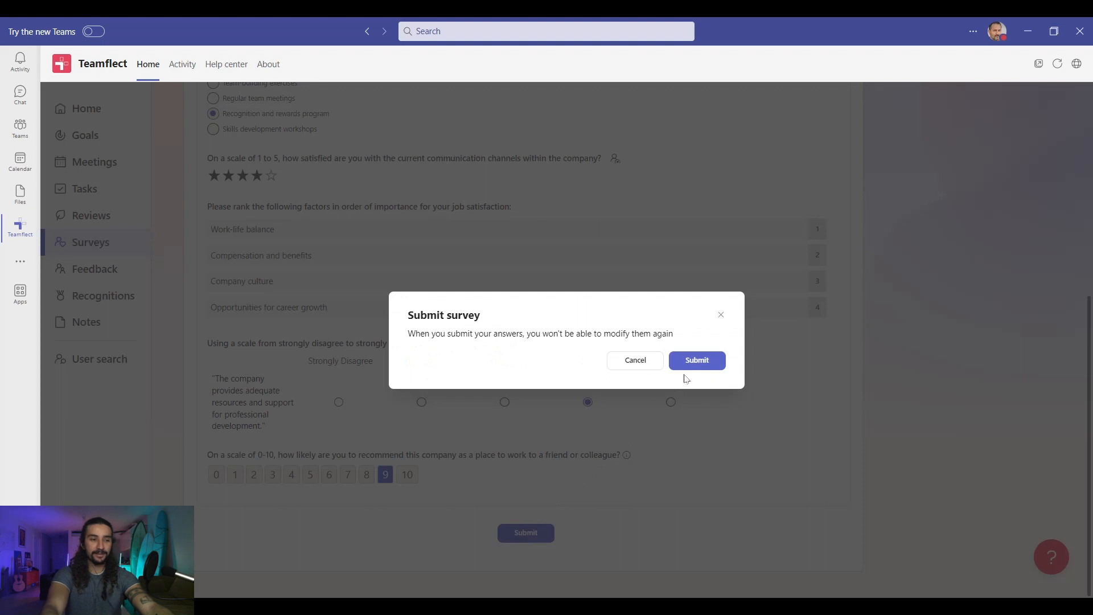
click(697, 360)
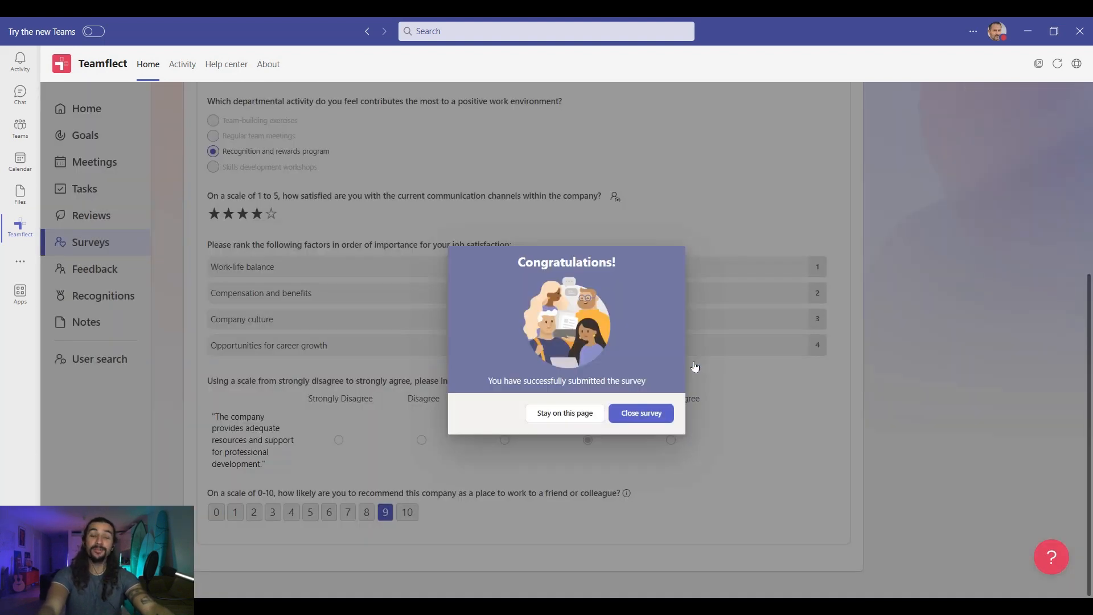
click(641, 413)
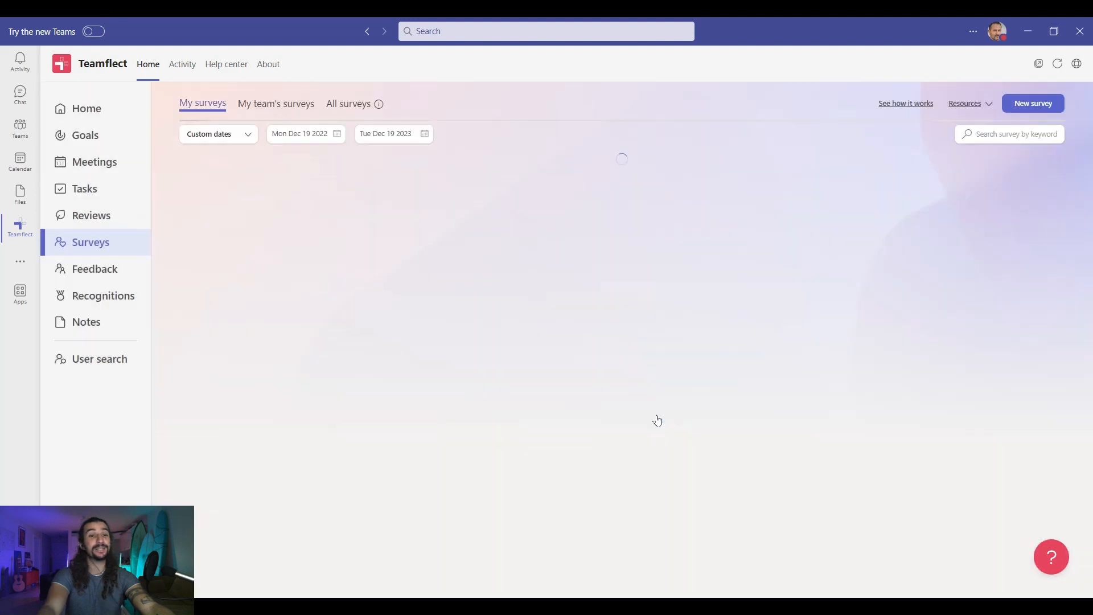